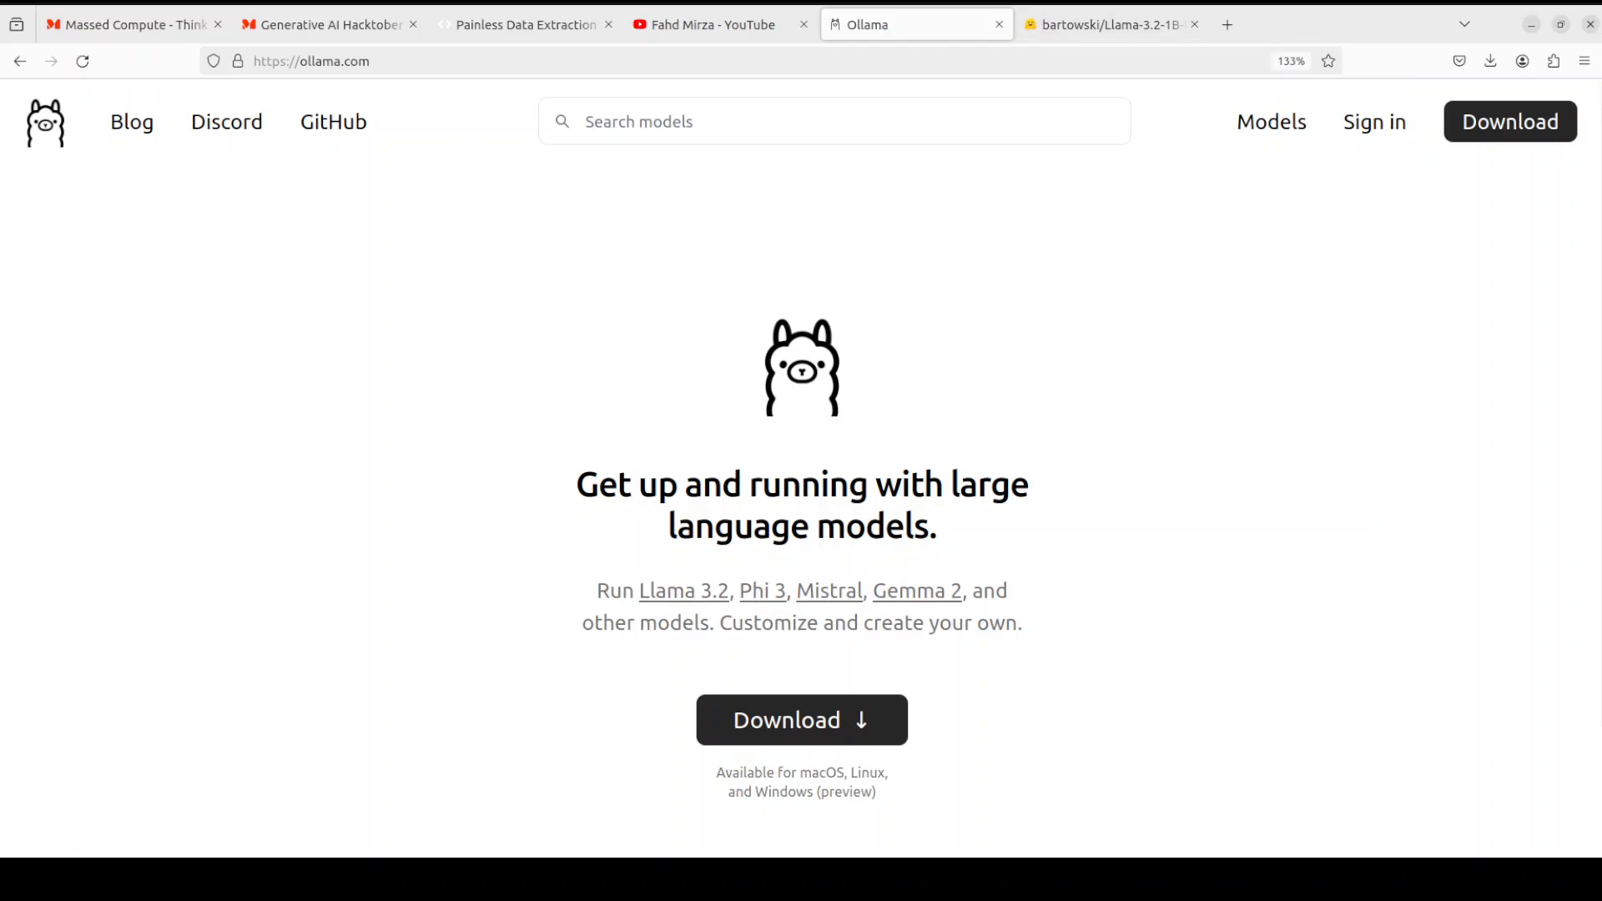
# - Compare the Ollama model library with the bartowski Llama-3.2-1B-Instruct-GGUF Hugging Face page
pyautogui.click(1271, 122)
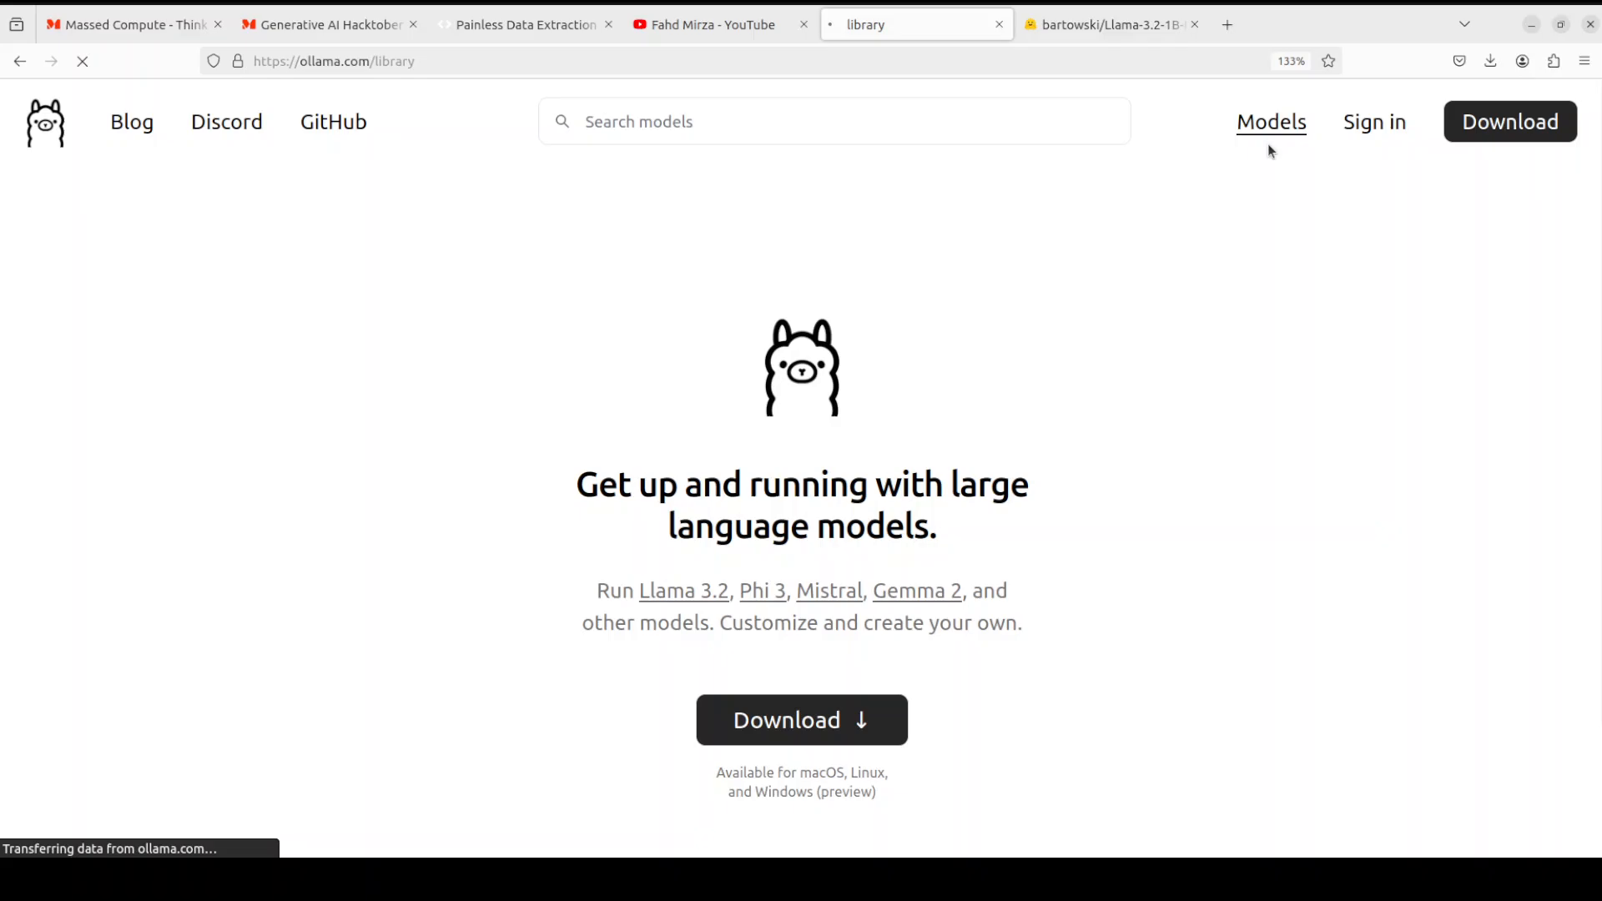
pyautogui.click(1270, 122)
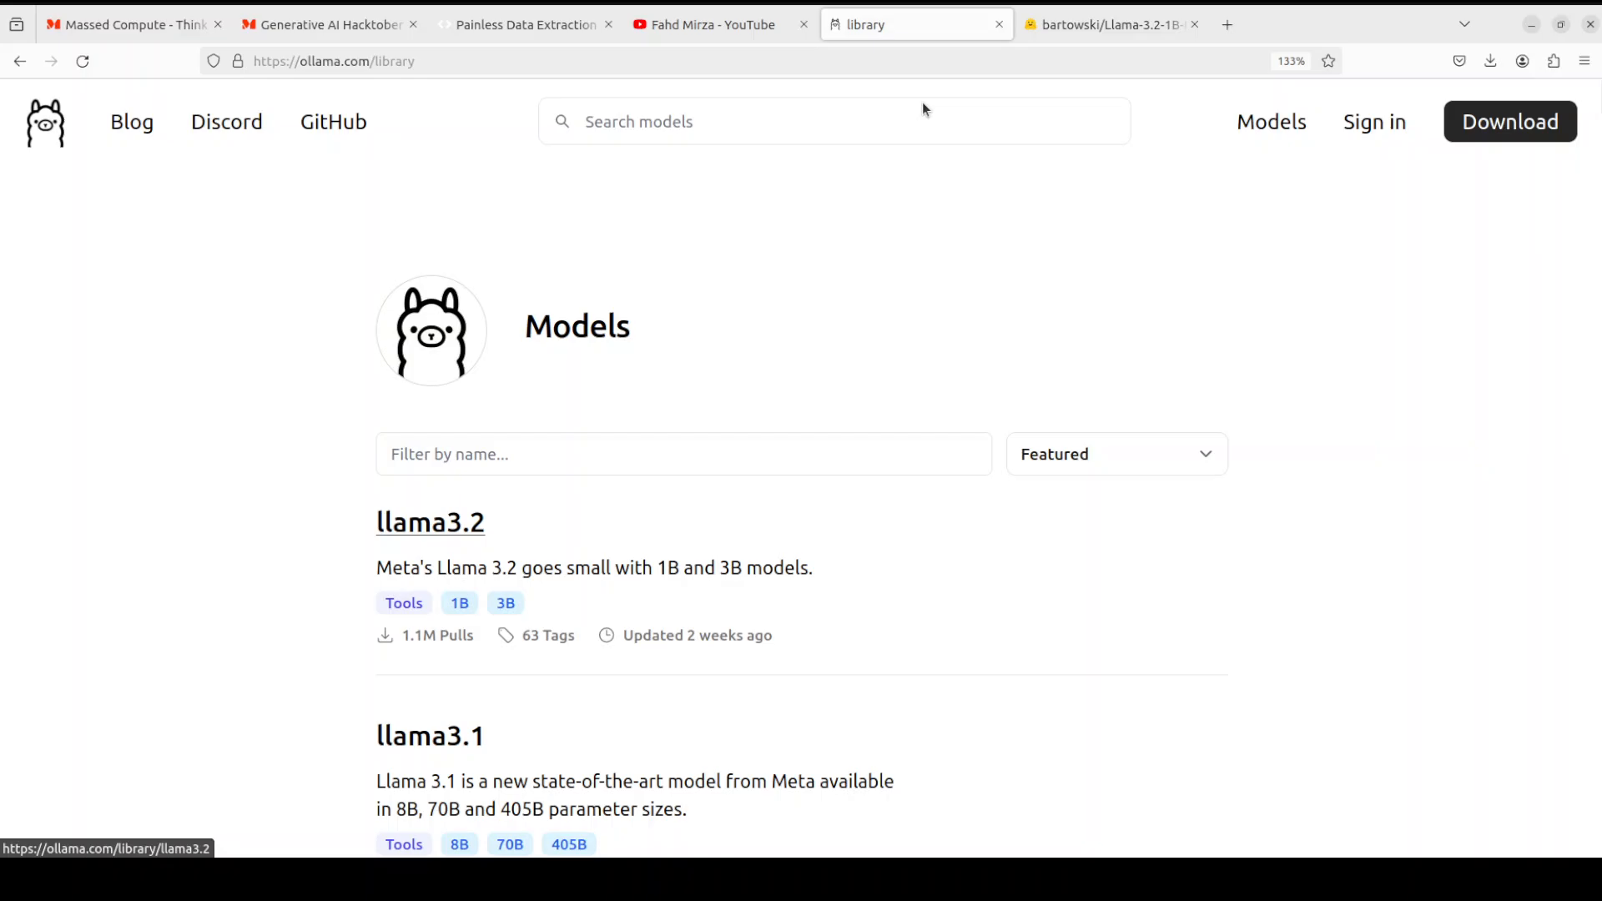
pyautogui.click(1109, 23)
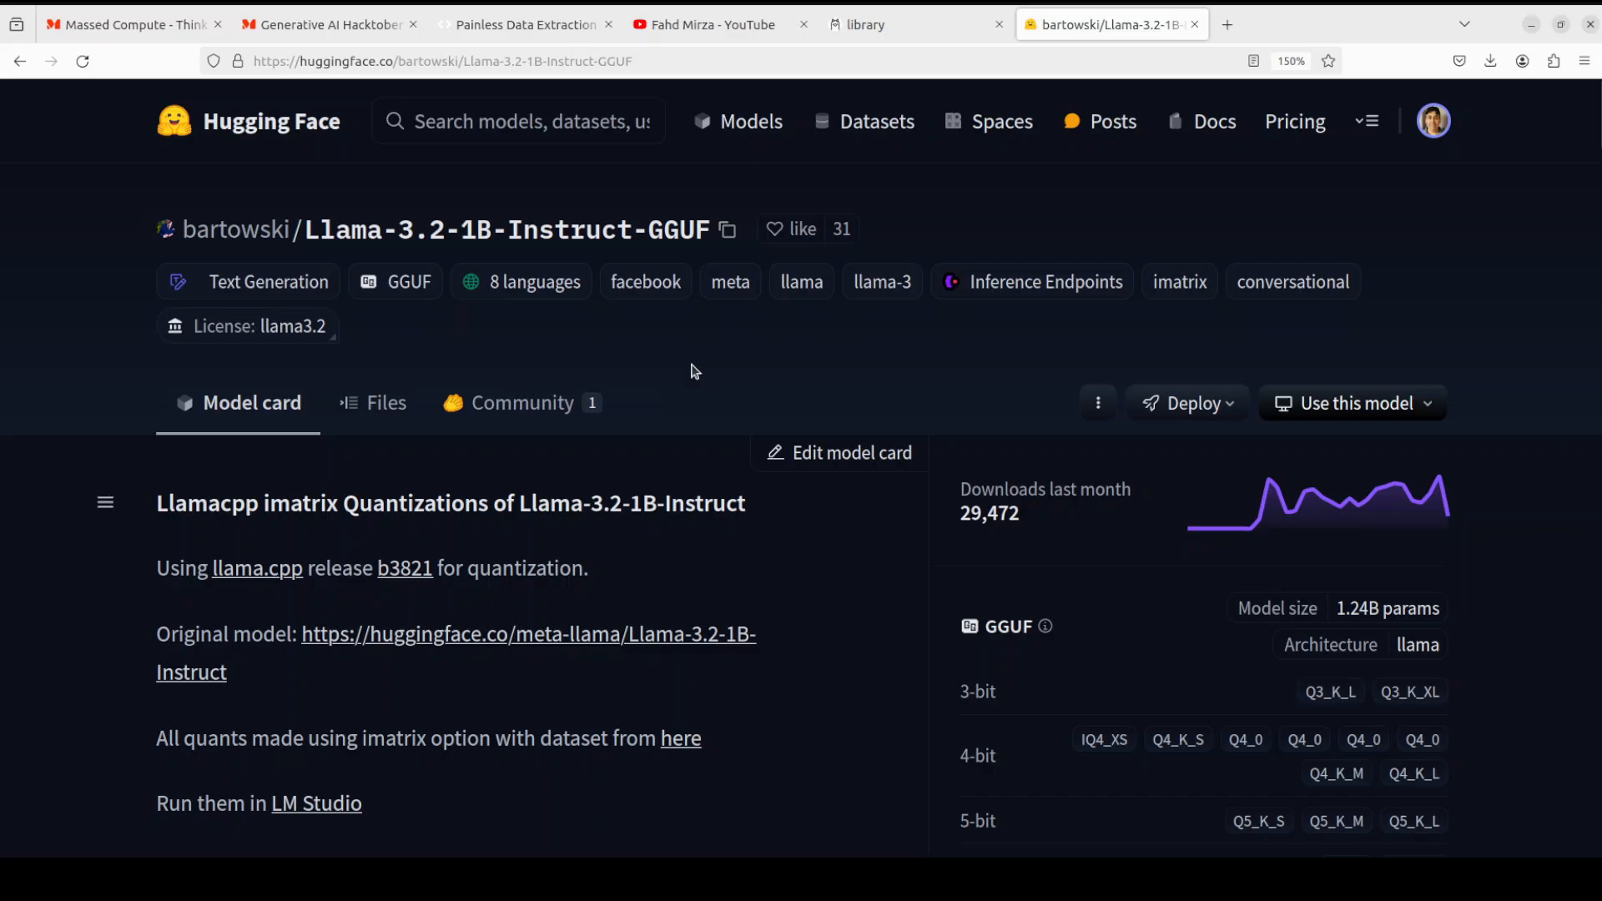
pyautogui.moveTo(1075, 351)
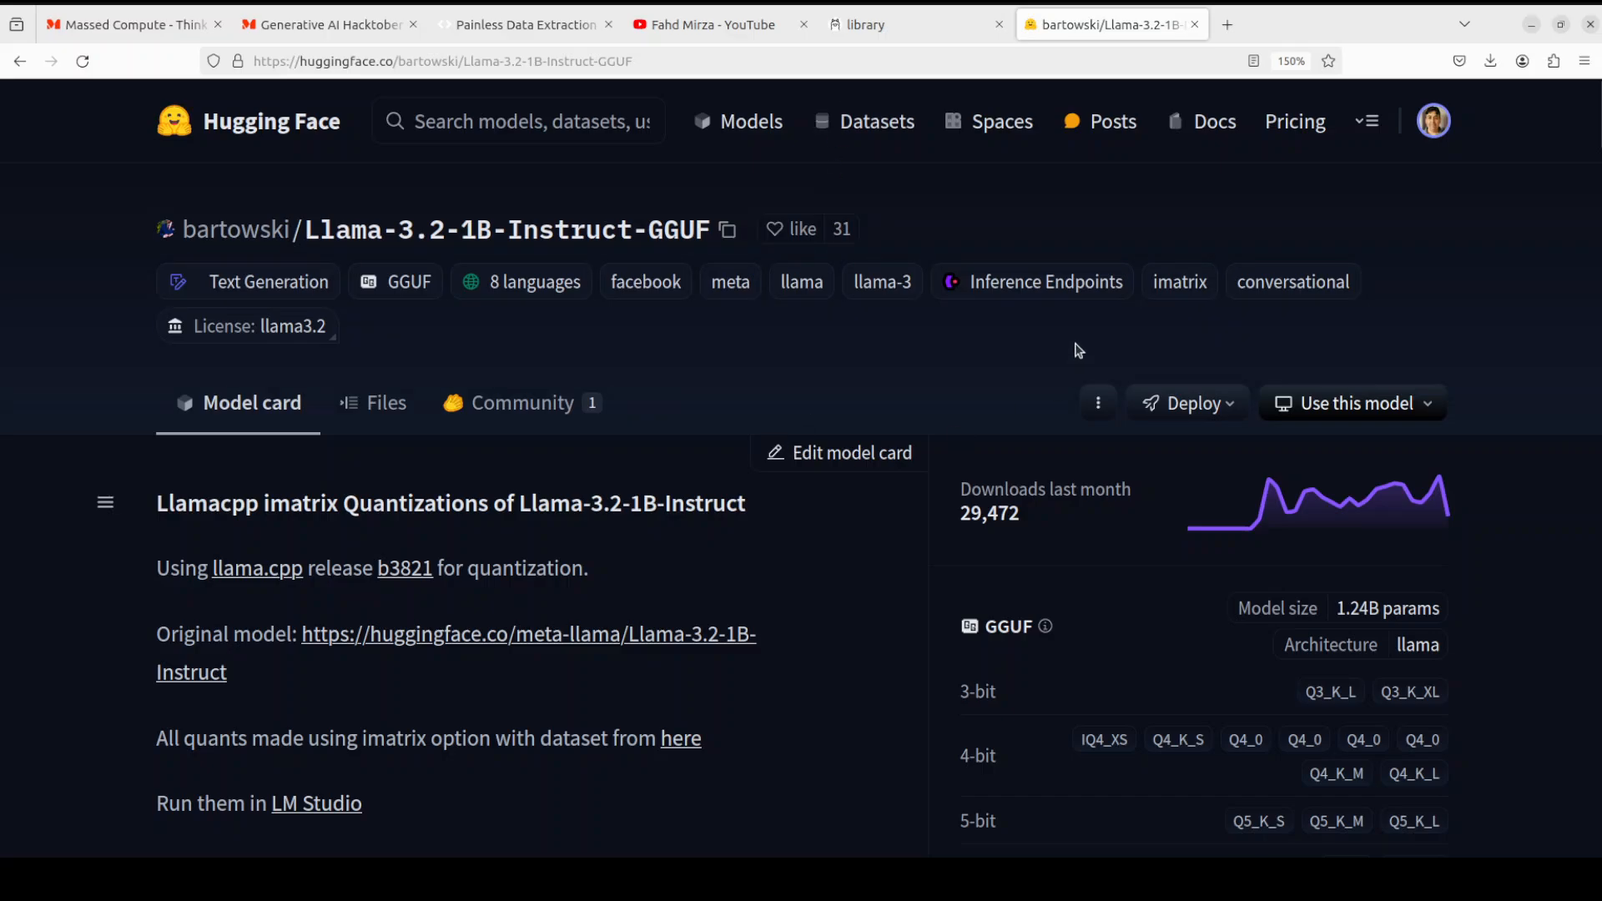
pyautogui.moveTo(1520, 274)
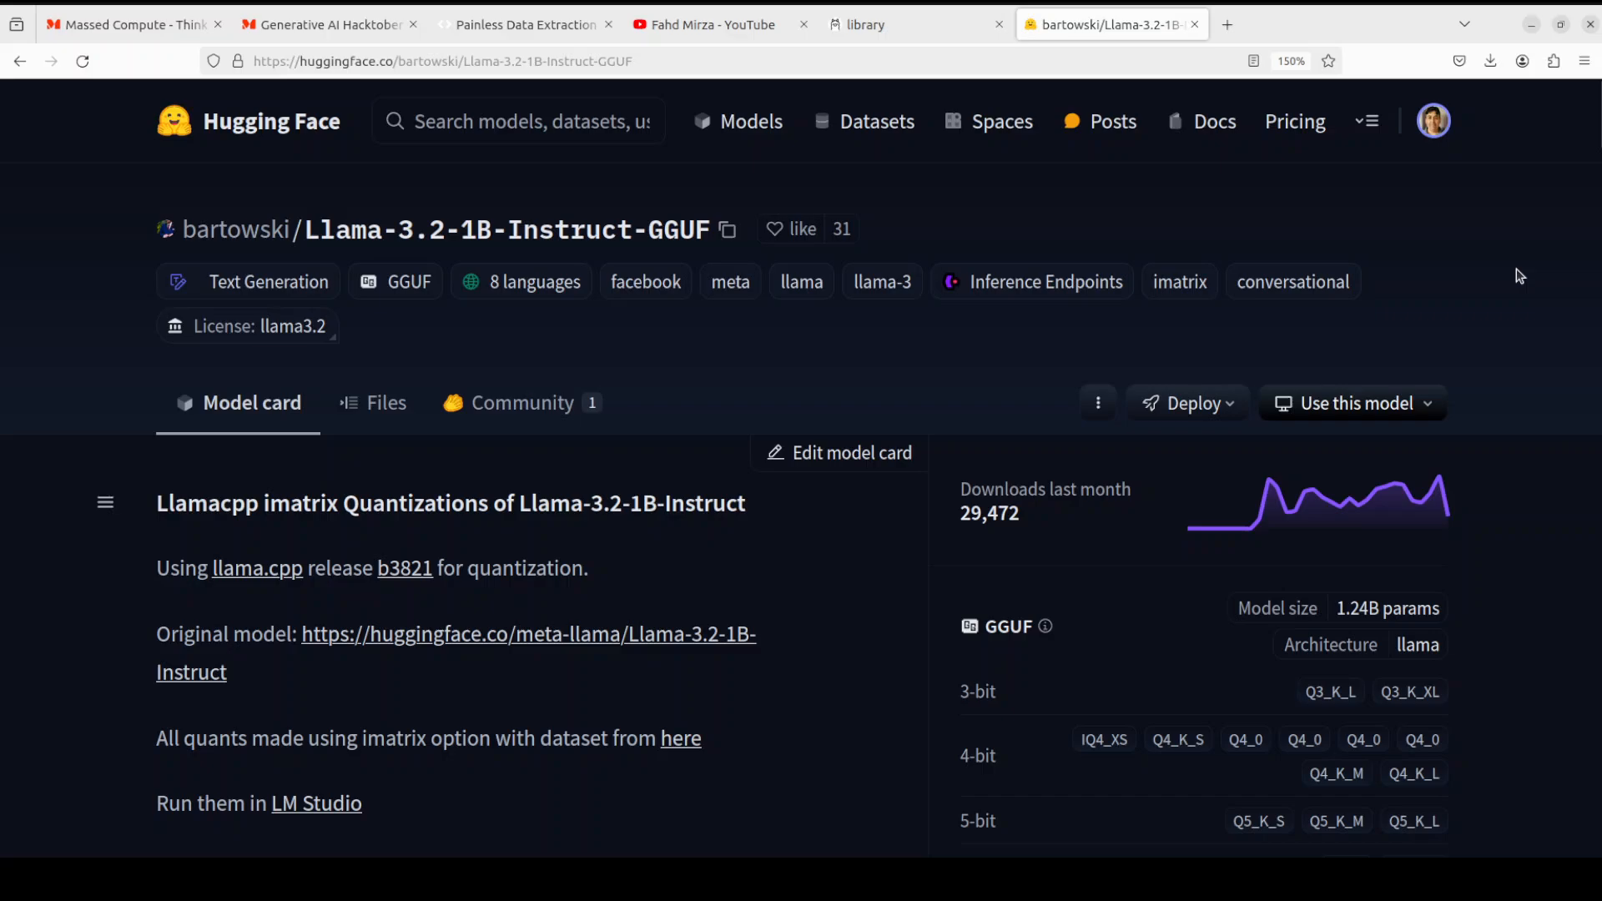
pyautogui.click(910, 23)
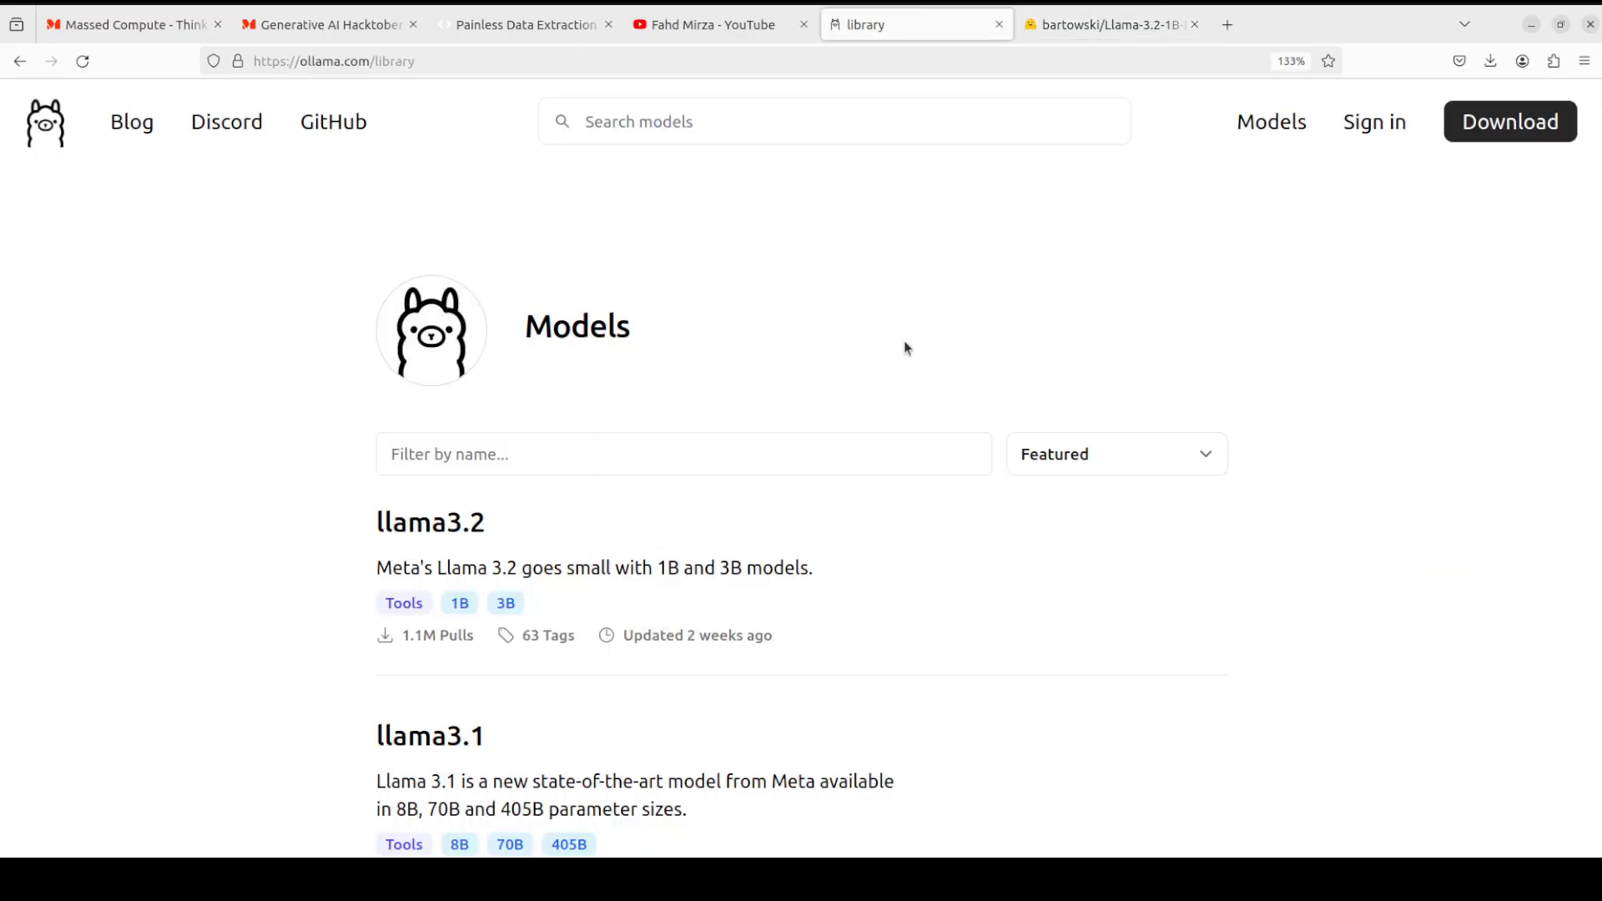
pyautogui.moveTo(885, 396)
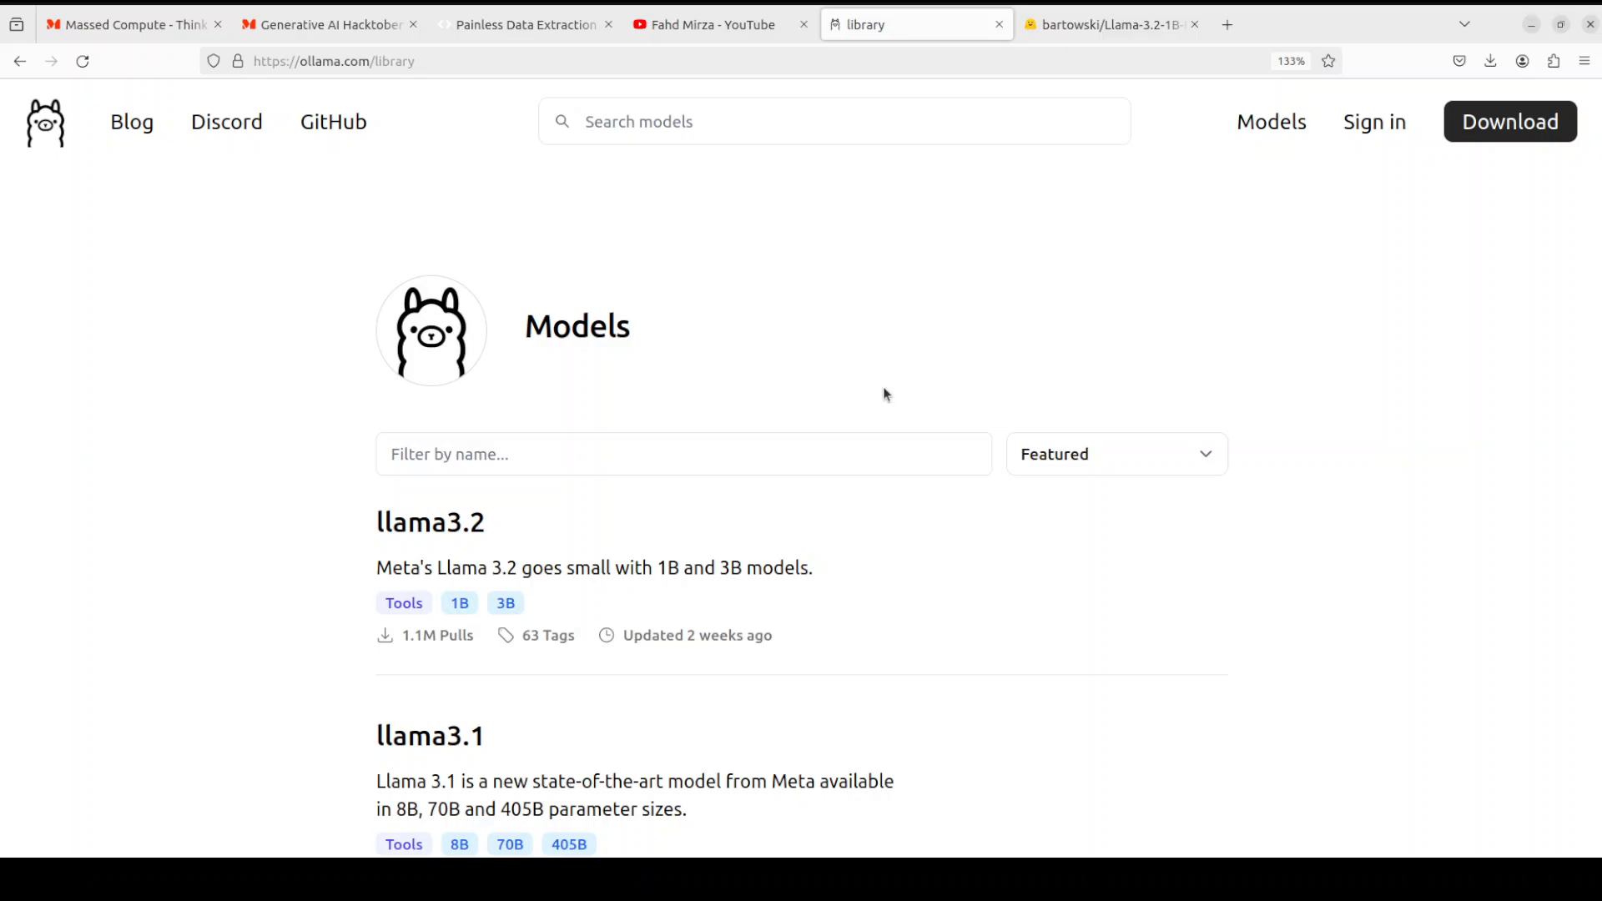
pyautogui.moveTo(888, 391)
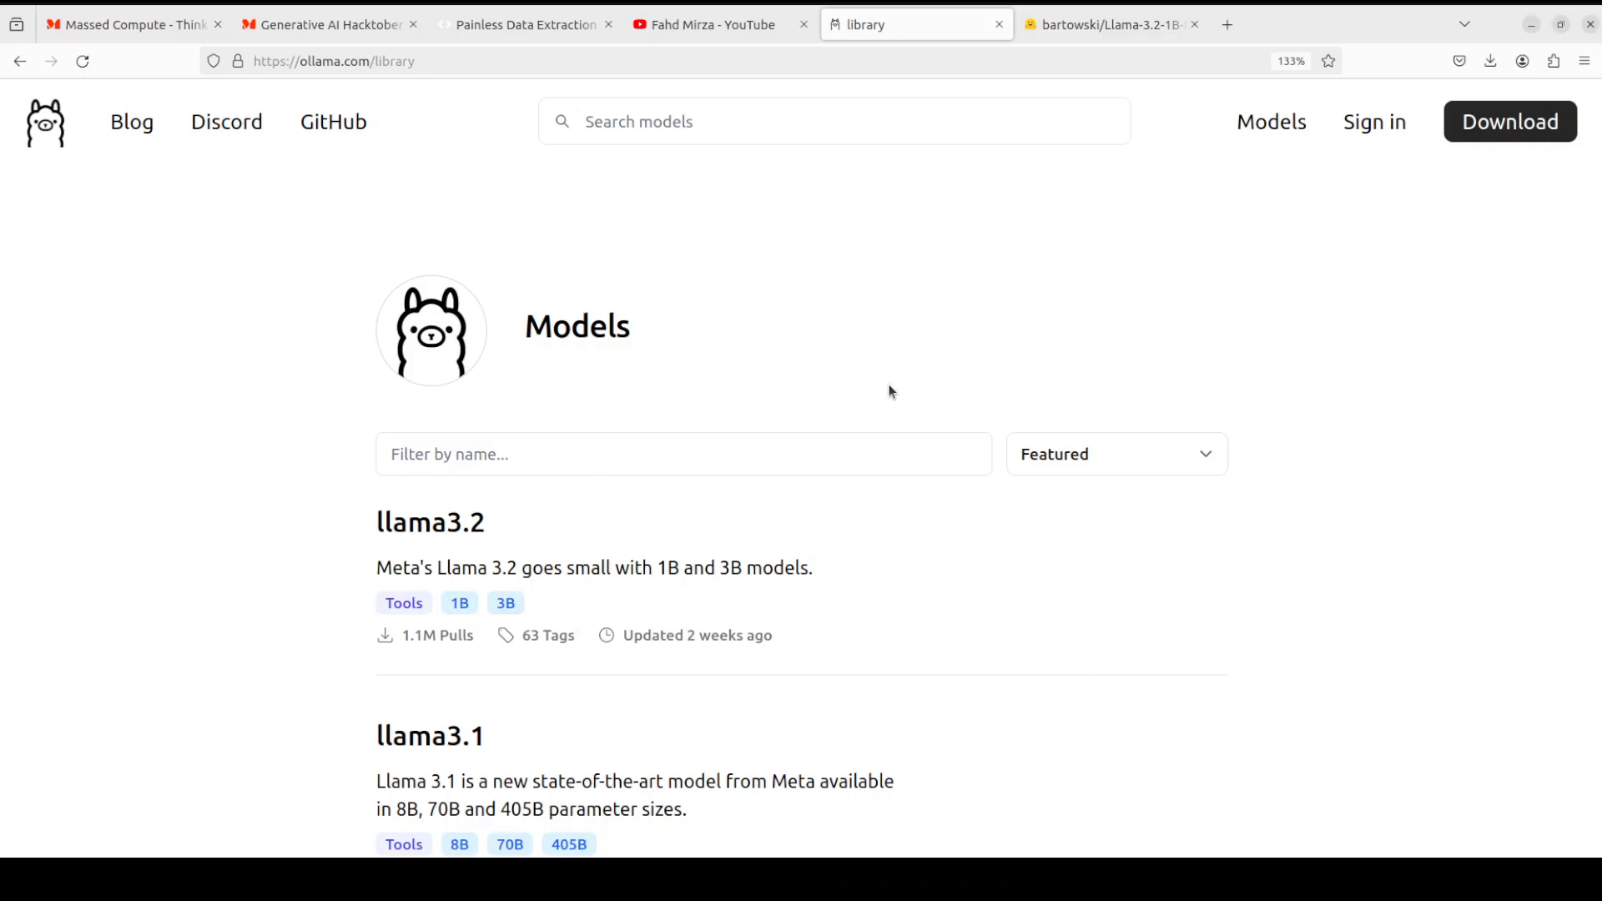
pyautogui.moveTo(885, 392)
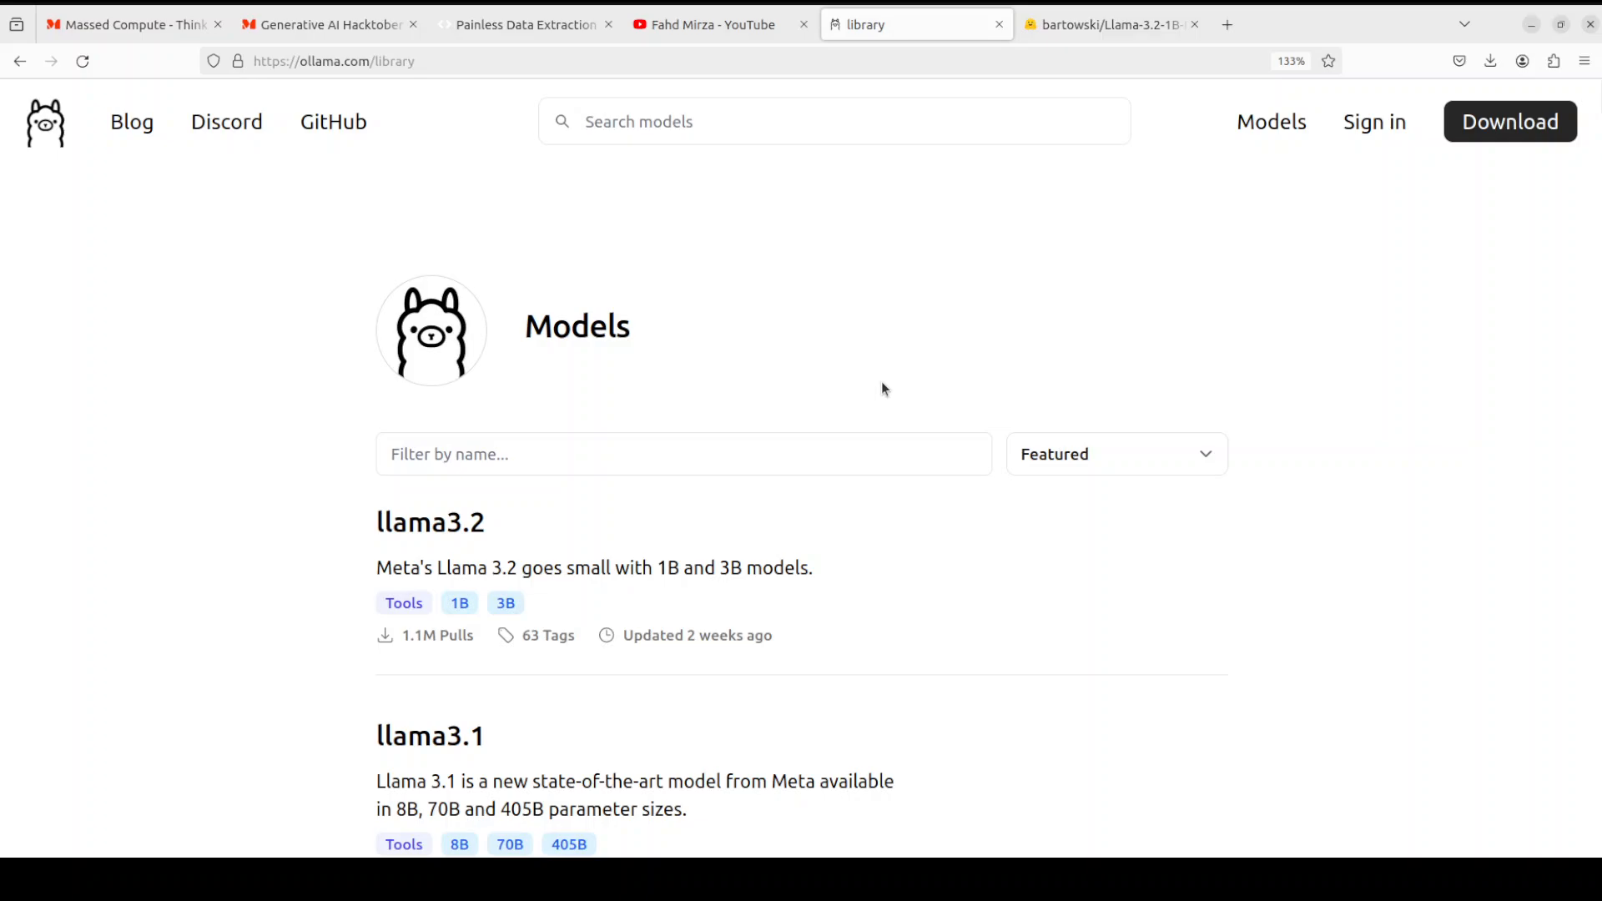
pyautogui.moveTo(1137, 92)
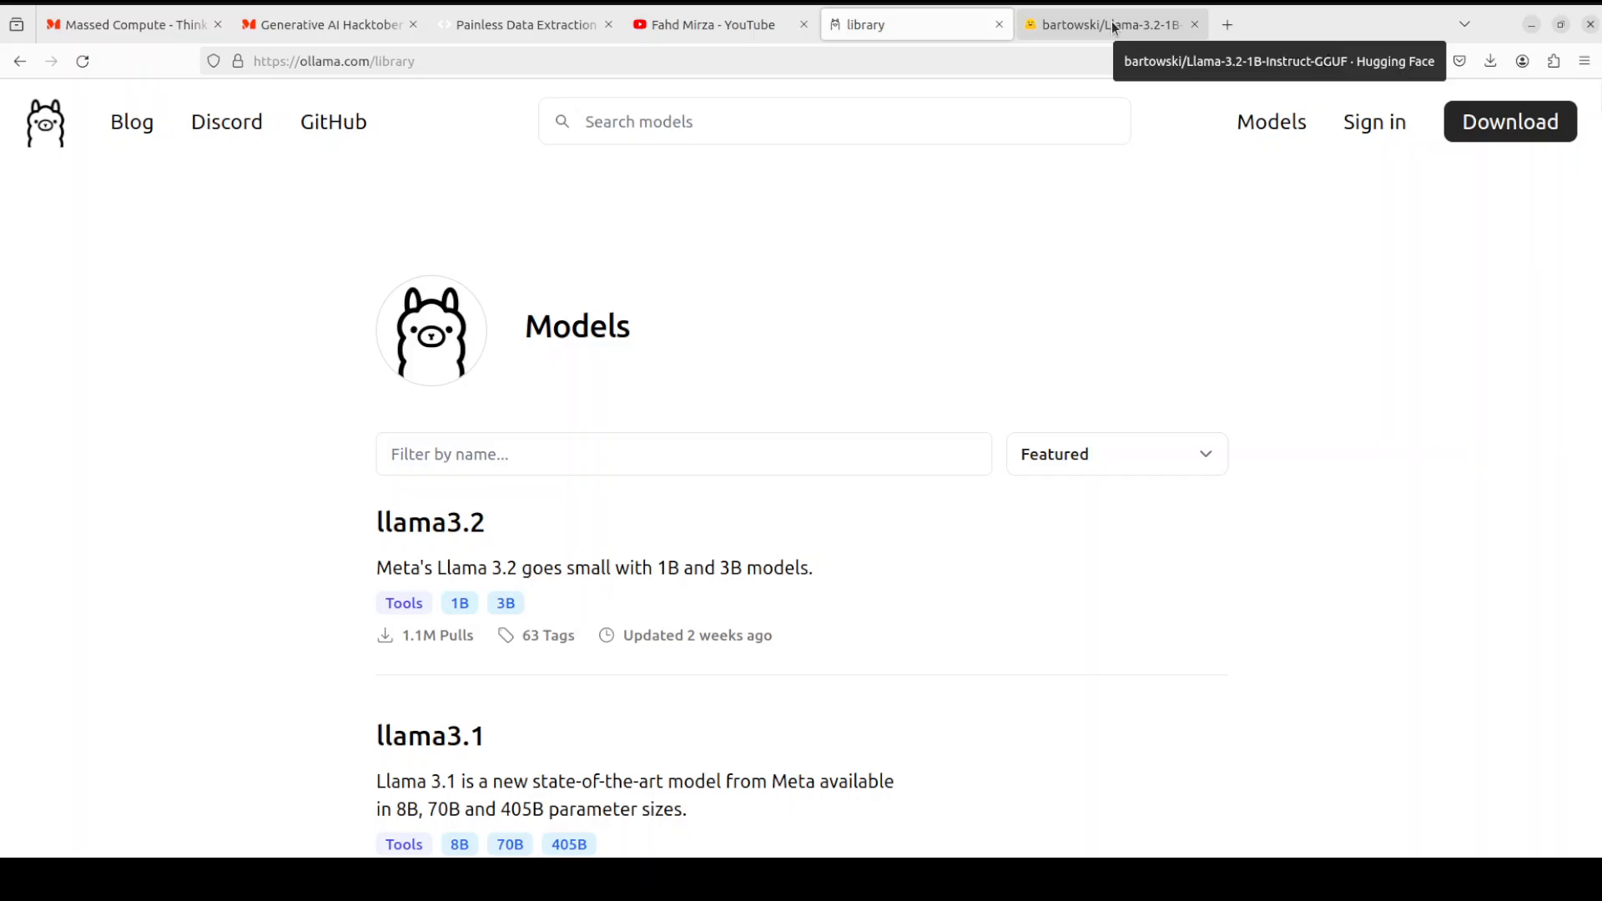
pyautogui.click(1104, 24)
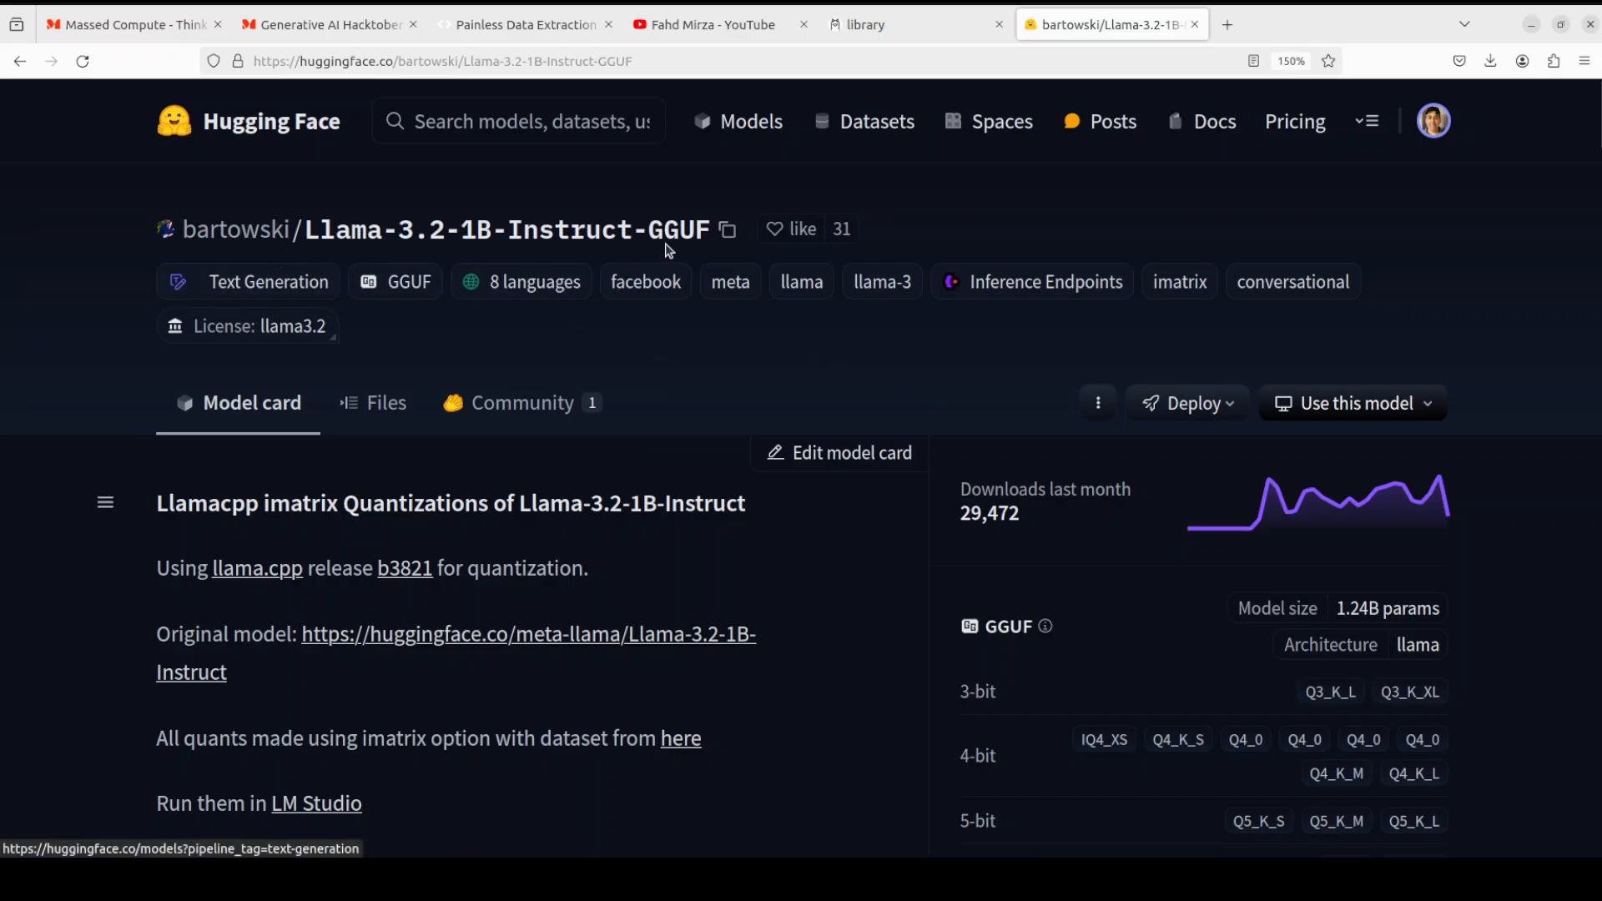
pyautogui.moveTo(388, 254)
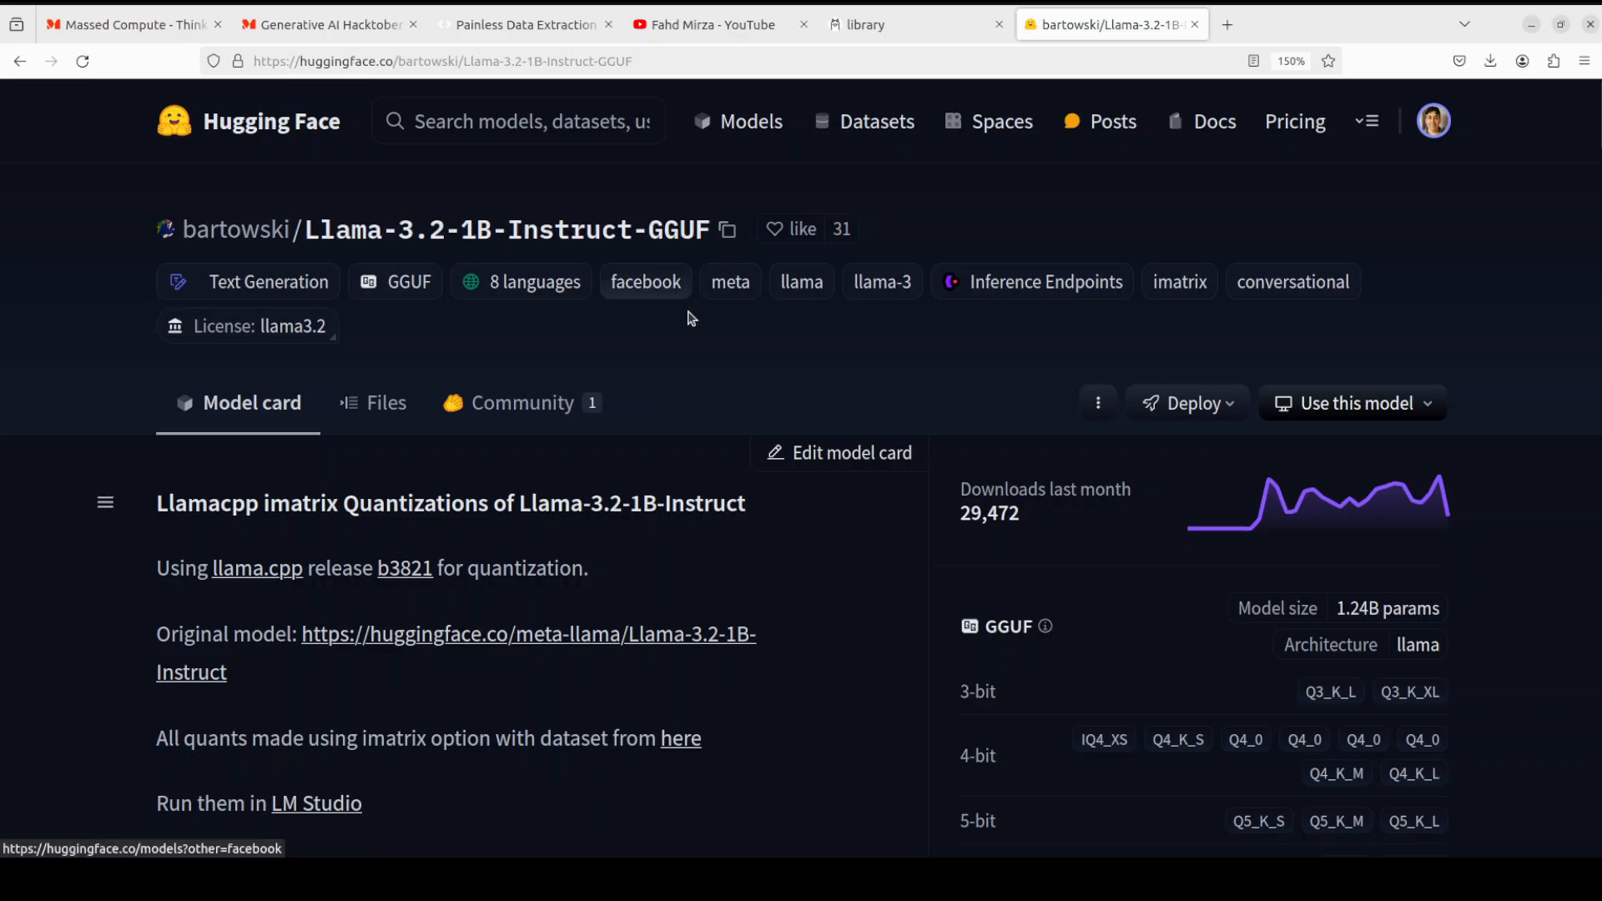
pyautogui.moveTo(723, 373)
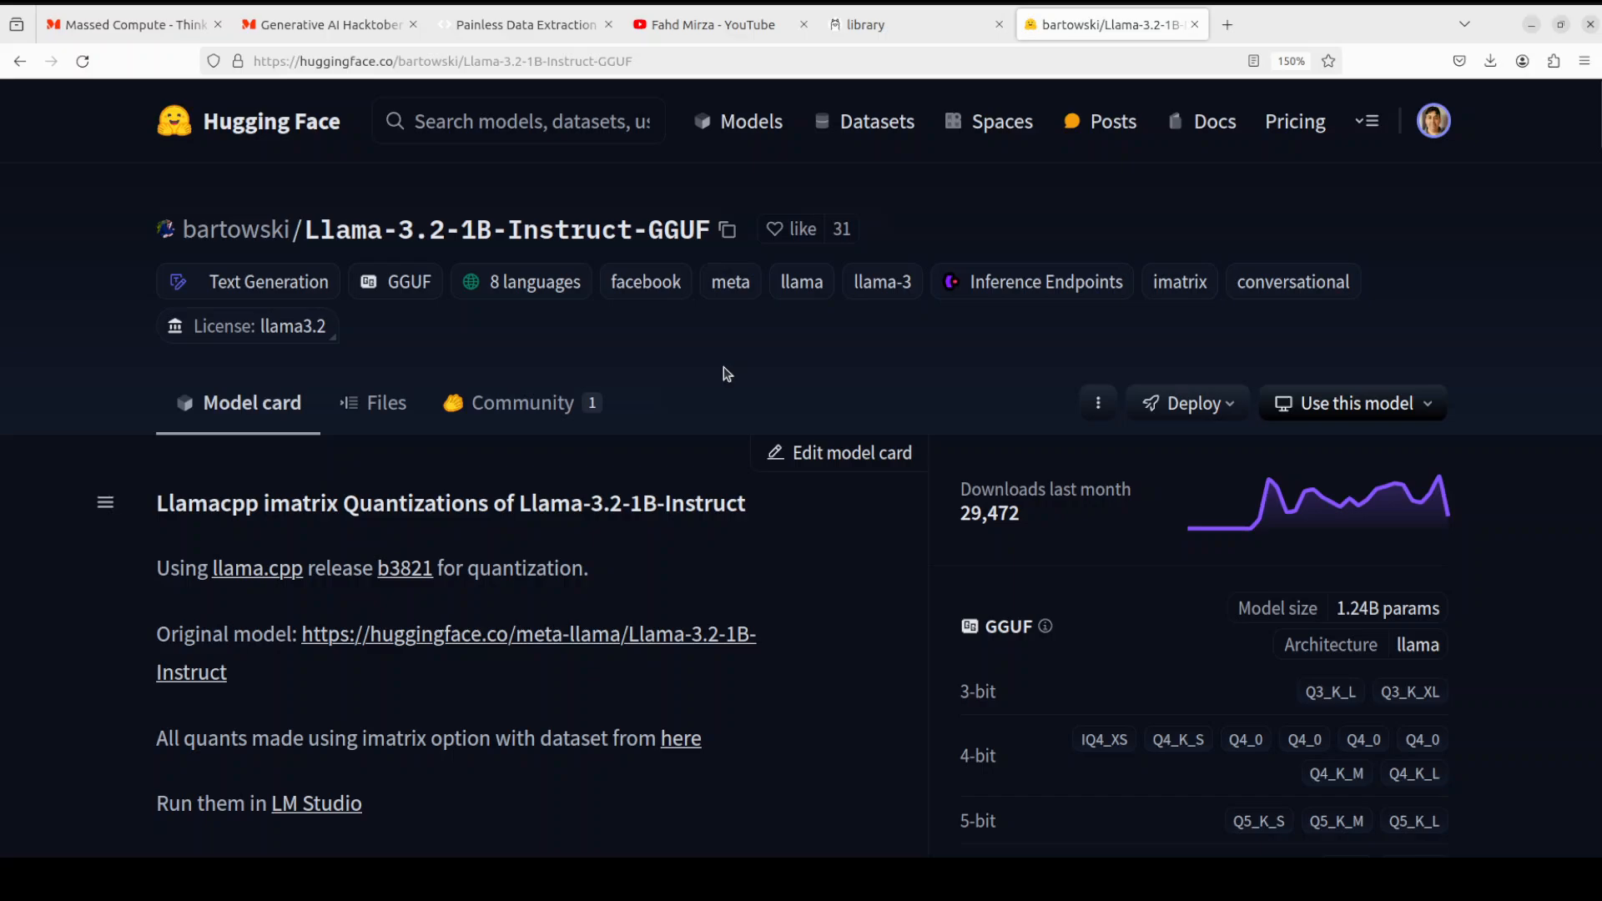
pyautogui.moveTo(716, 372)
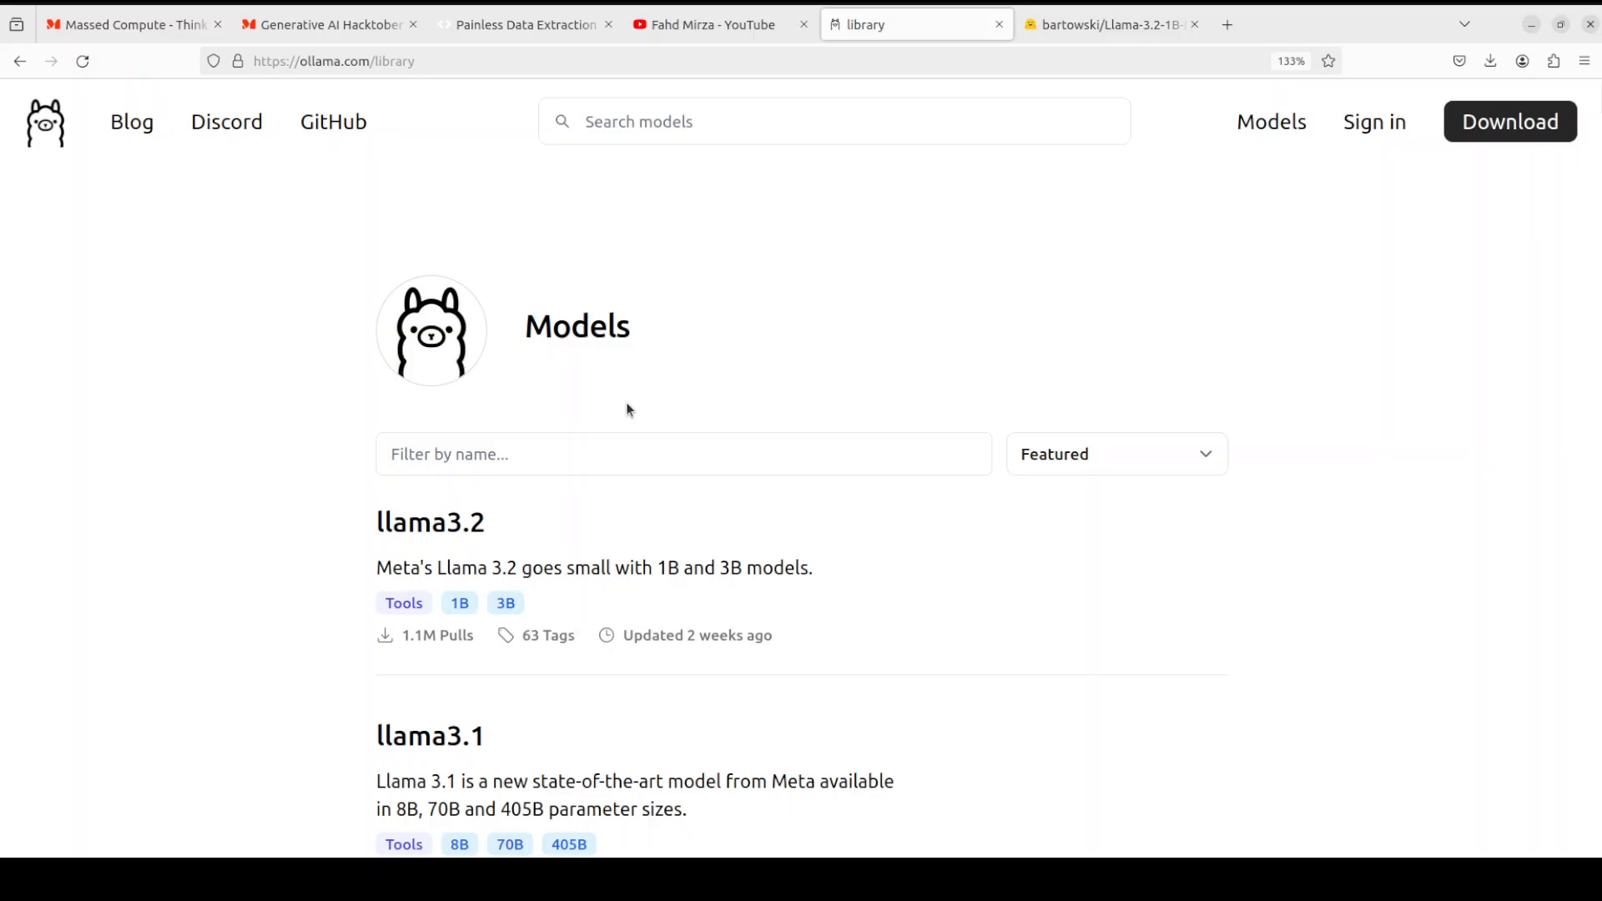
pyautogui.moveTo(1006, 469)
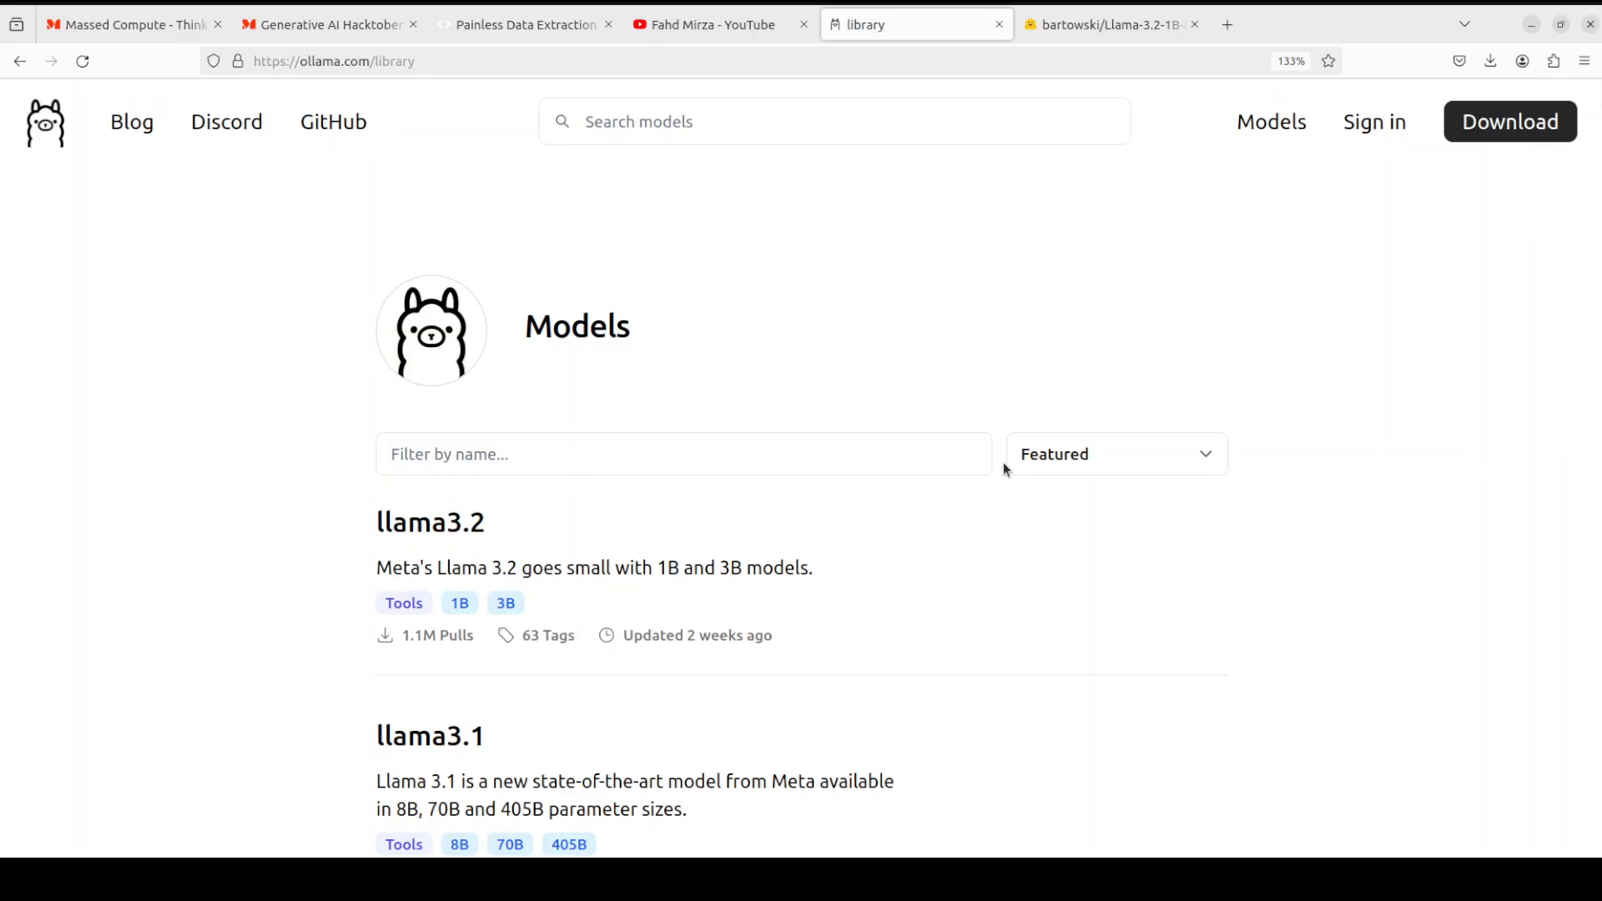
# - Show the Llama-3.2-1B-Instruct-GGUF model card again, then switch to the terminal
pyautogui.click(1109, 24)
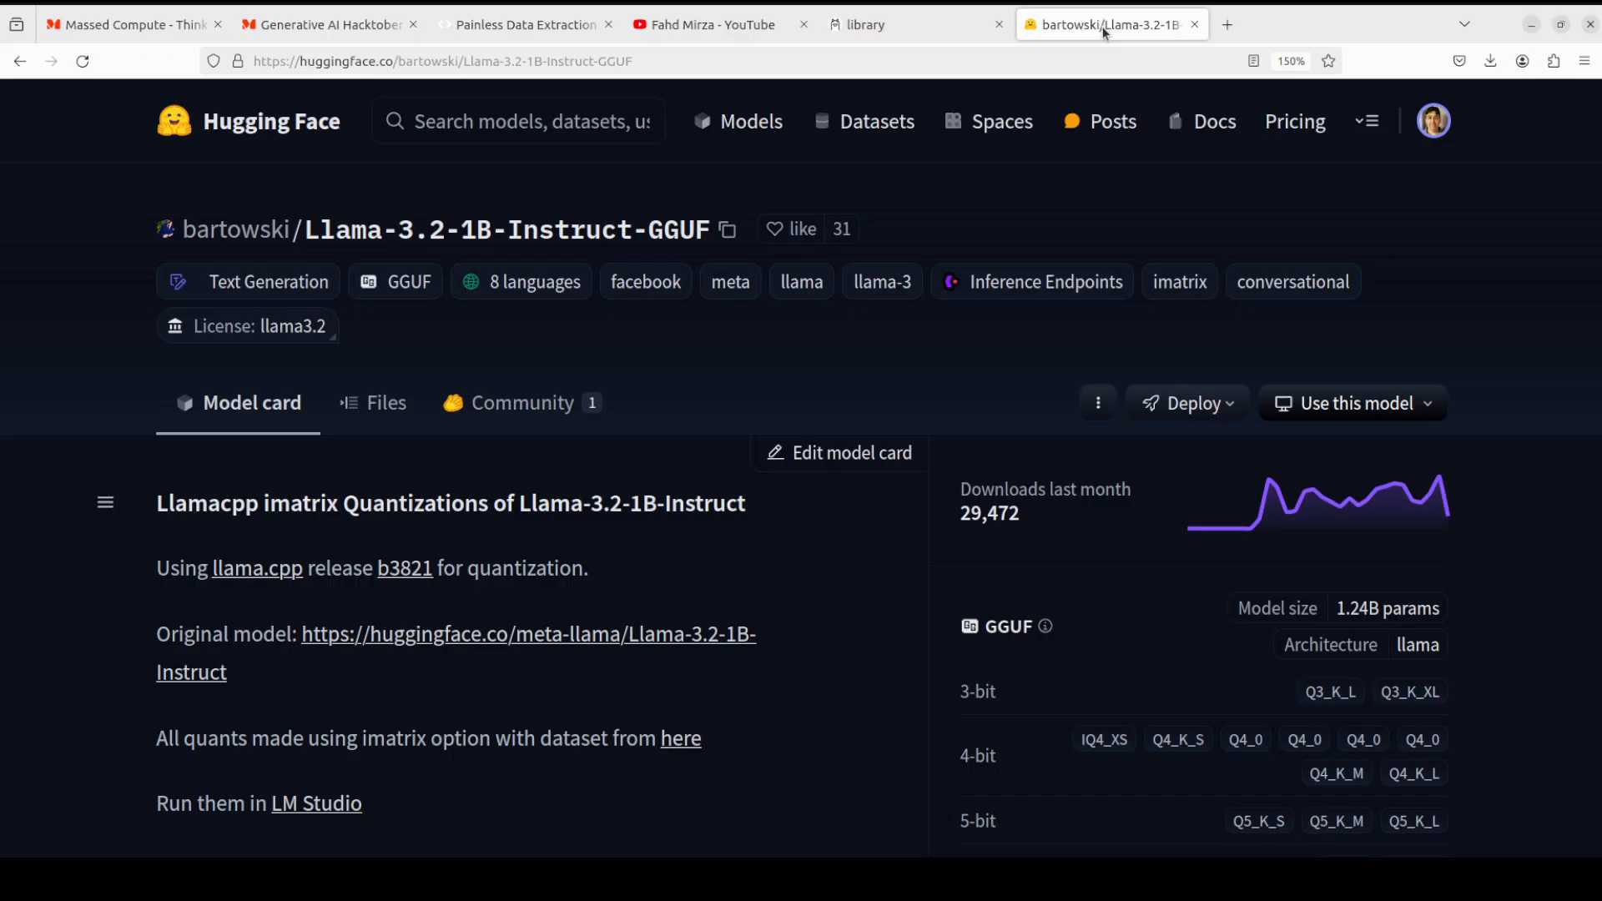
pyautogui.moveTo(823, 424)
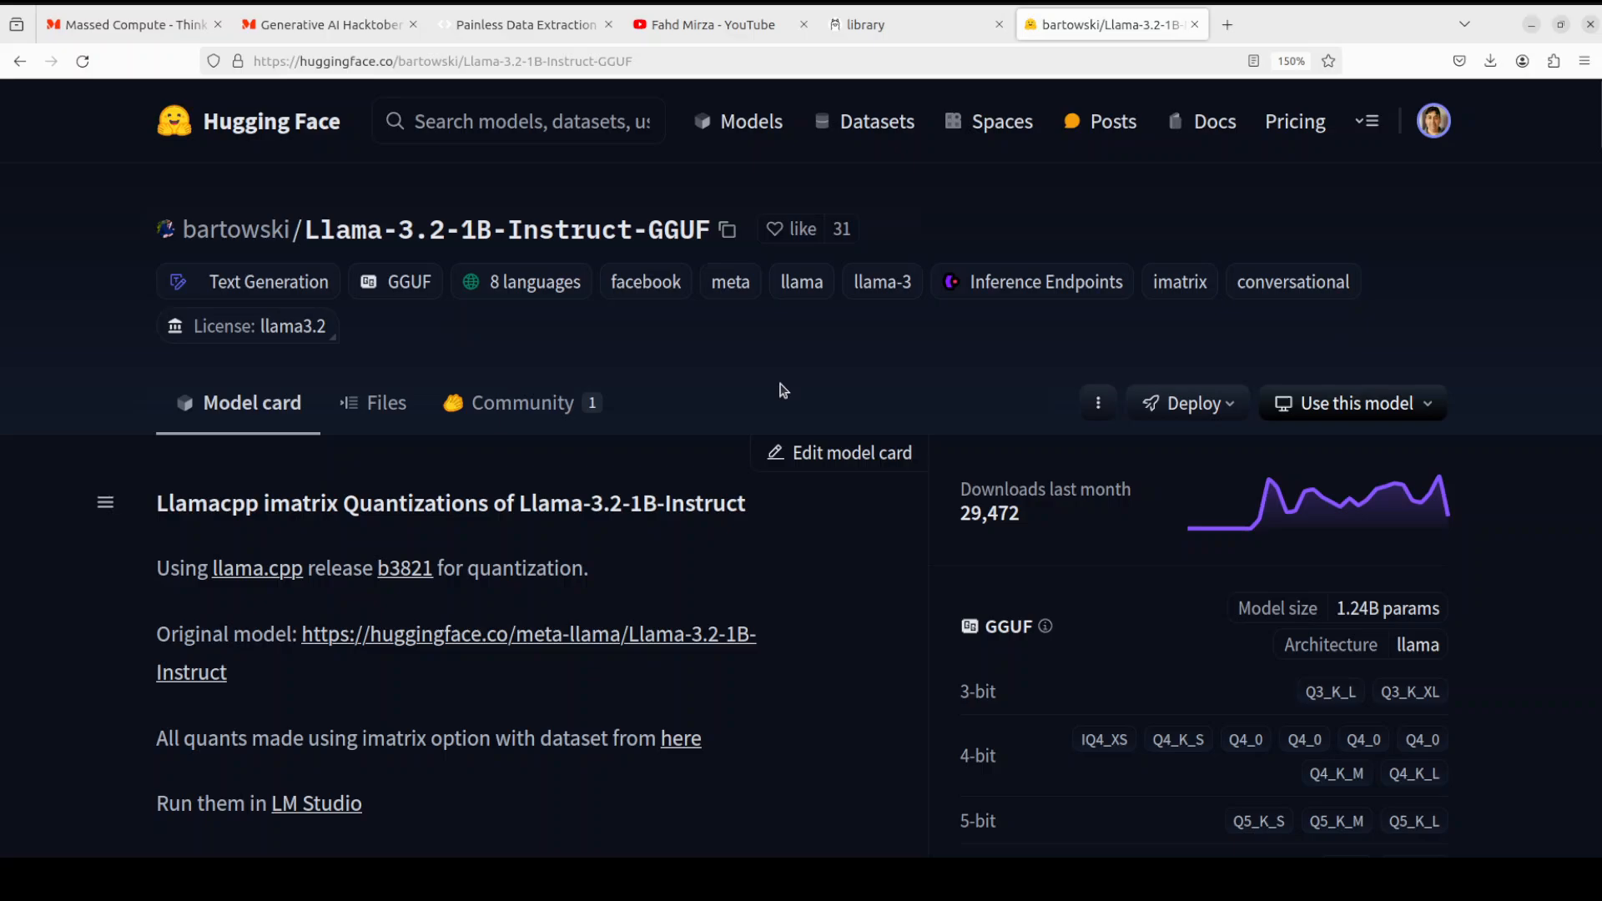
pyautogui.moveTo(734, 375)
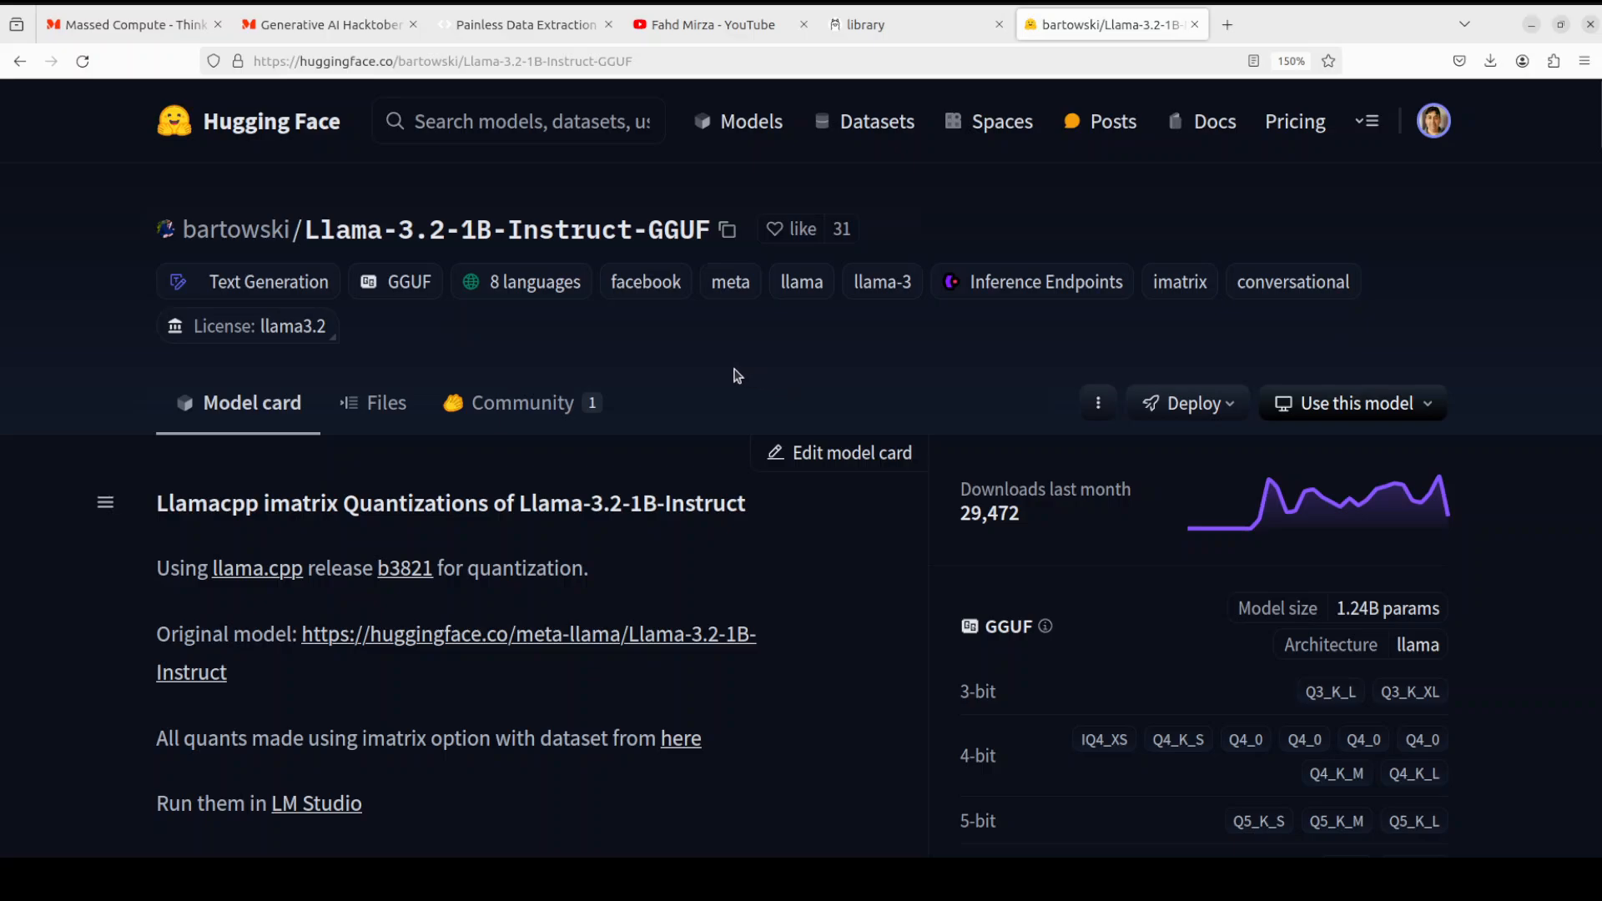
pyautogui.click(132, 23)
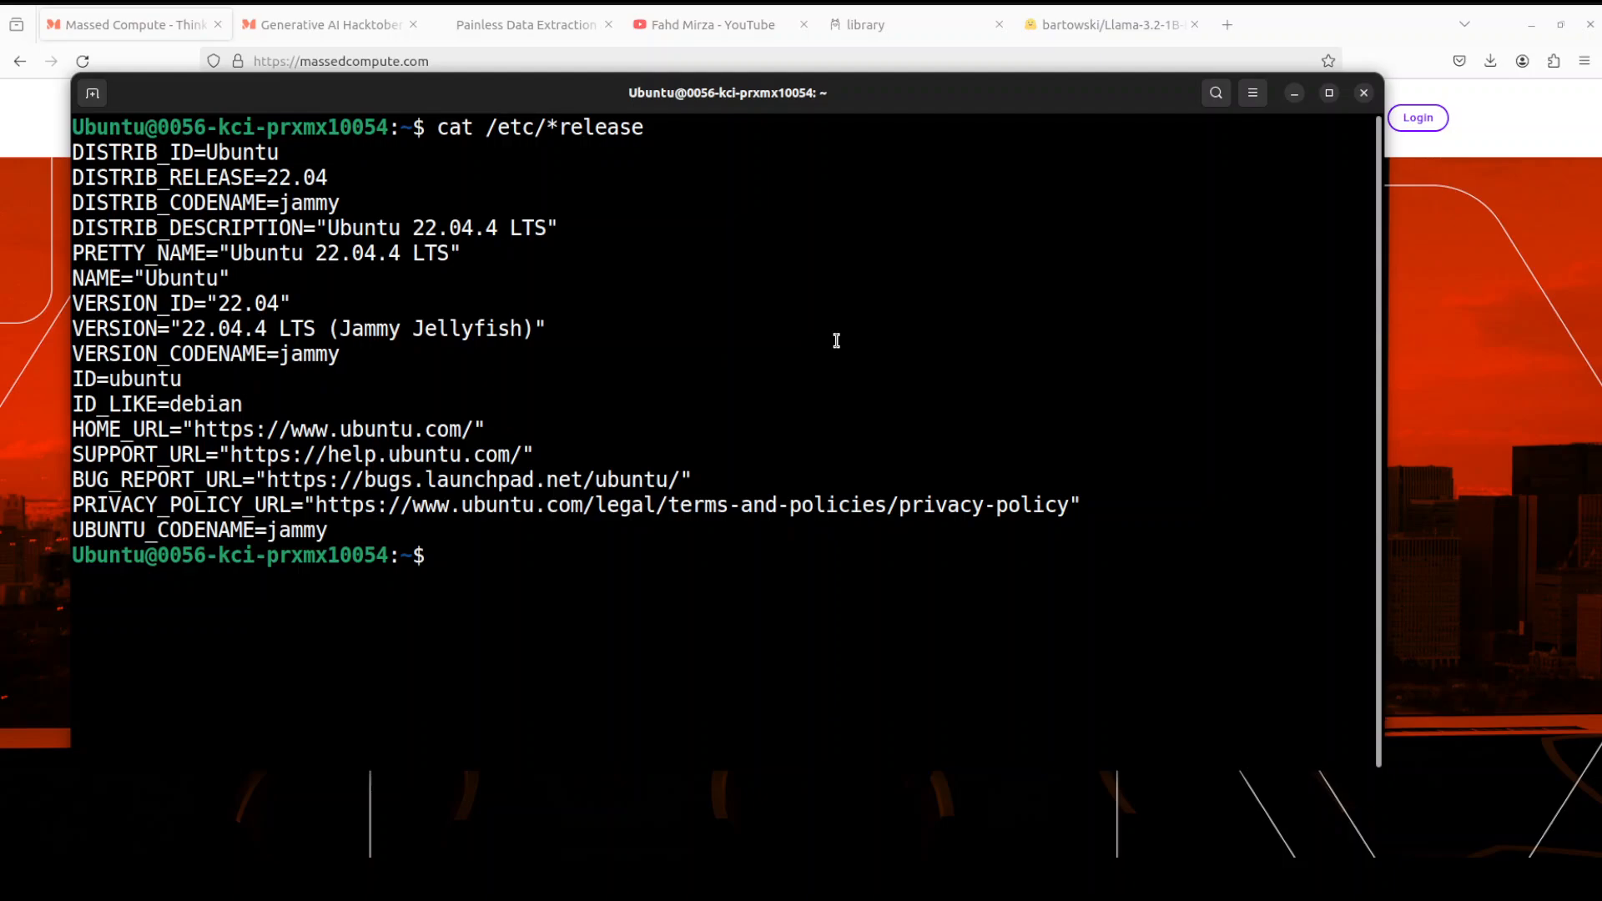
# - Clear the terminal and check the OS release and GPU (Ubuntu 22.04.4, RTX A6000)
pyautogui.write('clear')
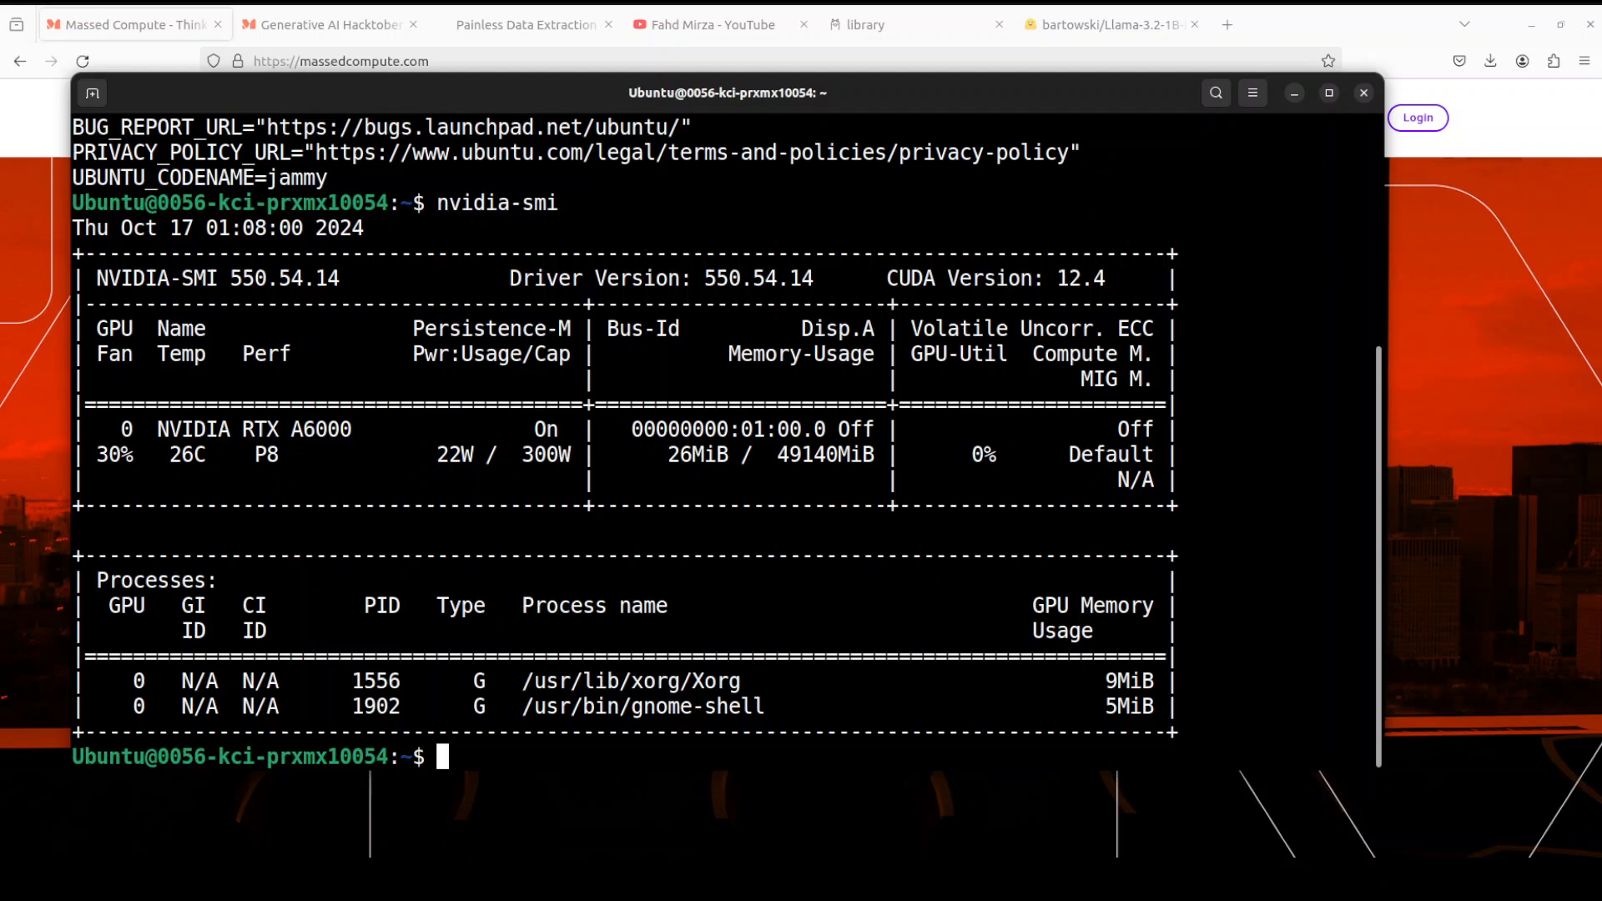
pyautogui.write('c')
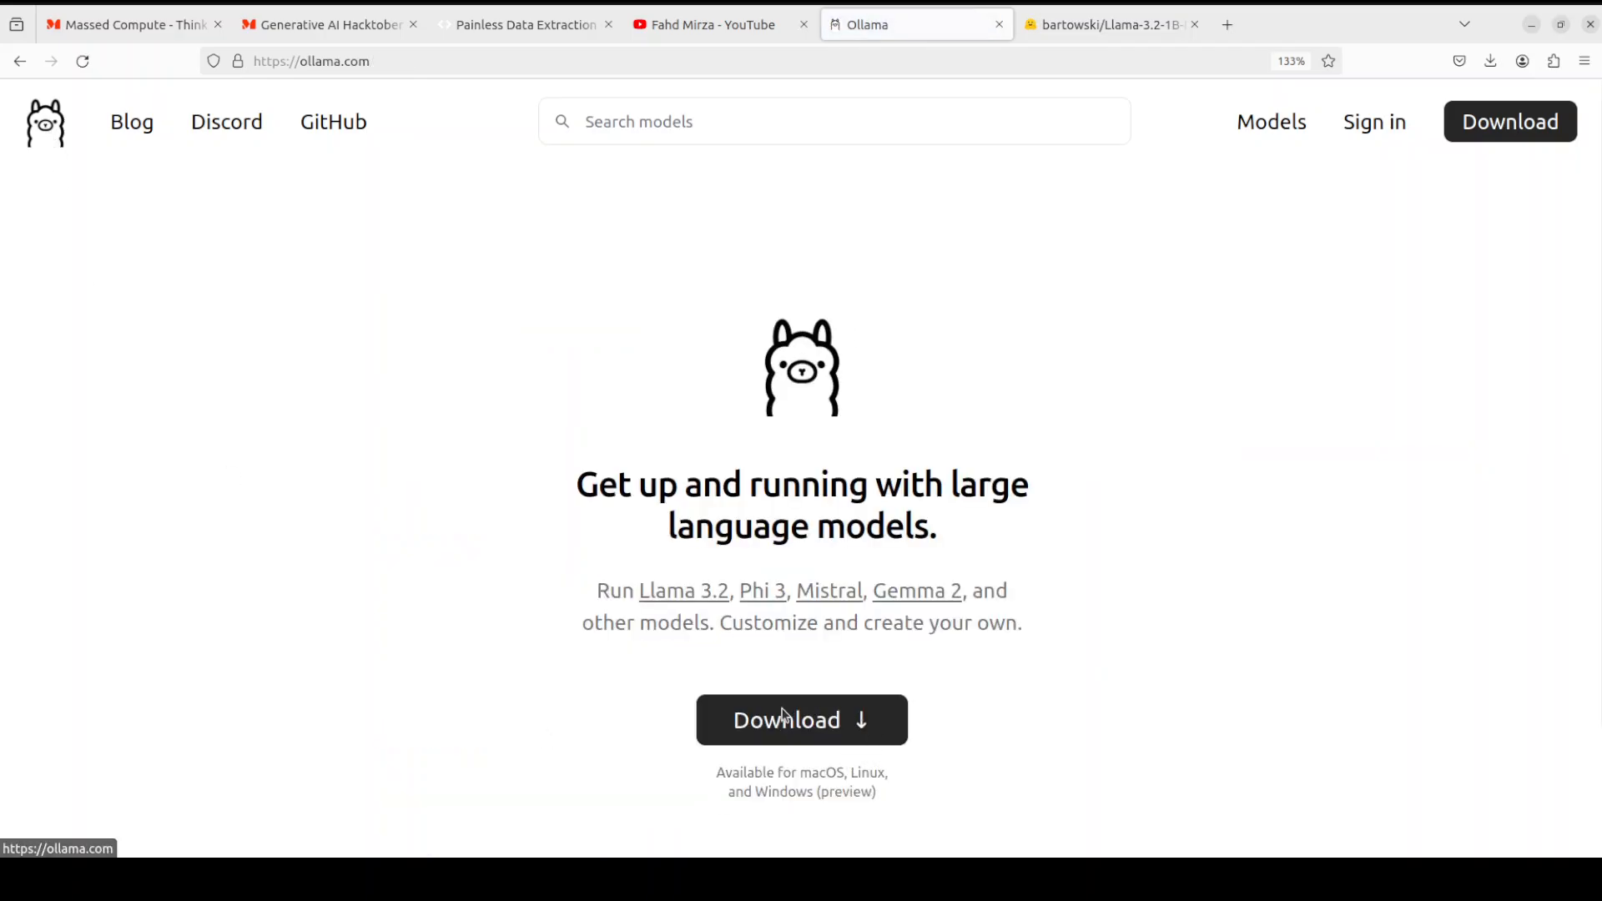
# - Open ollama.com/download to show the Linux curl install command
pyautogui.click(801, 720)
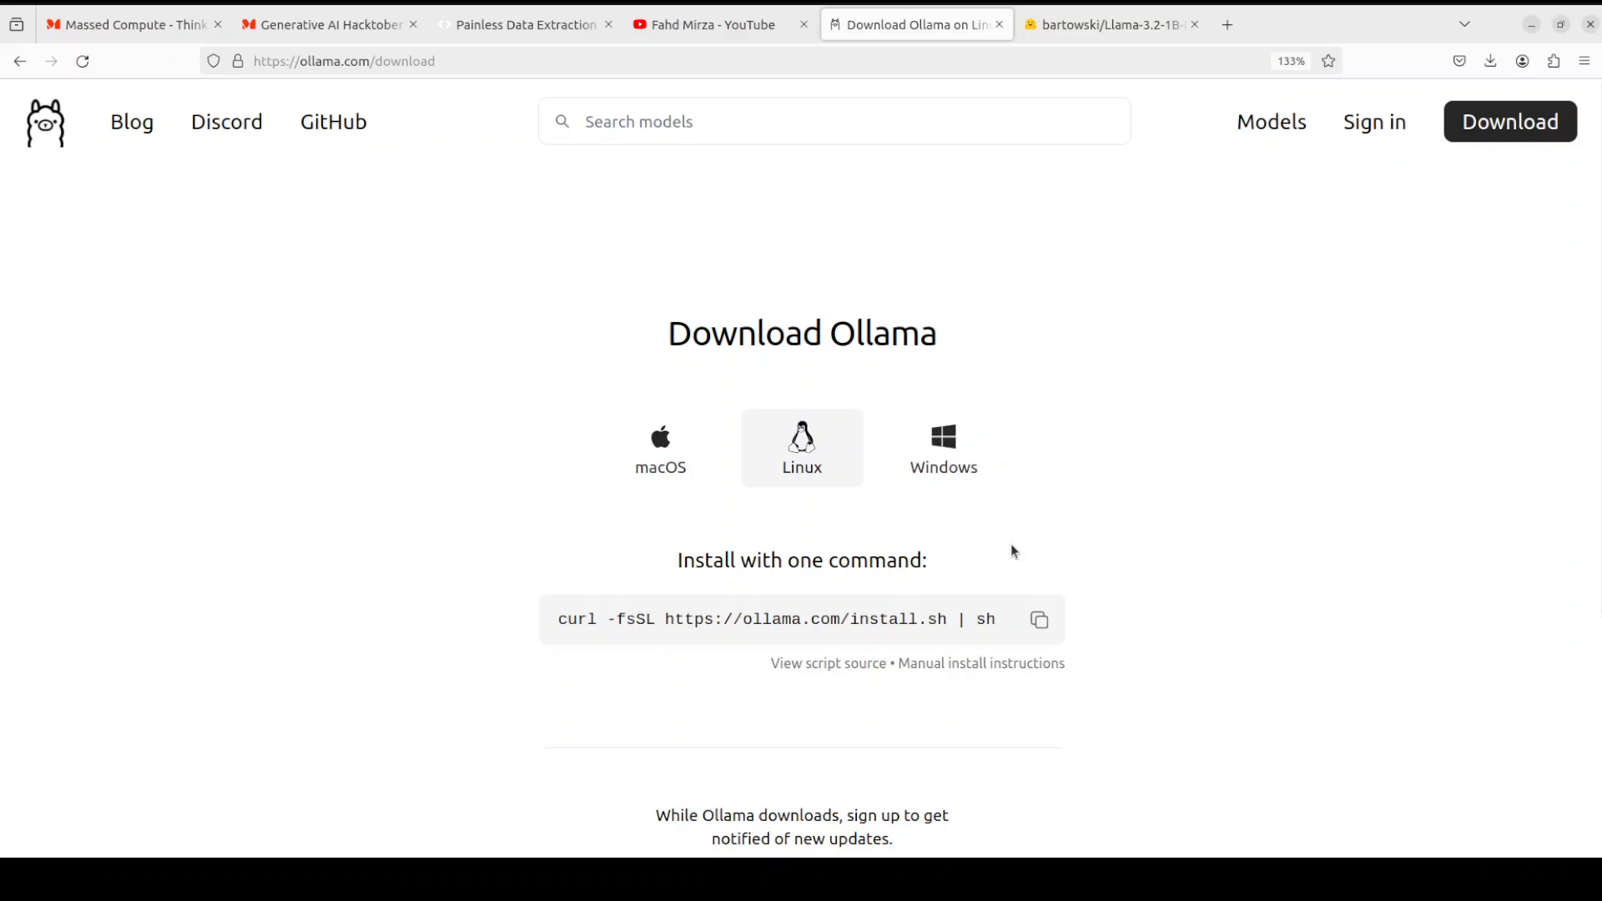
pyautogui.moveTo(660, 470)
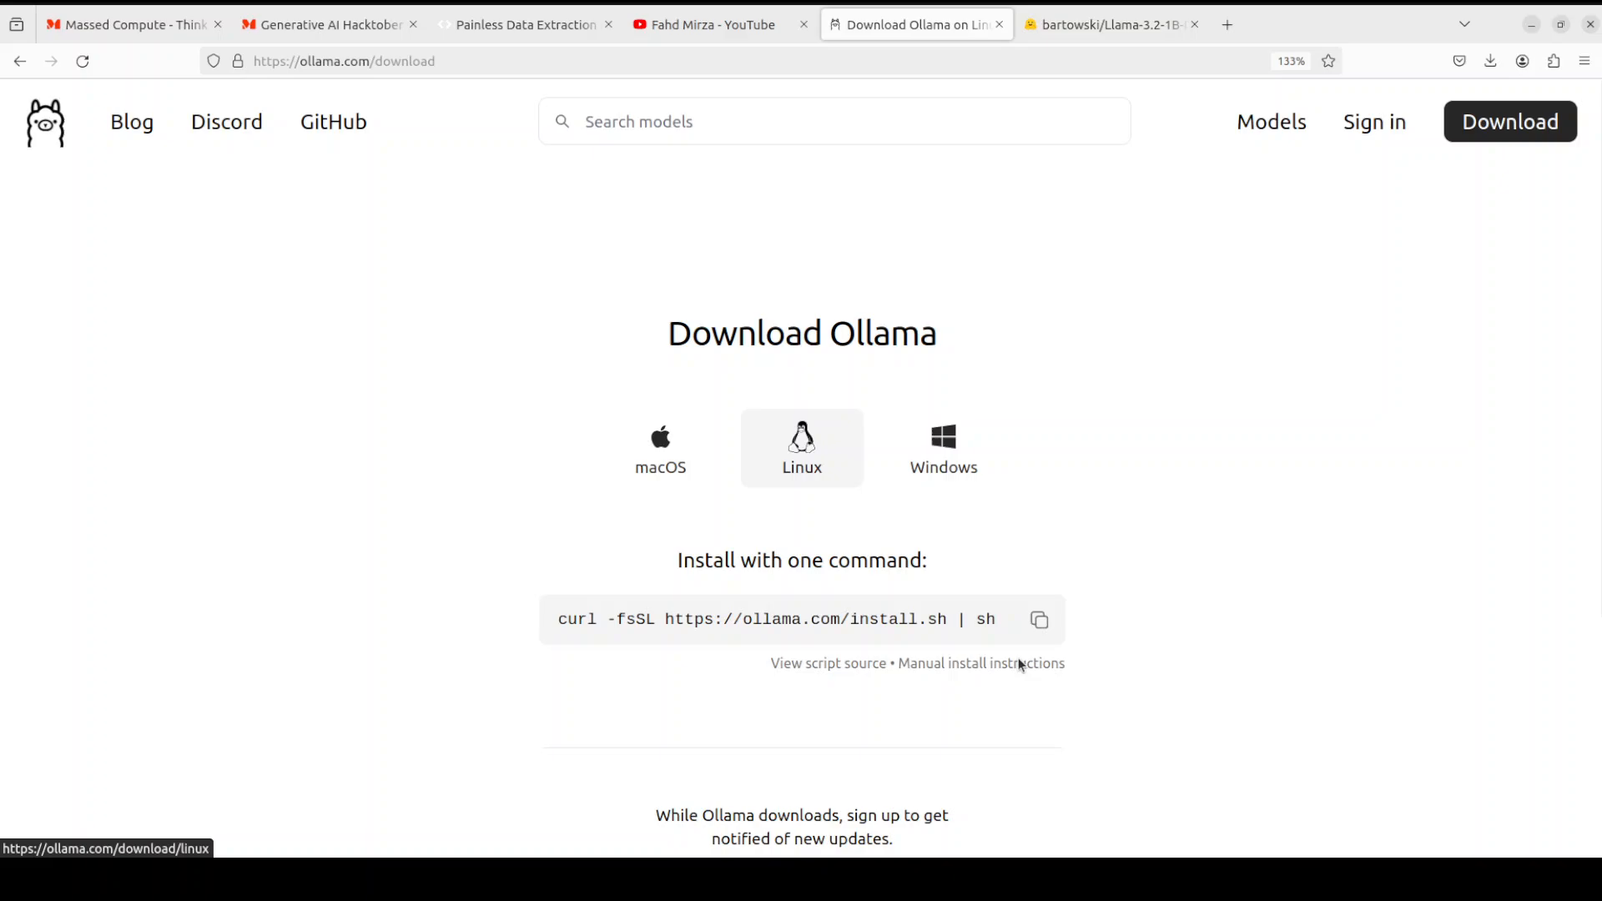
pyautogui.moveTo(1156, 550)
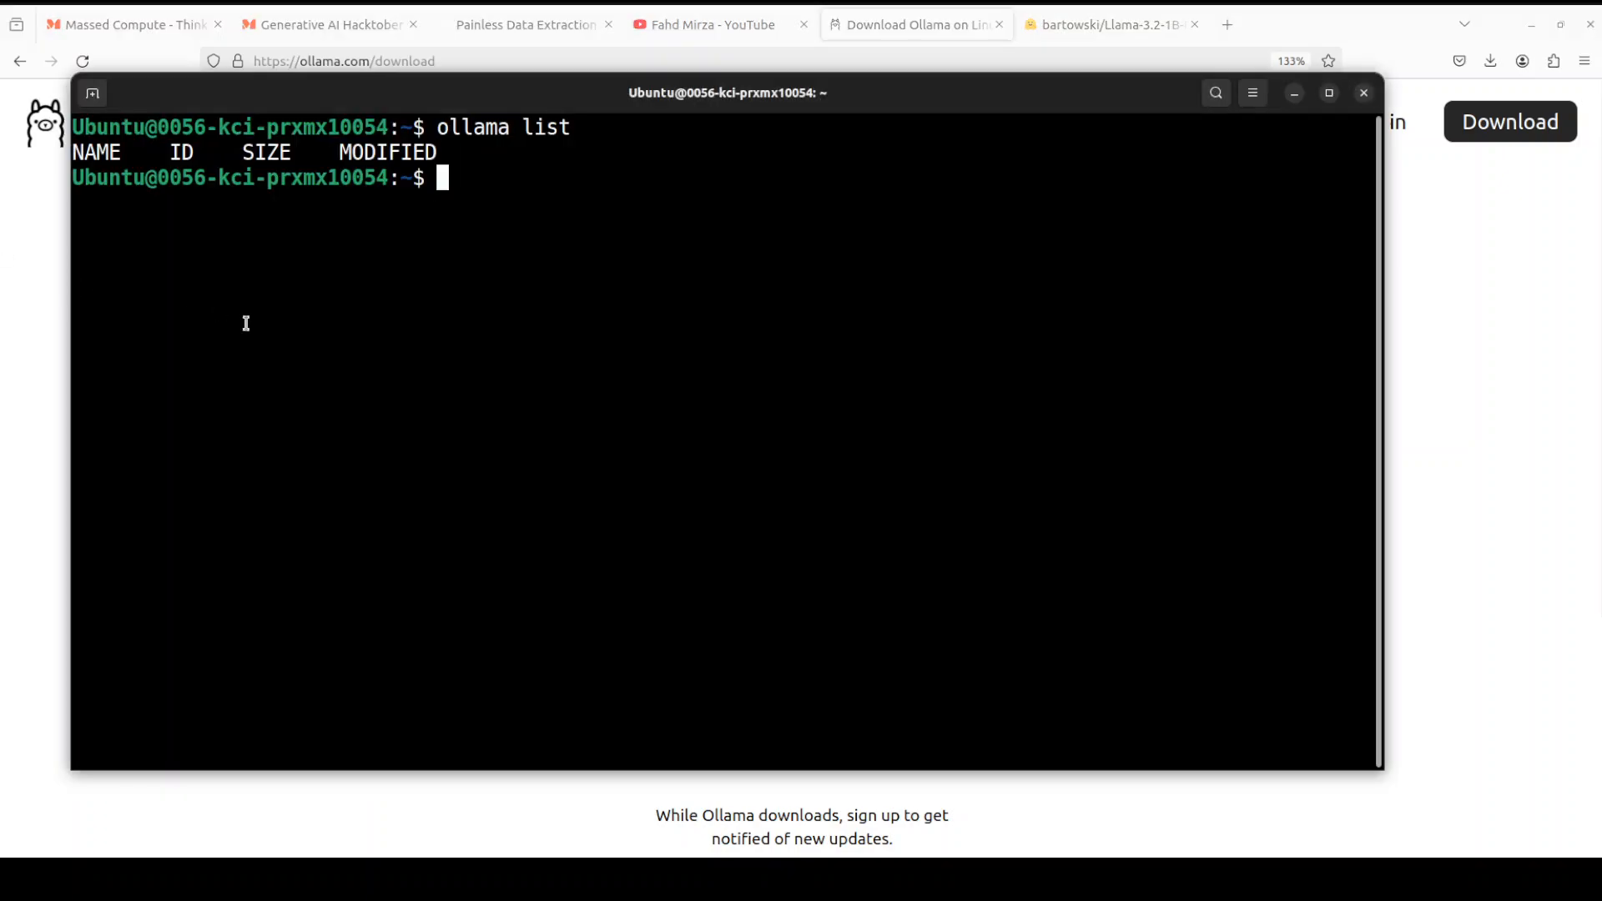
pyautogui.write('curl -fsSL https://ollama.com/install.sh | sh')
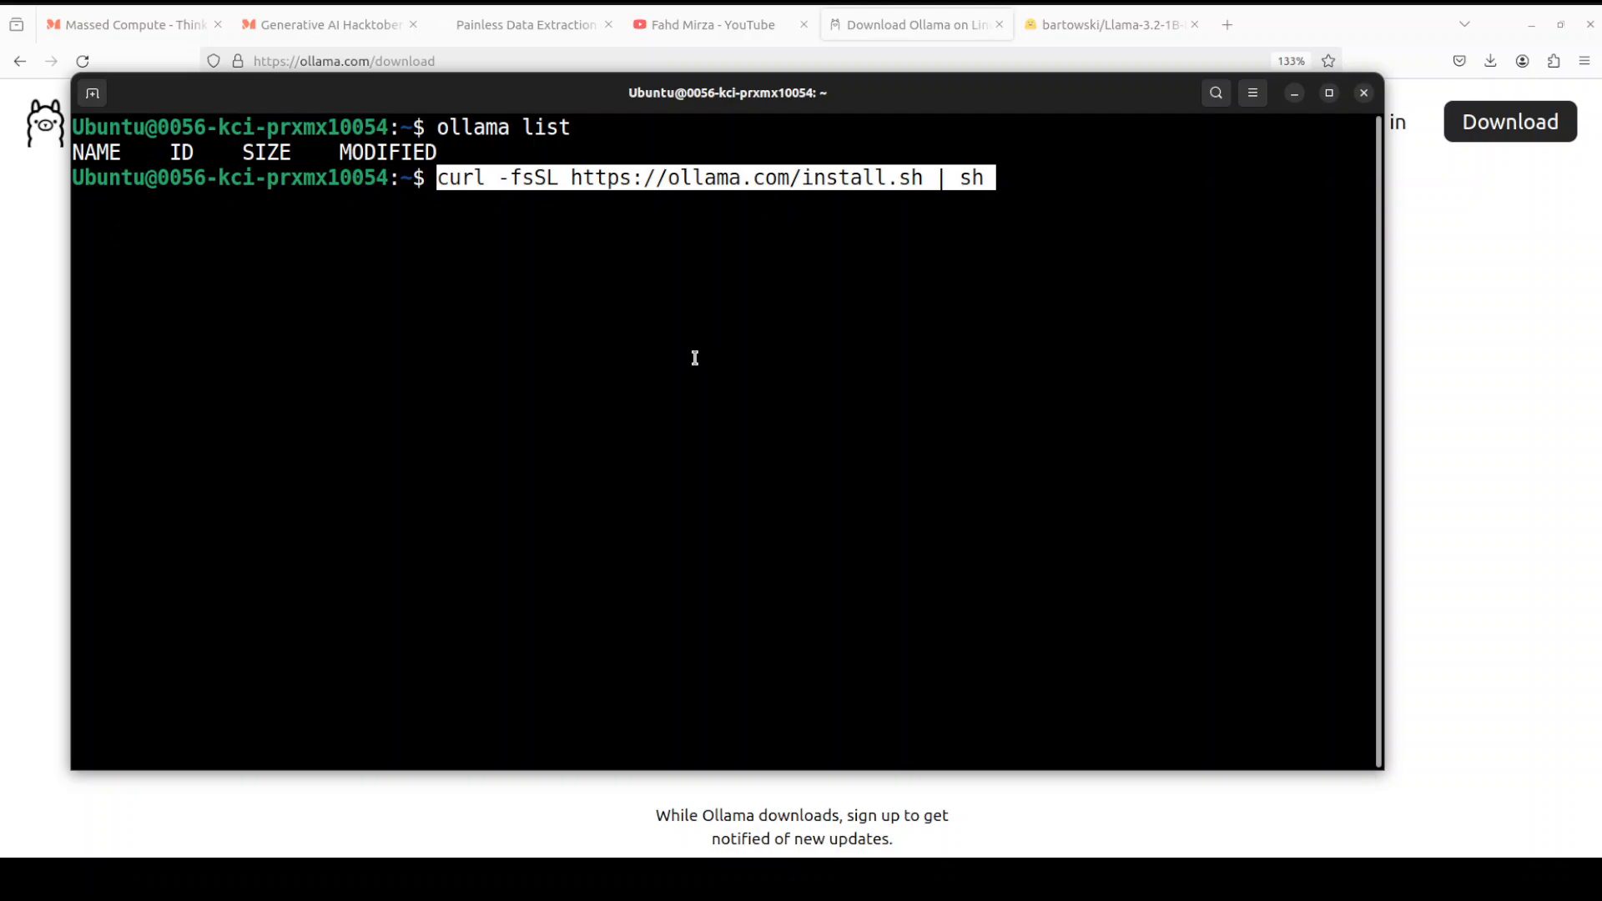
pyautogui.press('Return')
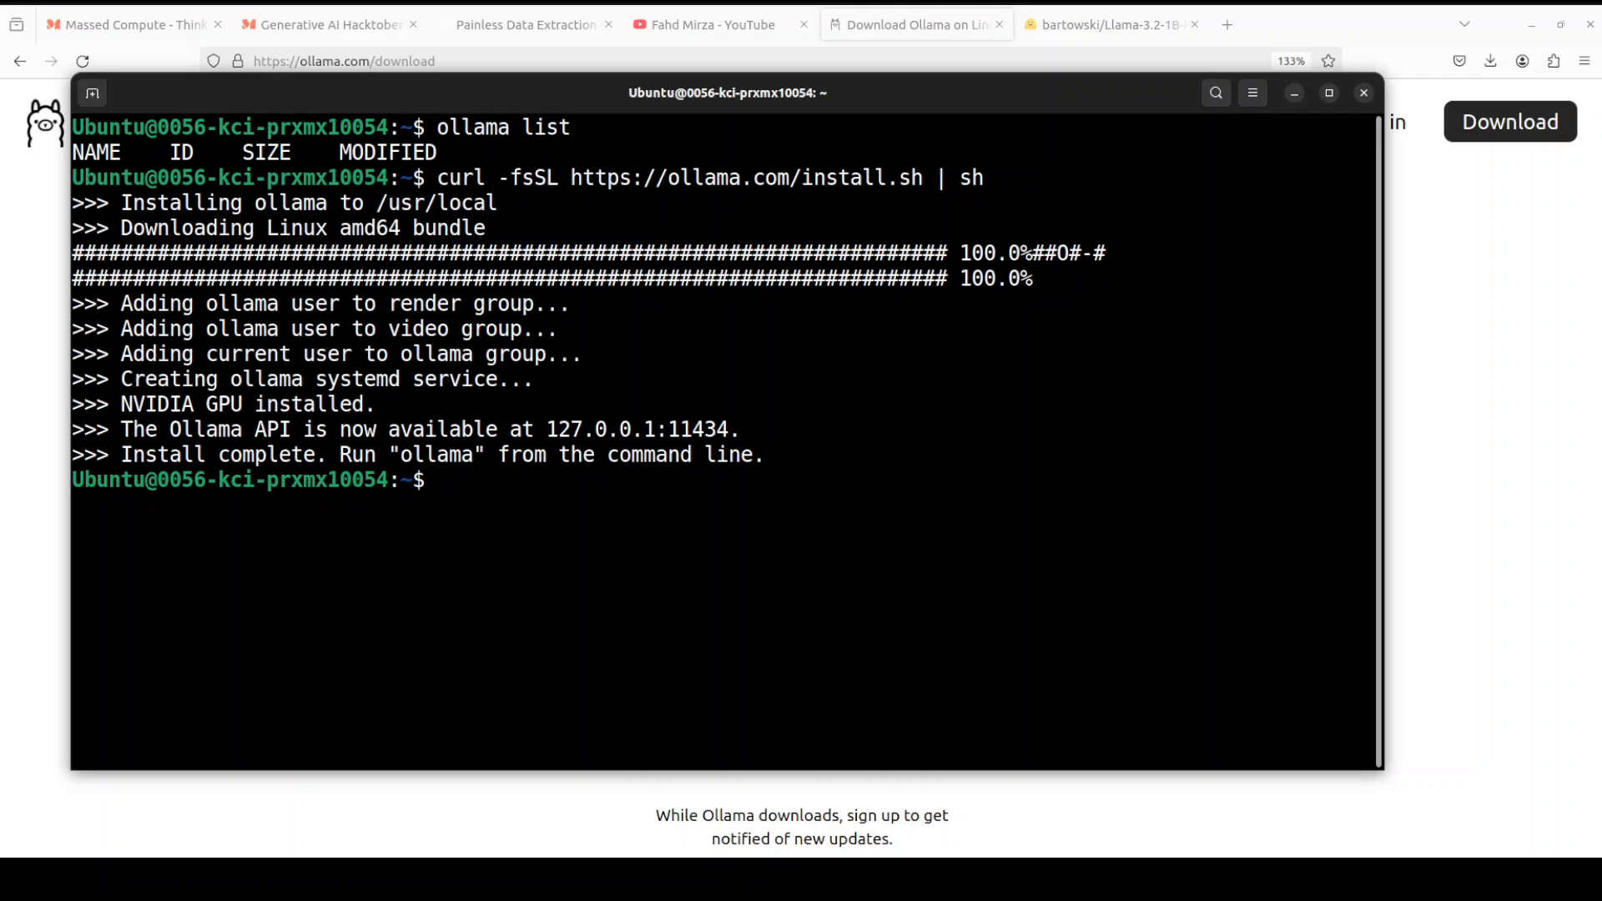
pyautogui.write('sudo cp /usr/local/bin/ollama /bin')
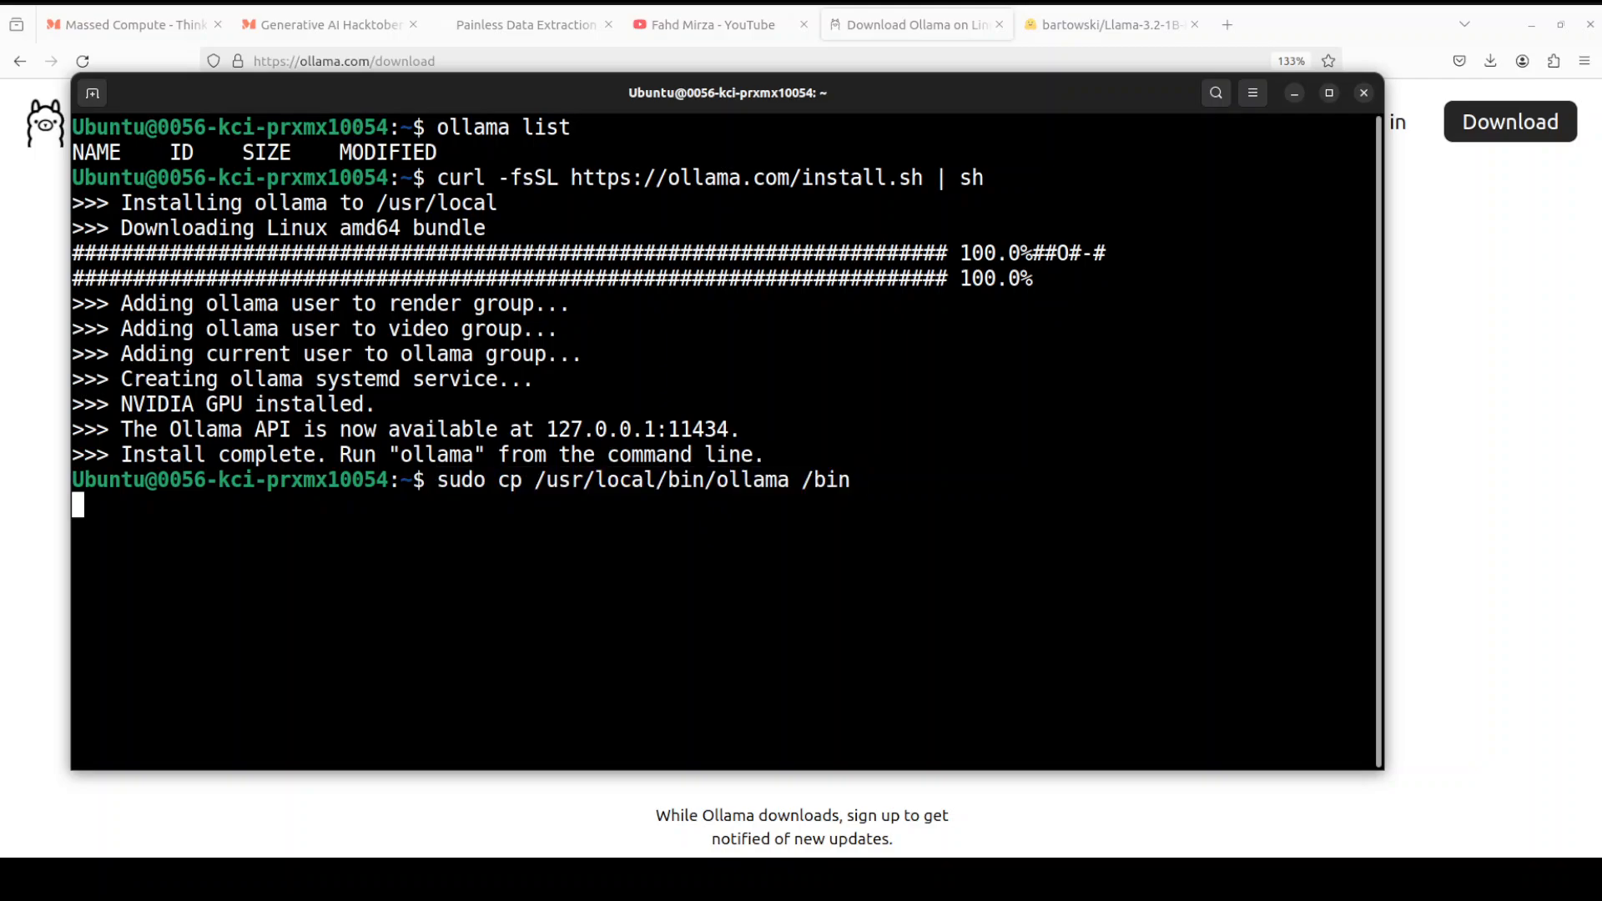
# - Copy the ollama binary into /bin and paste the service reload, stop and start commands
pyautogui.press('Return')
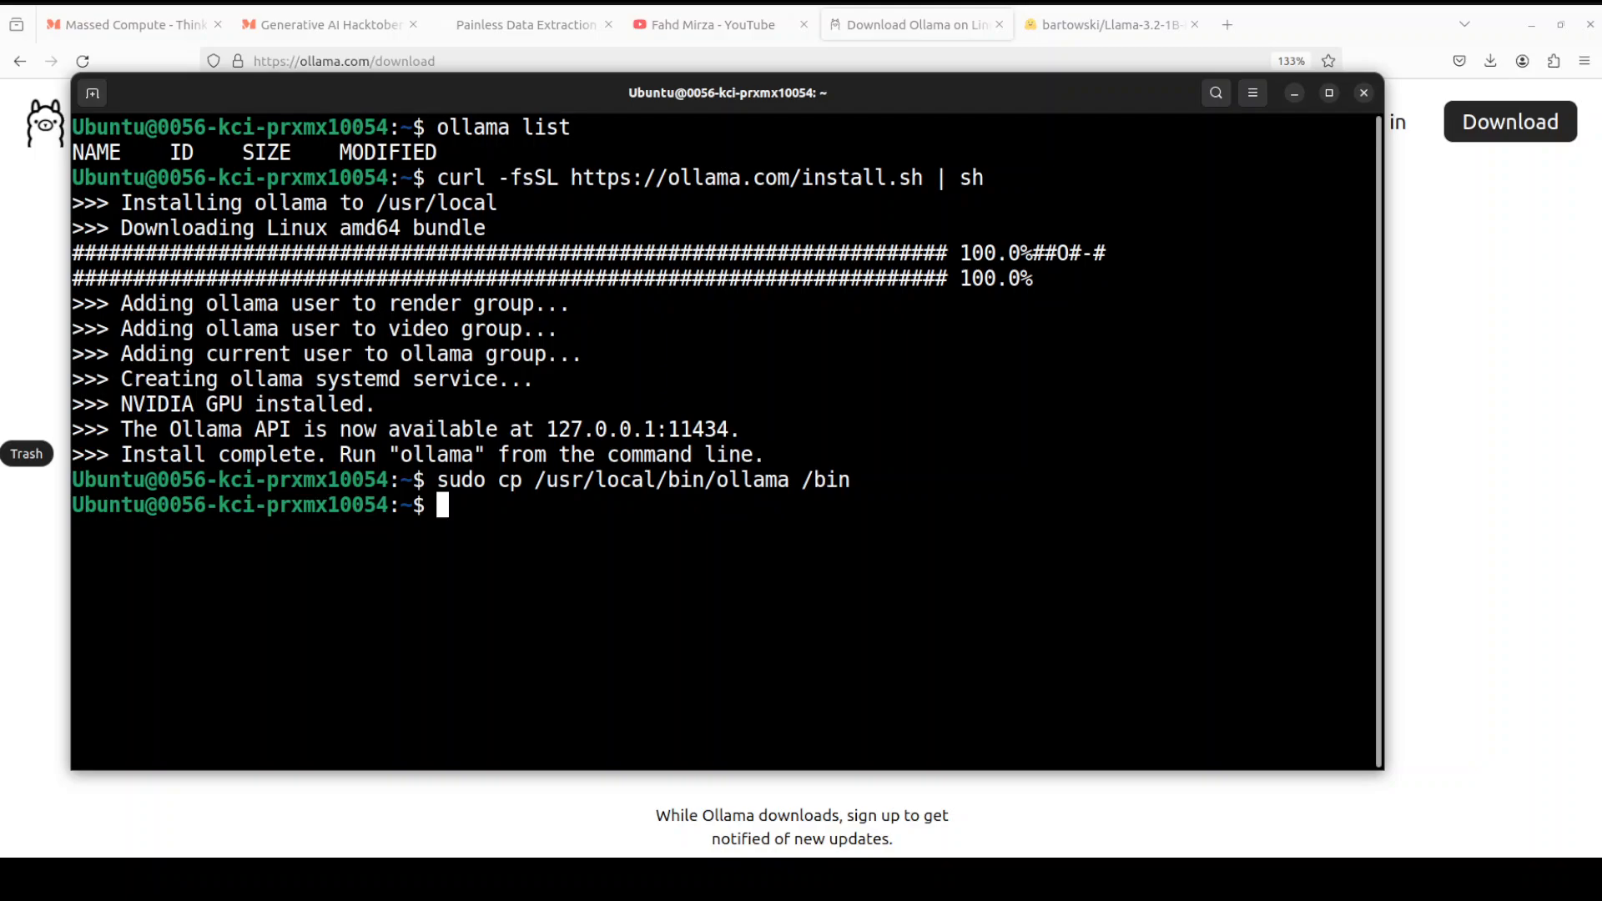
pyautogui.moveTo(861, 388)
pyautogui.write('sudo systemctl daemon-reload')
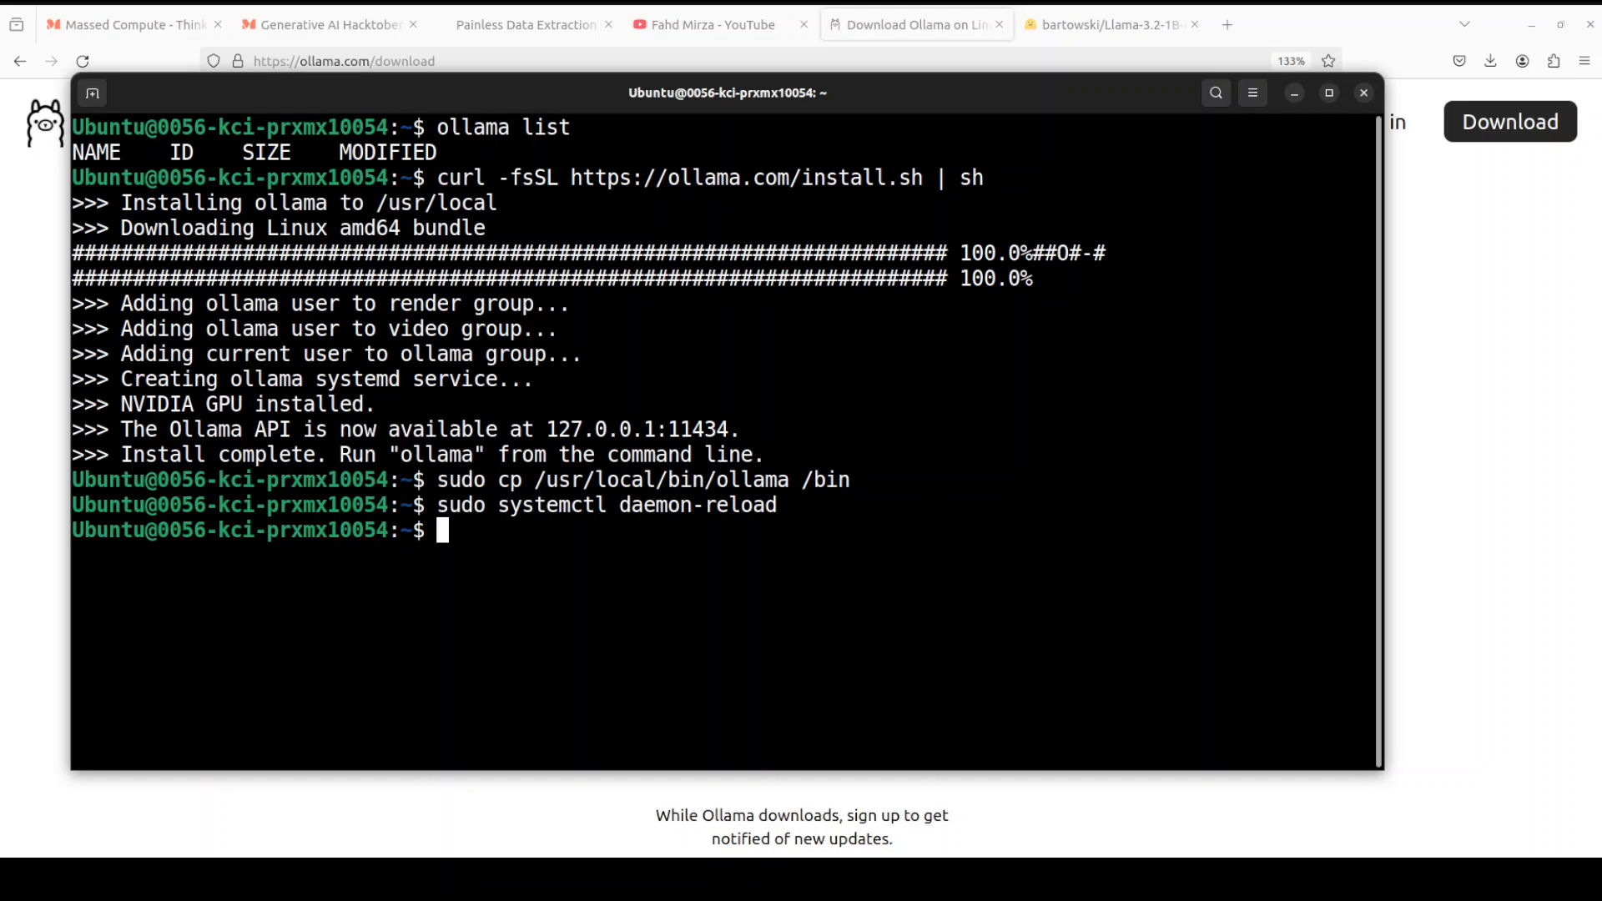
pyautogui.rightClick(771, 392)
pyautogui.write('ollama --version')
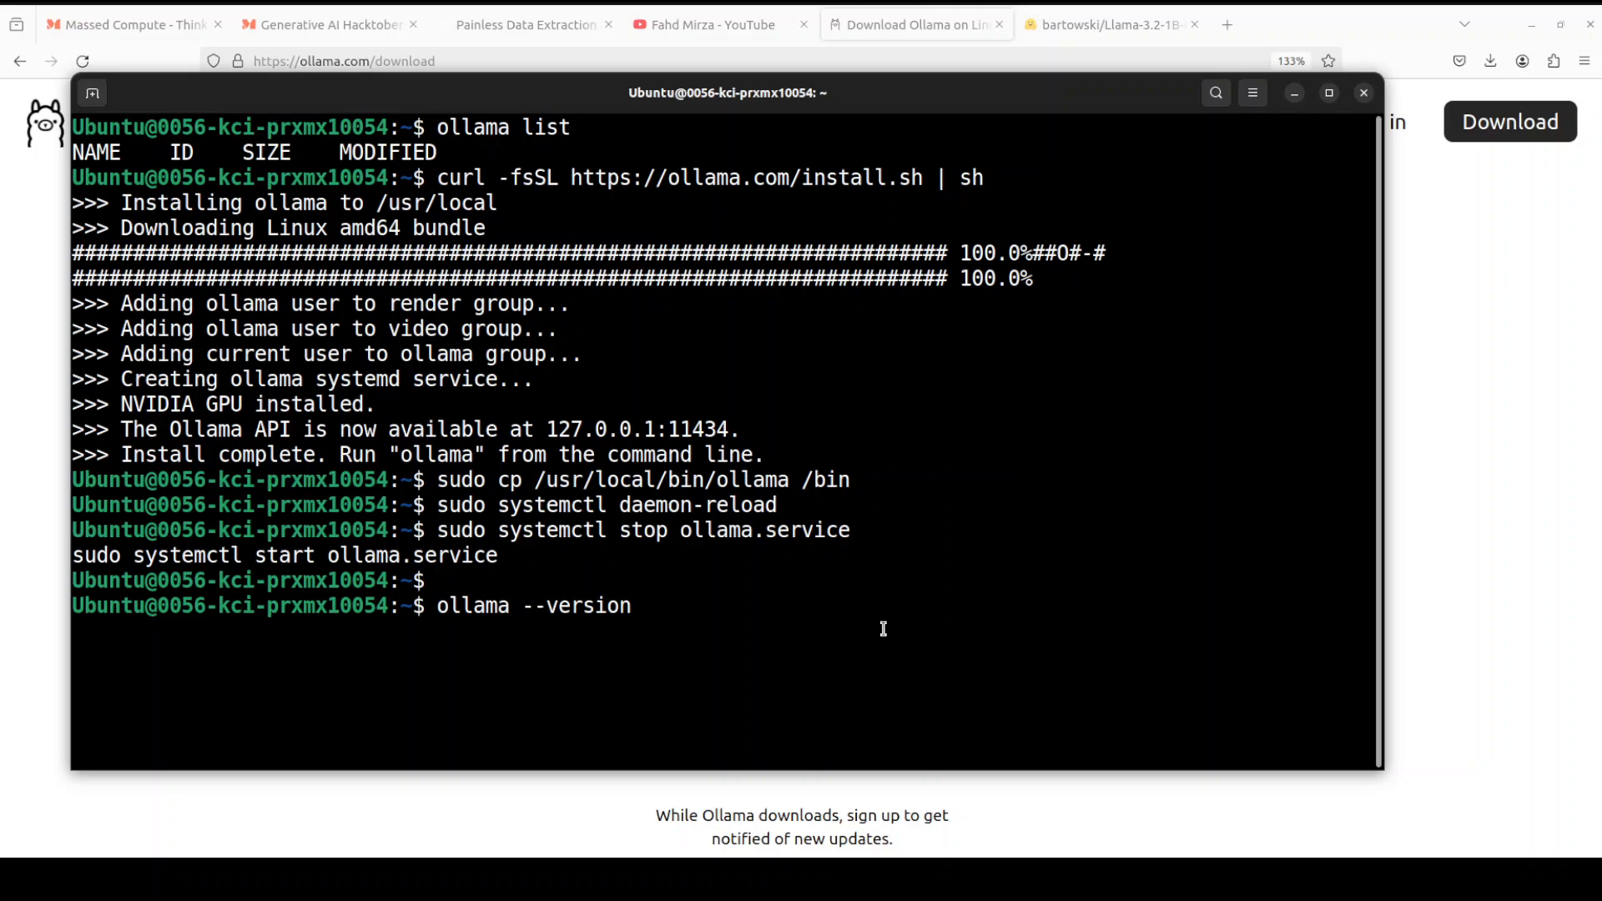
pyautogui.moveTo(710, 597)
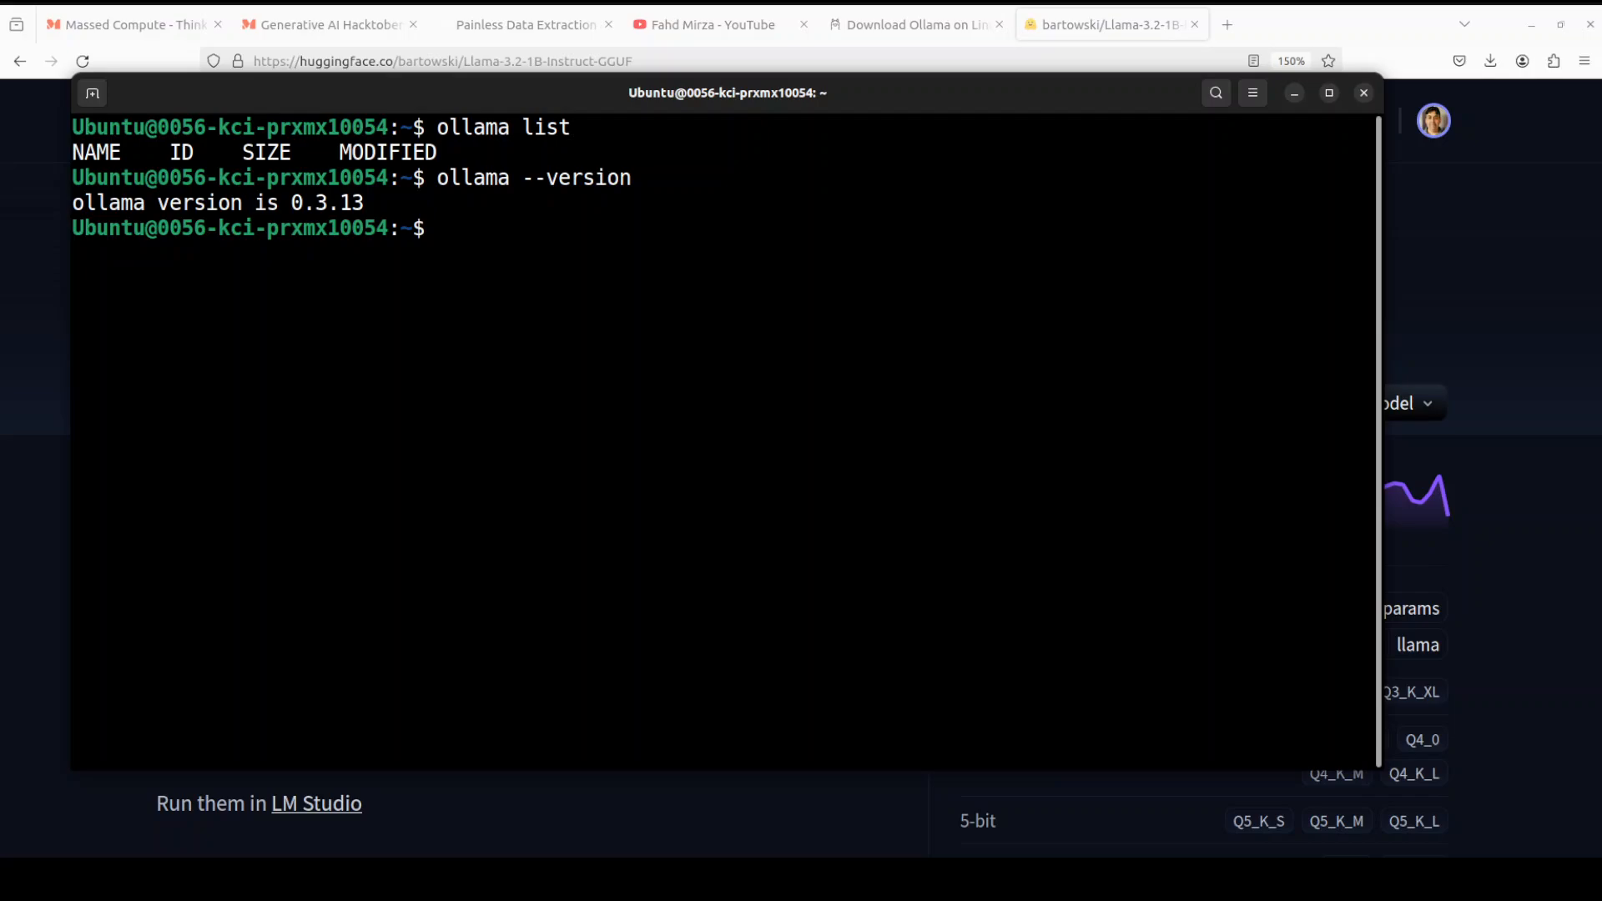
pyautogui.moveTo(725, 329)
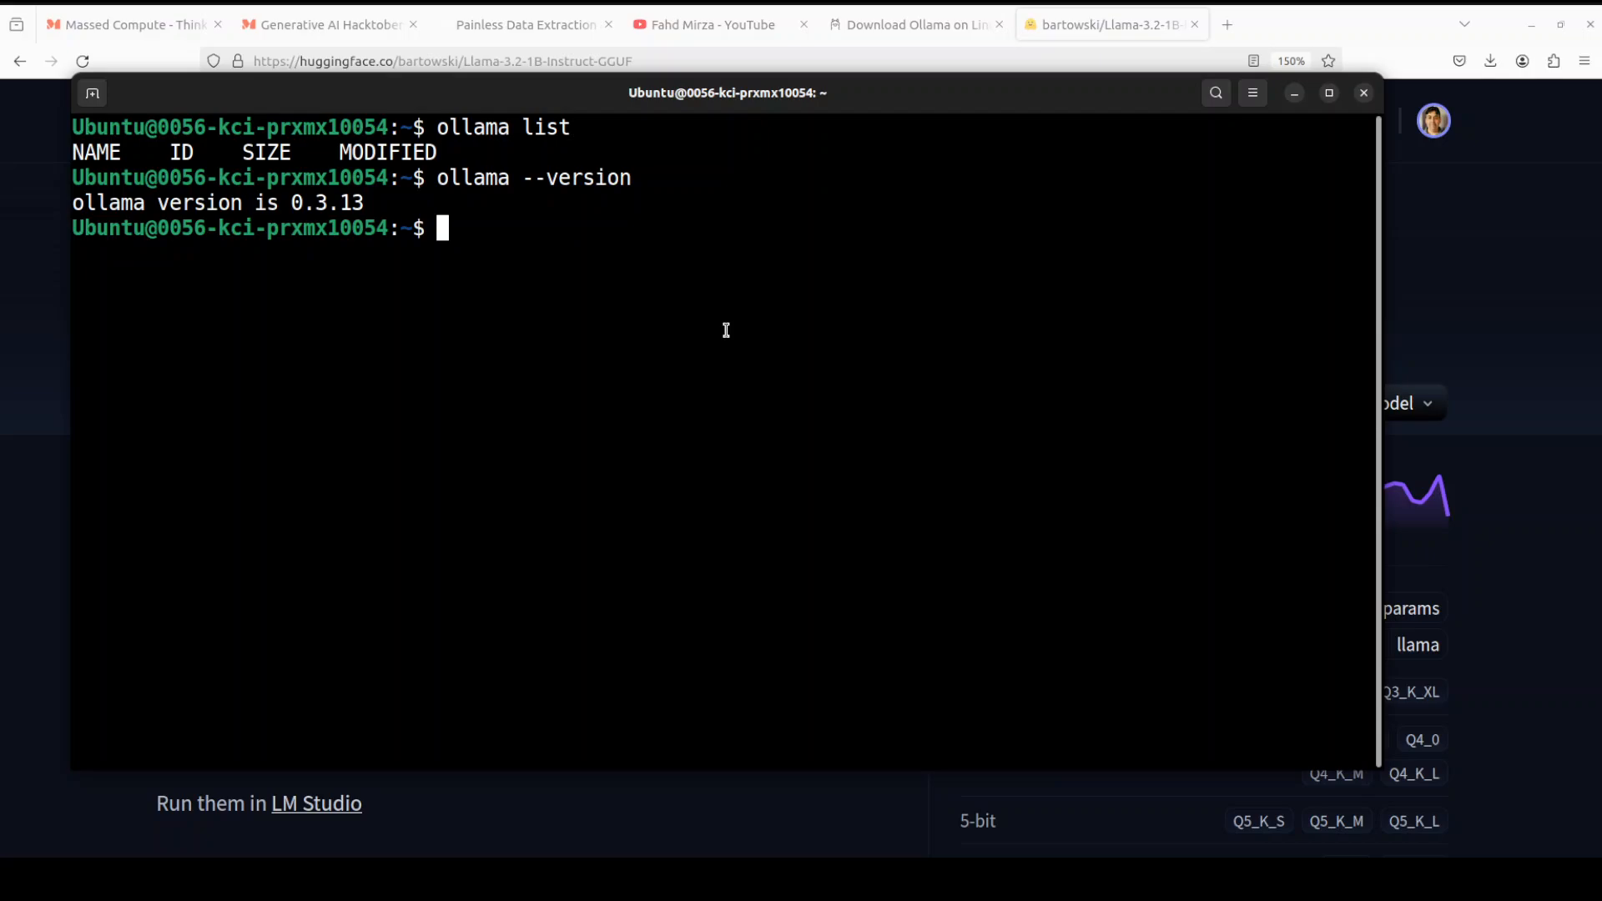
# - Type 'ollama run hf.co/bartowski/Llama-3.2-1B-Instruct-GGUF:latest' using the repo name copied from Hugging Face
pyautogui.write('ollama run')
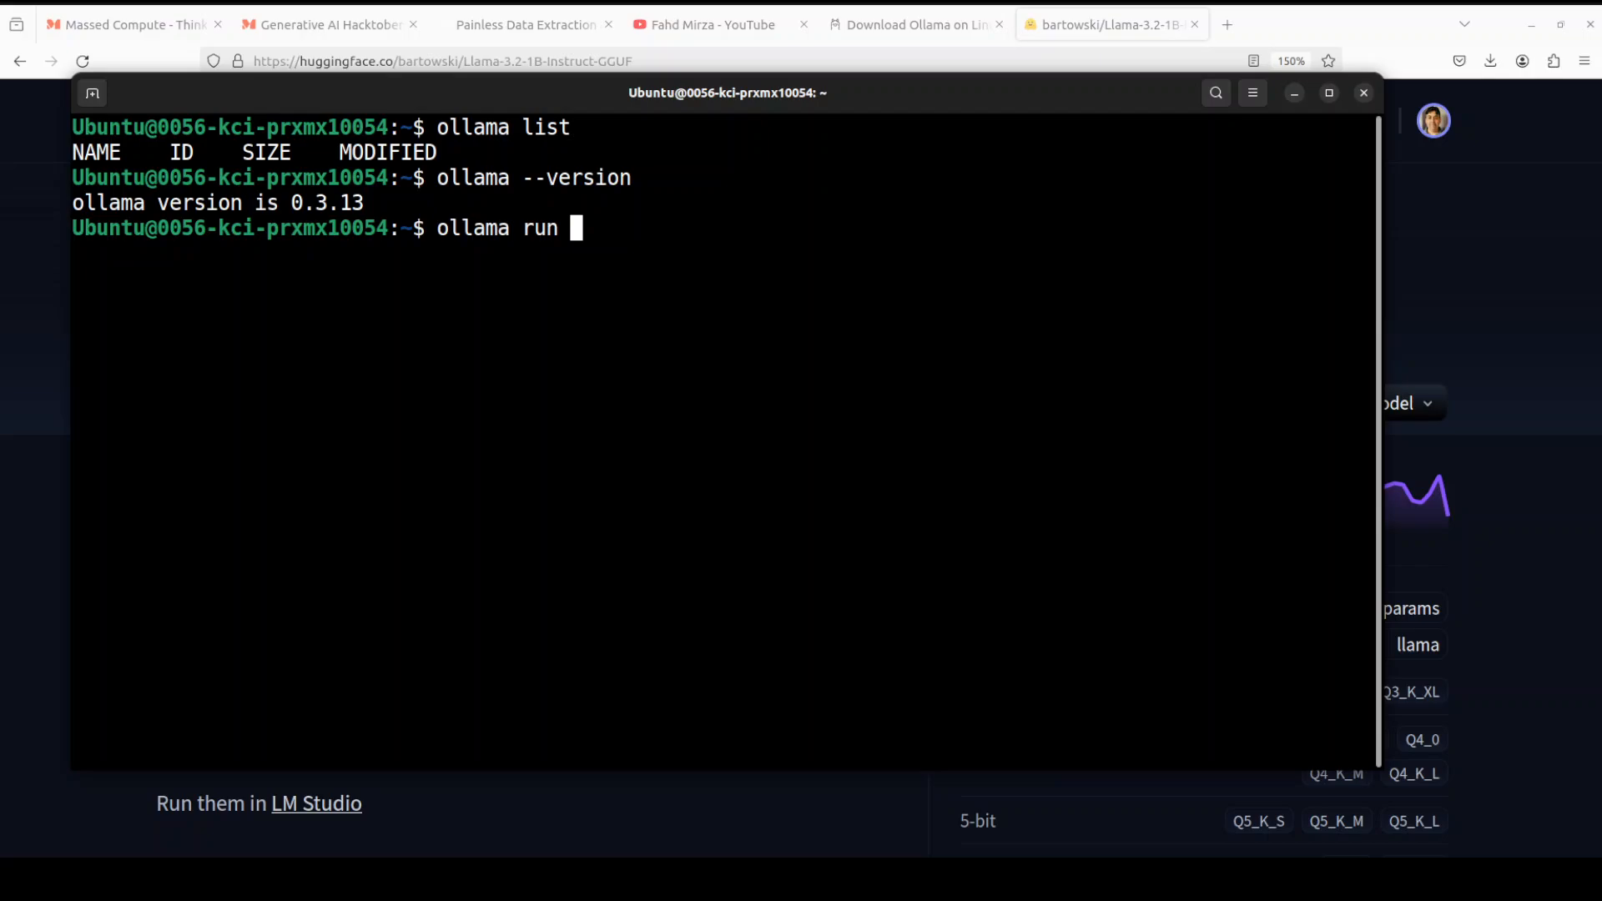
pyautogui.write('hf.co/')
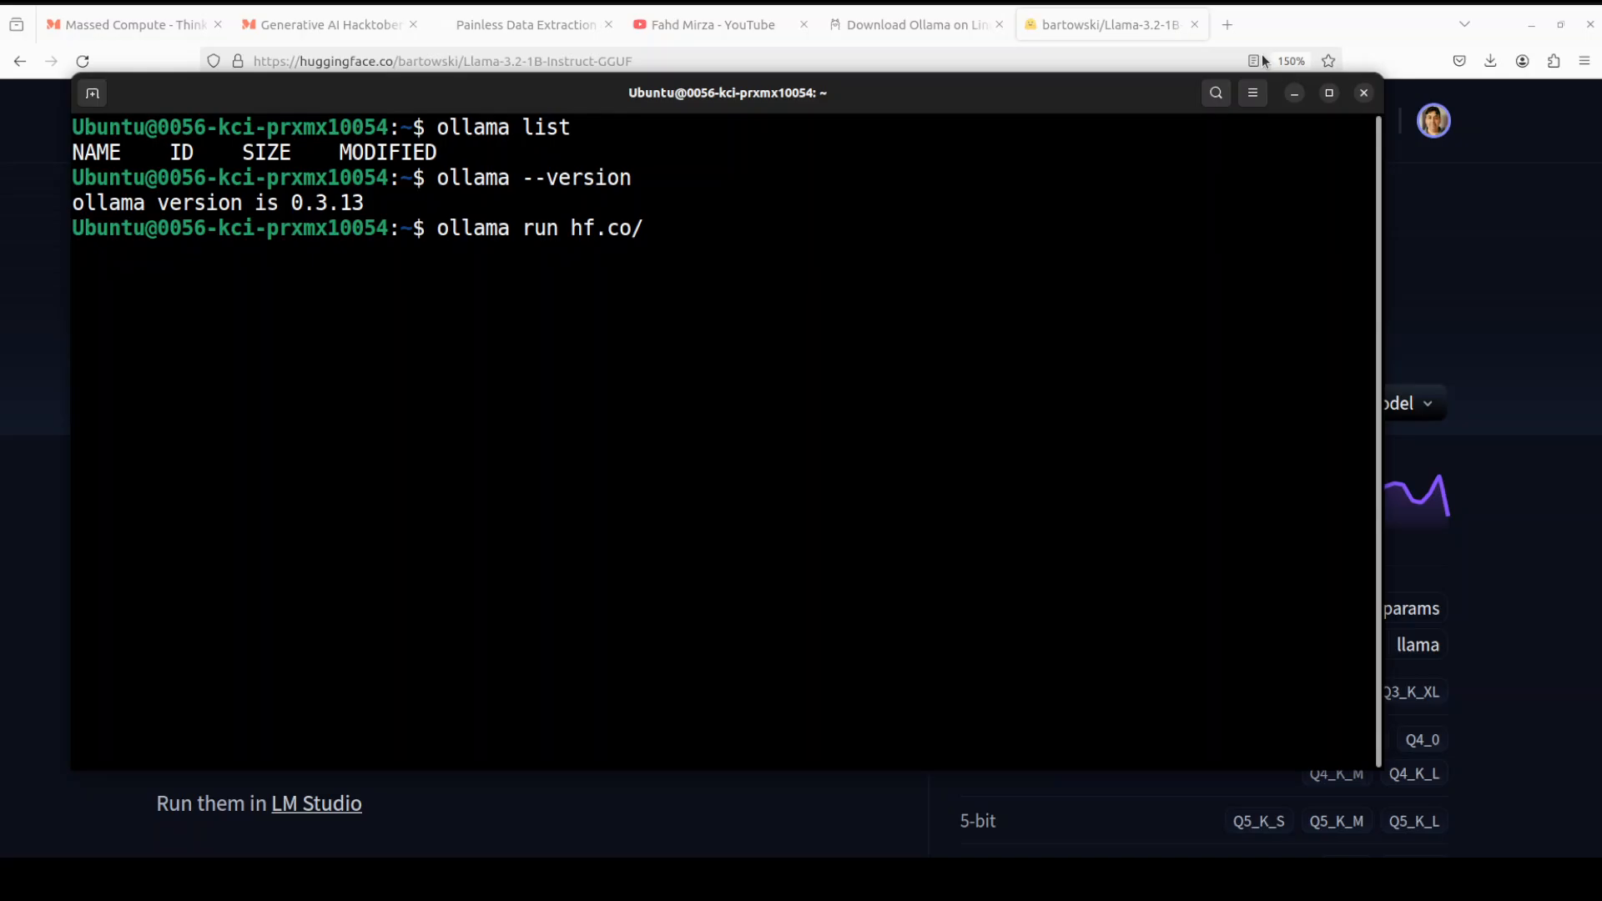
pyautogui.click(1363, 92)
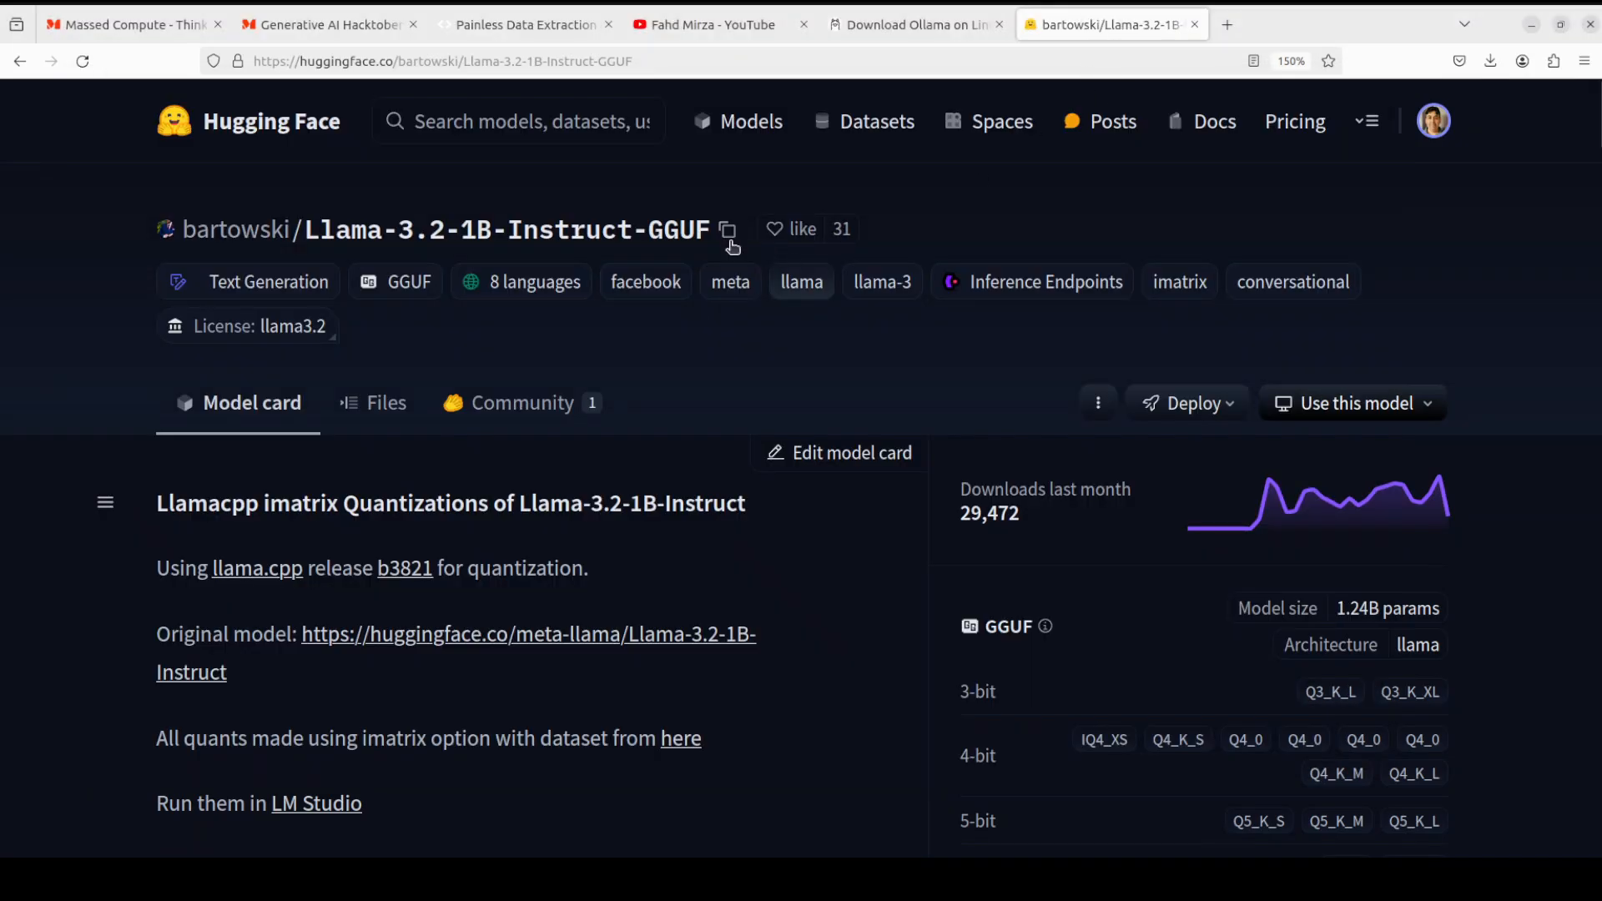
pyautogui.click(728, 228)
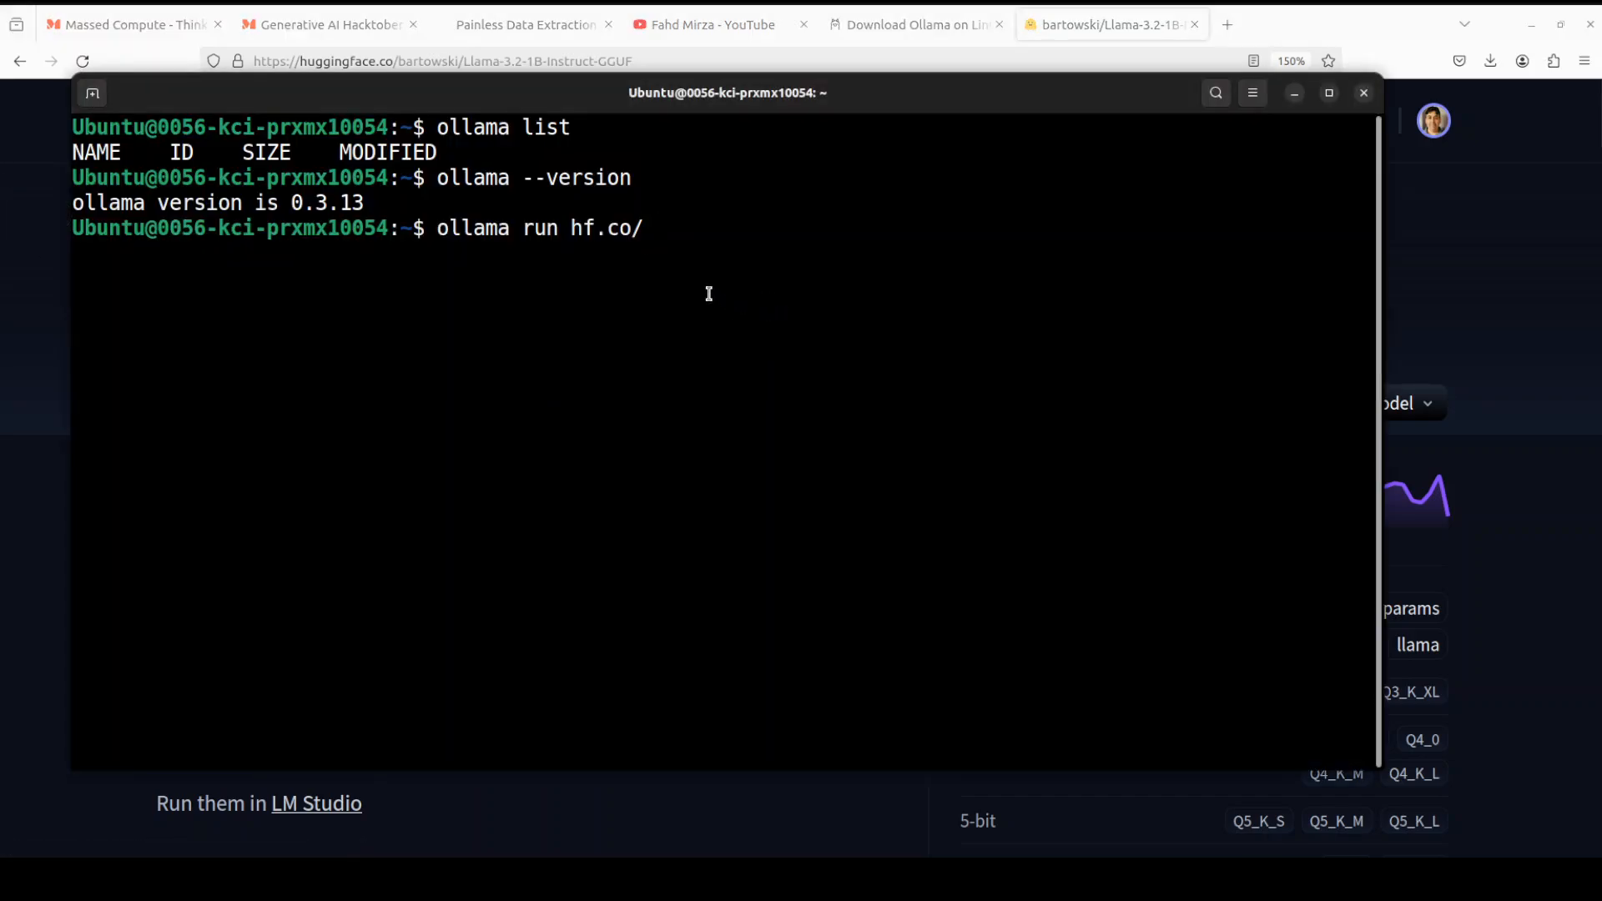
pyautogui.write('bartowski/Llama-3.2-1B-Instruct-GGUF')
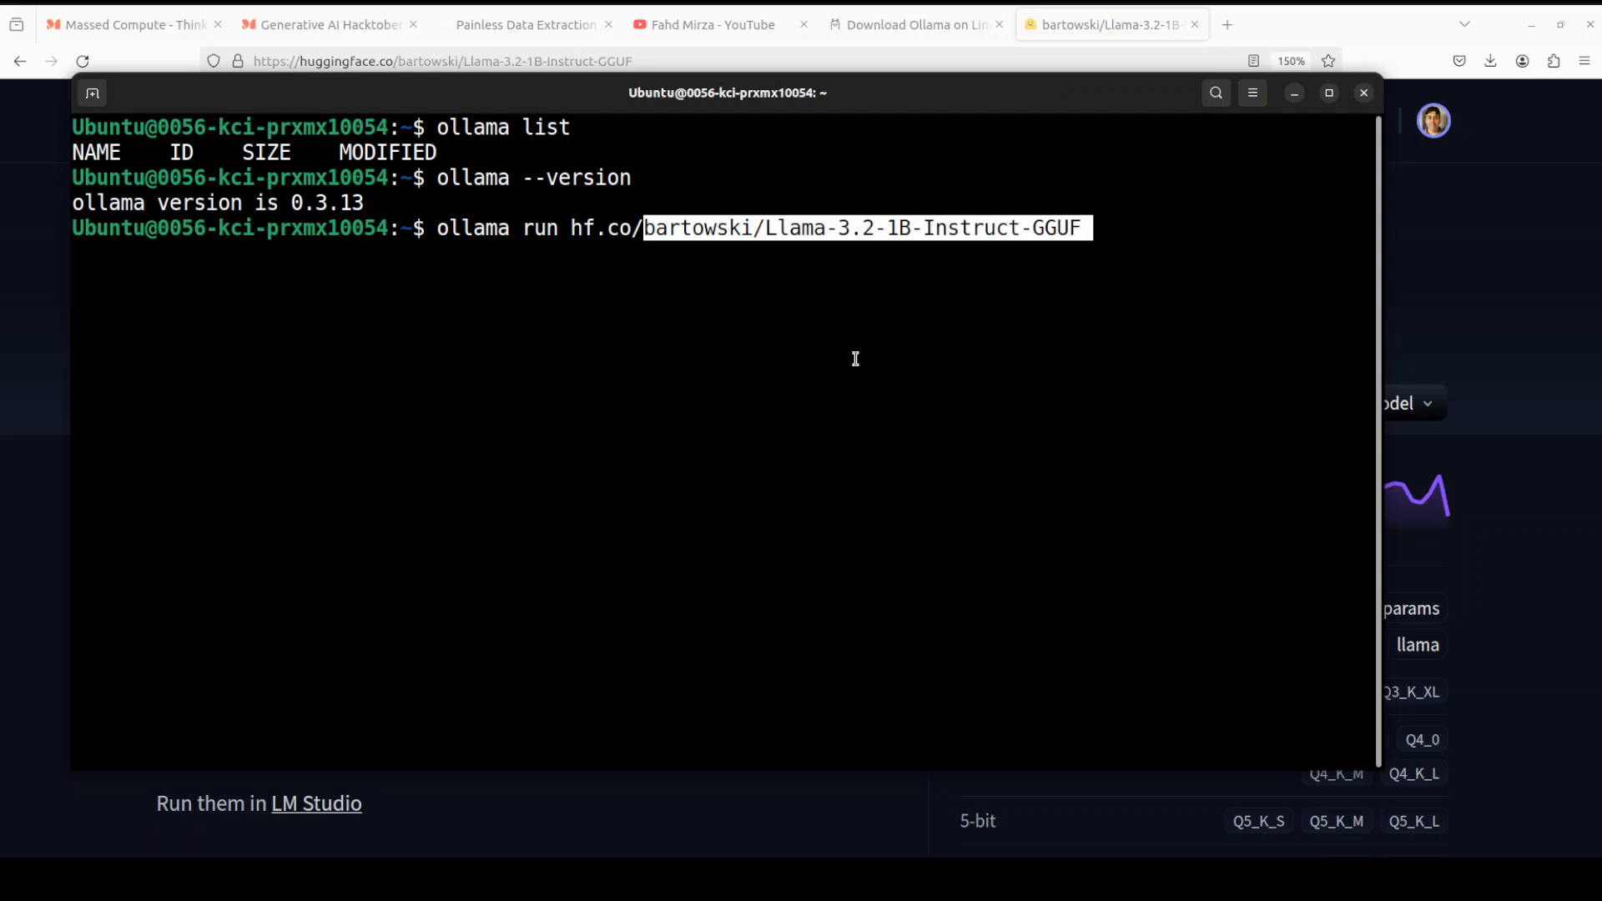
pyautogui.write(':latest')
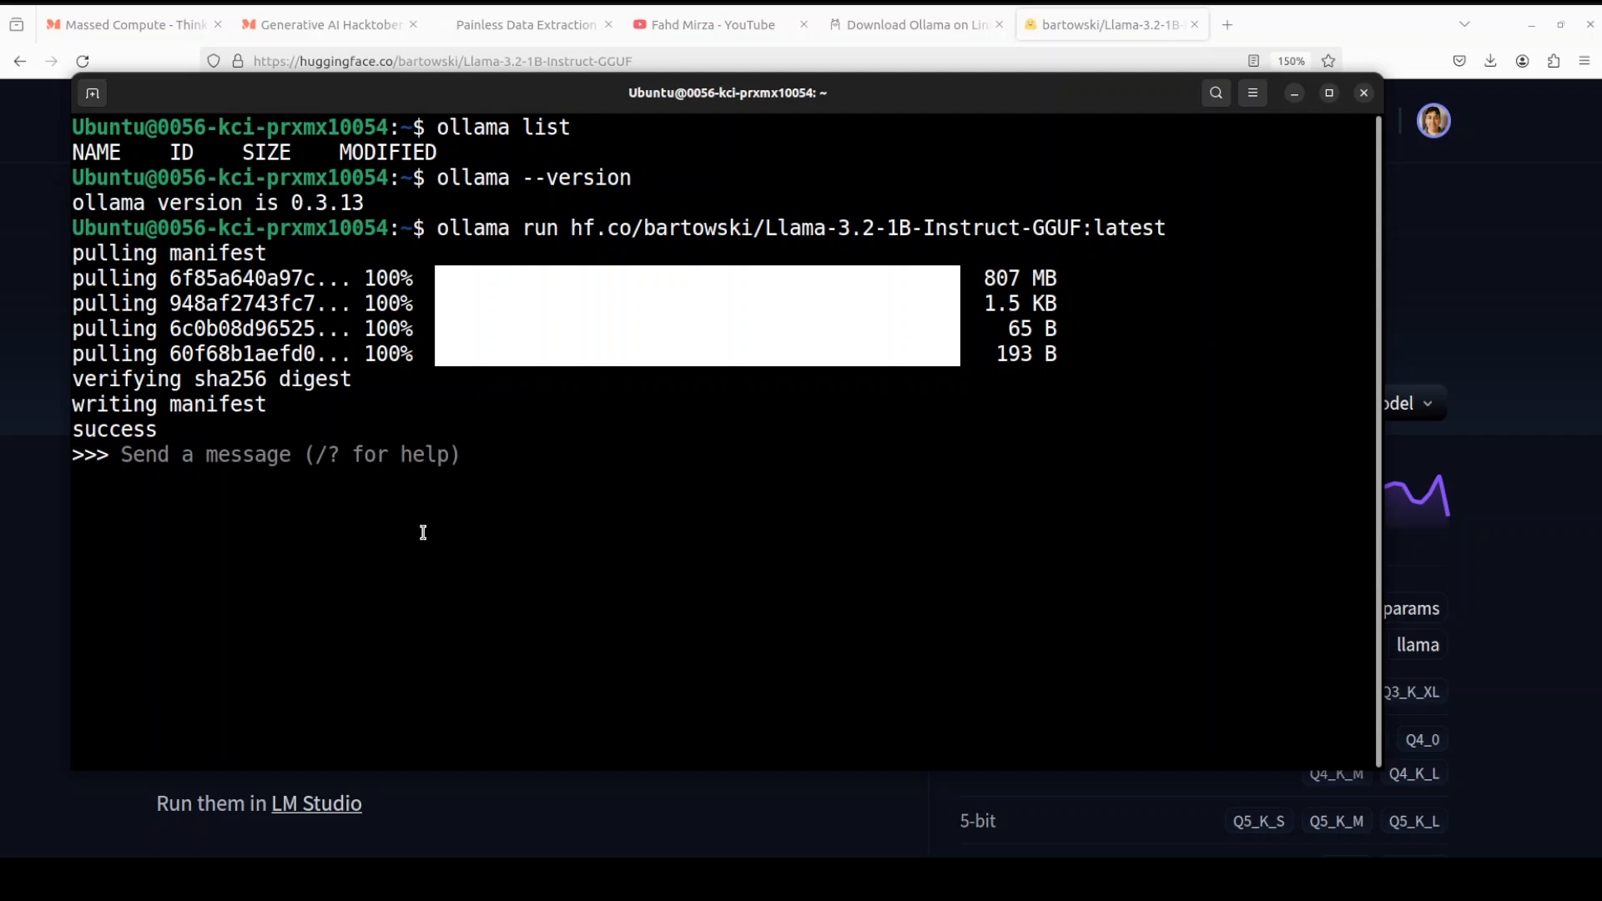
# - Say hello to the model, exit the chat with /bye, and return to the Ollama tab
pyautogui.write('/')
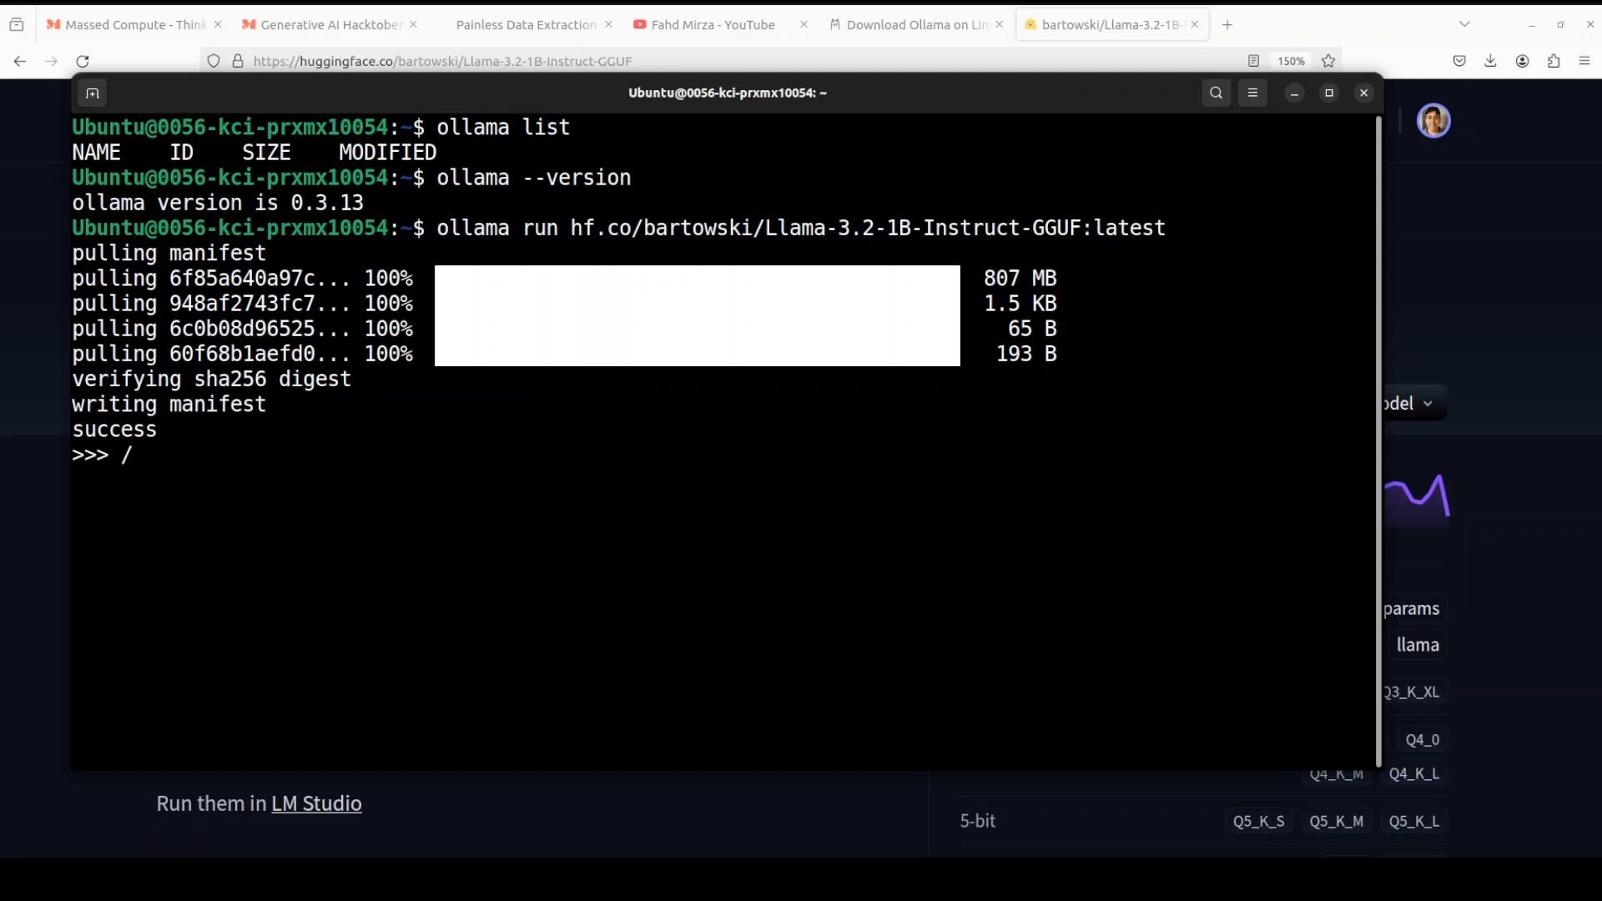
pyautogui.write('hello')
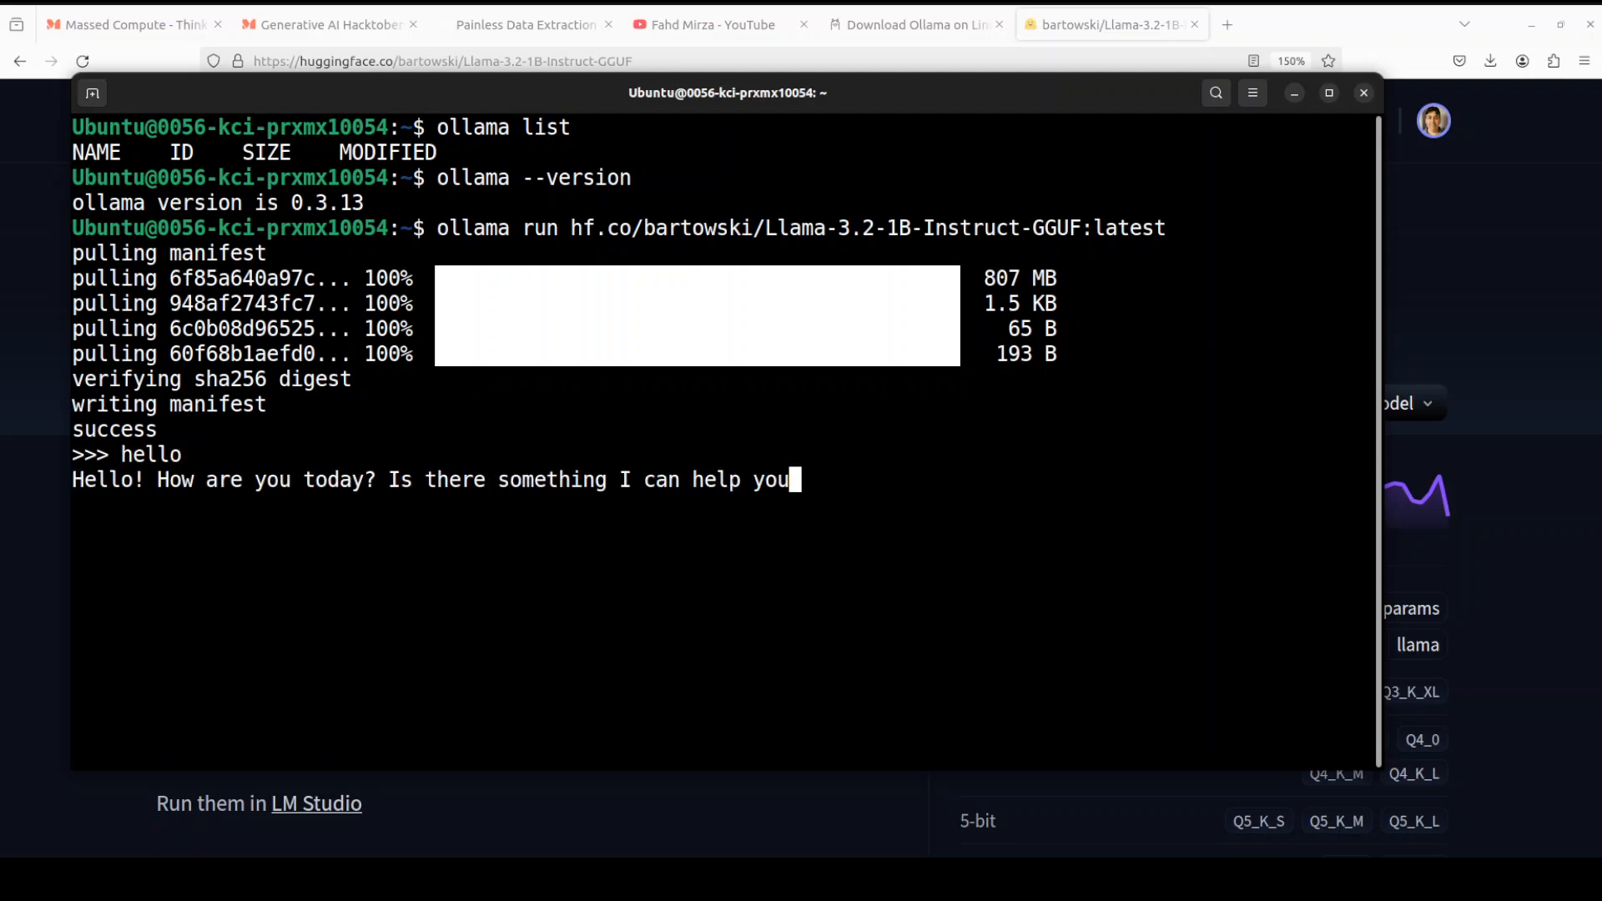
pyautogui.write('/')
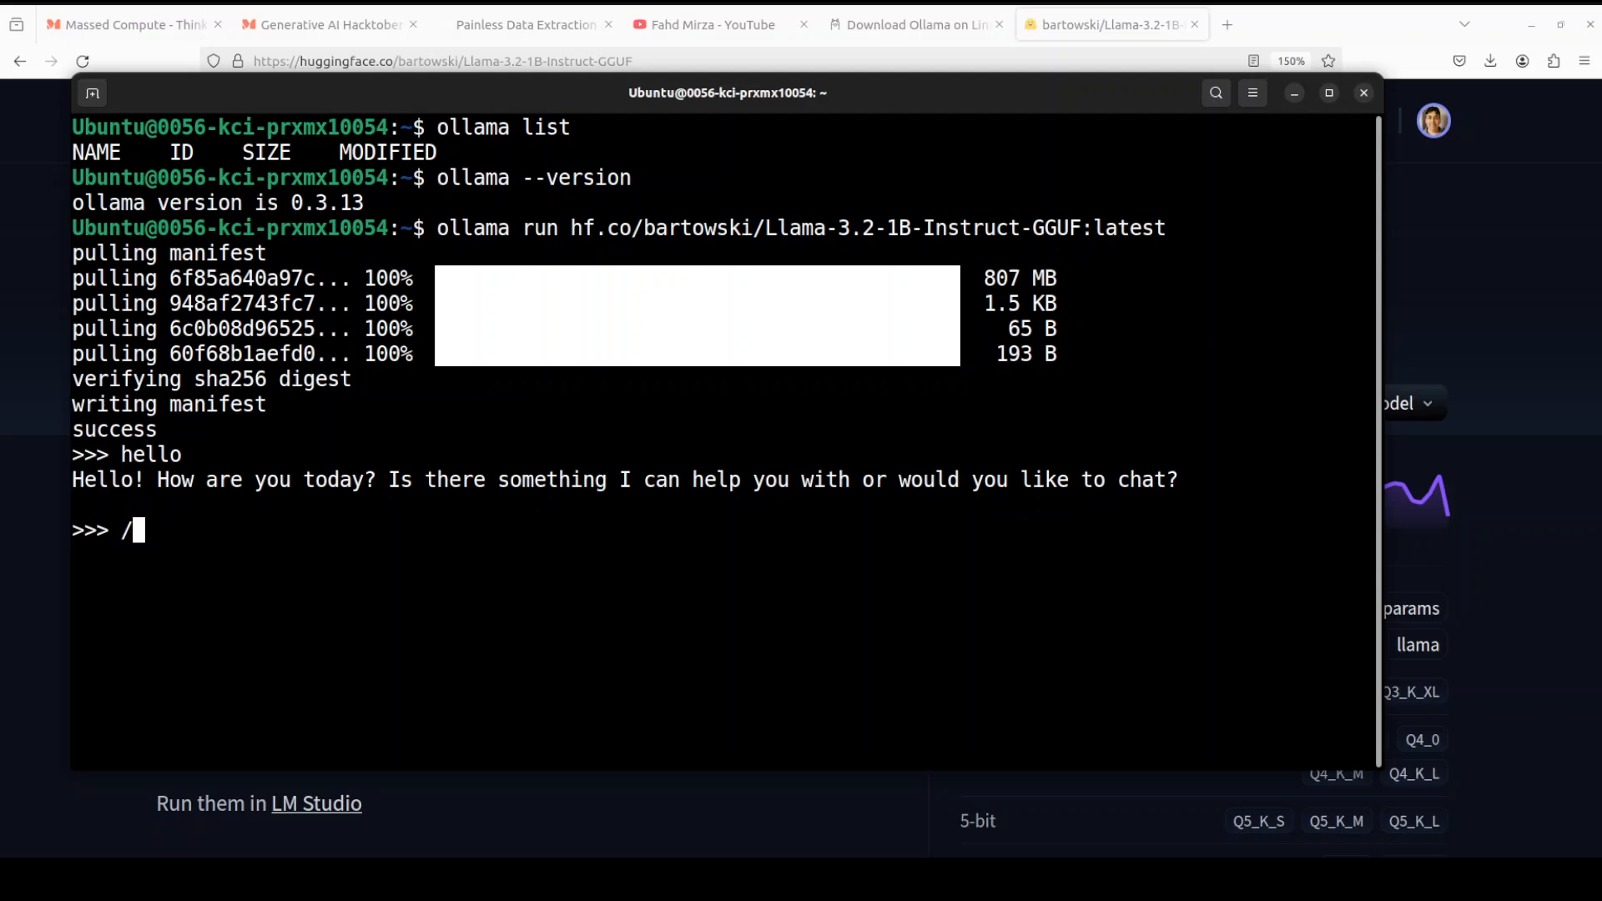
pyautogui.write('byte')
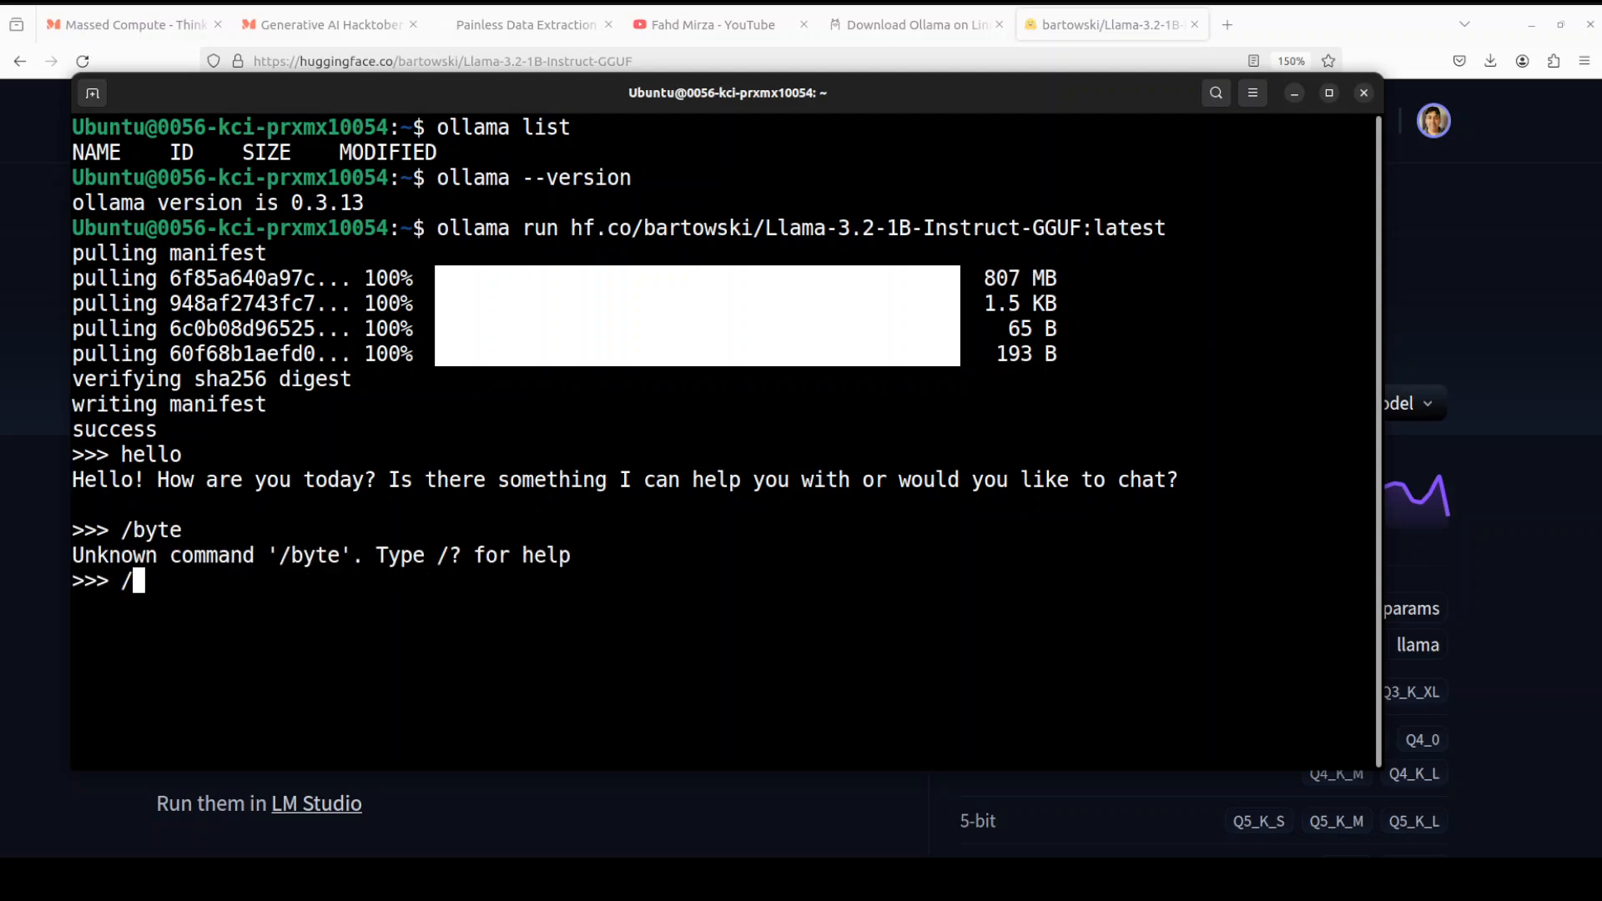
pyautogui.write('bye')
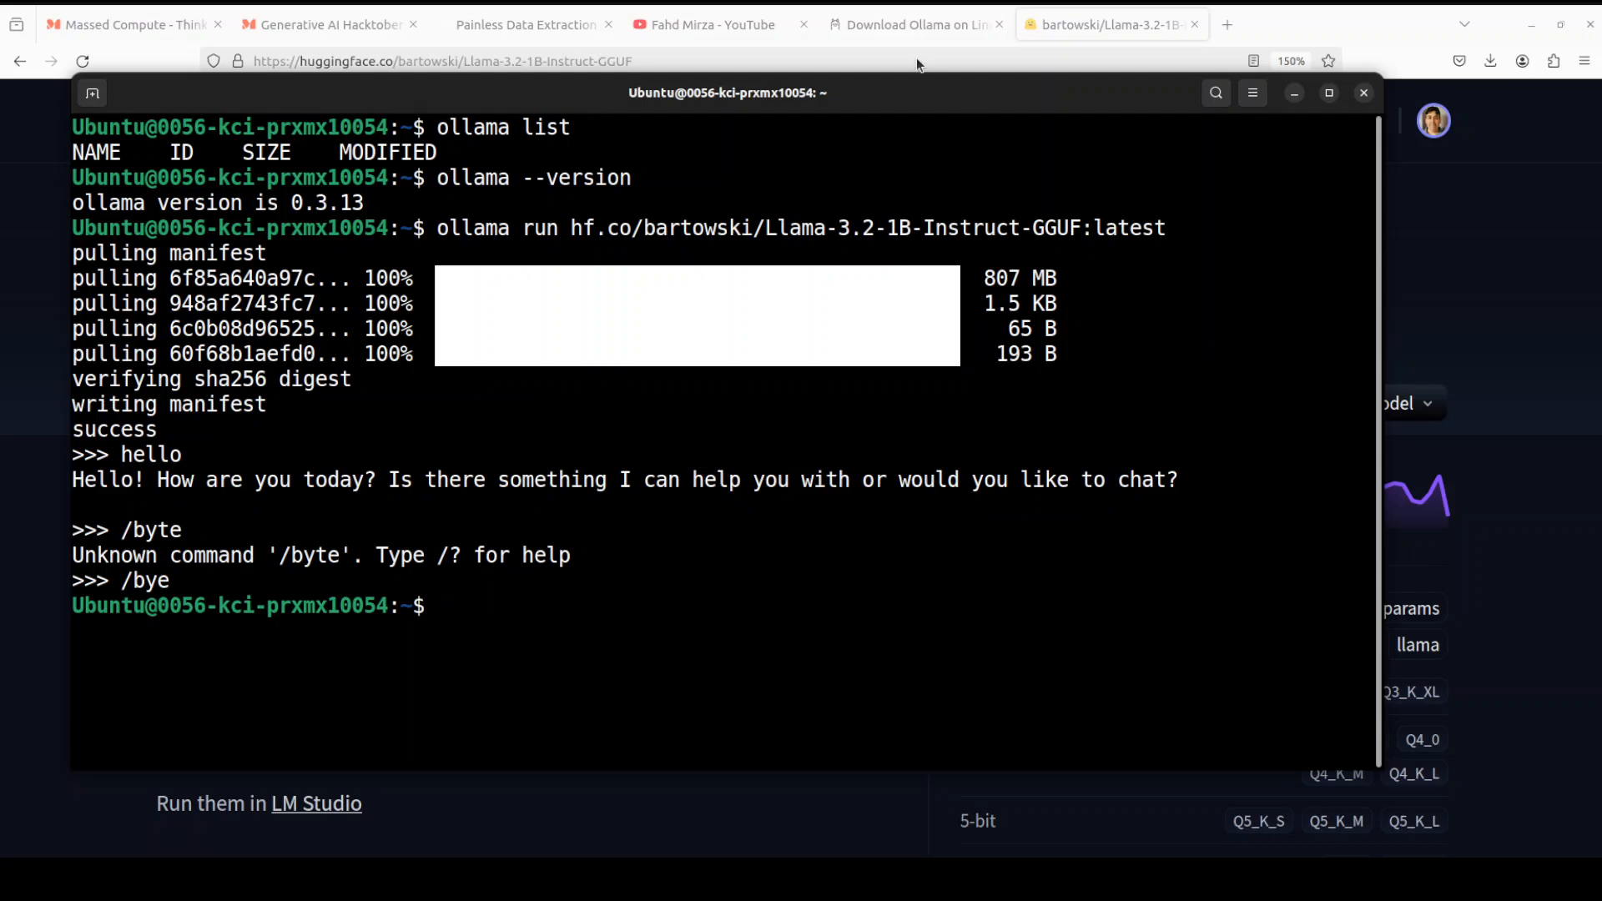
pyautogui.click(910, 23)
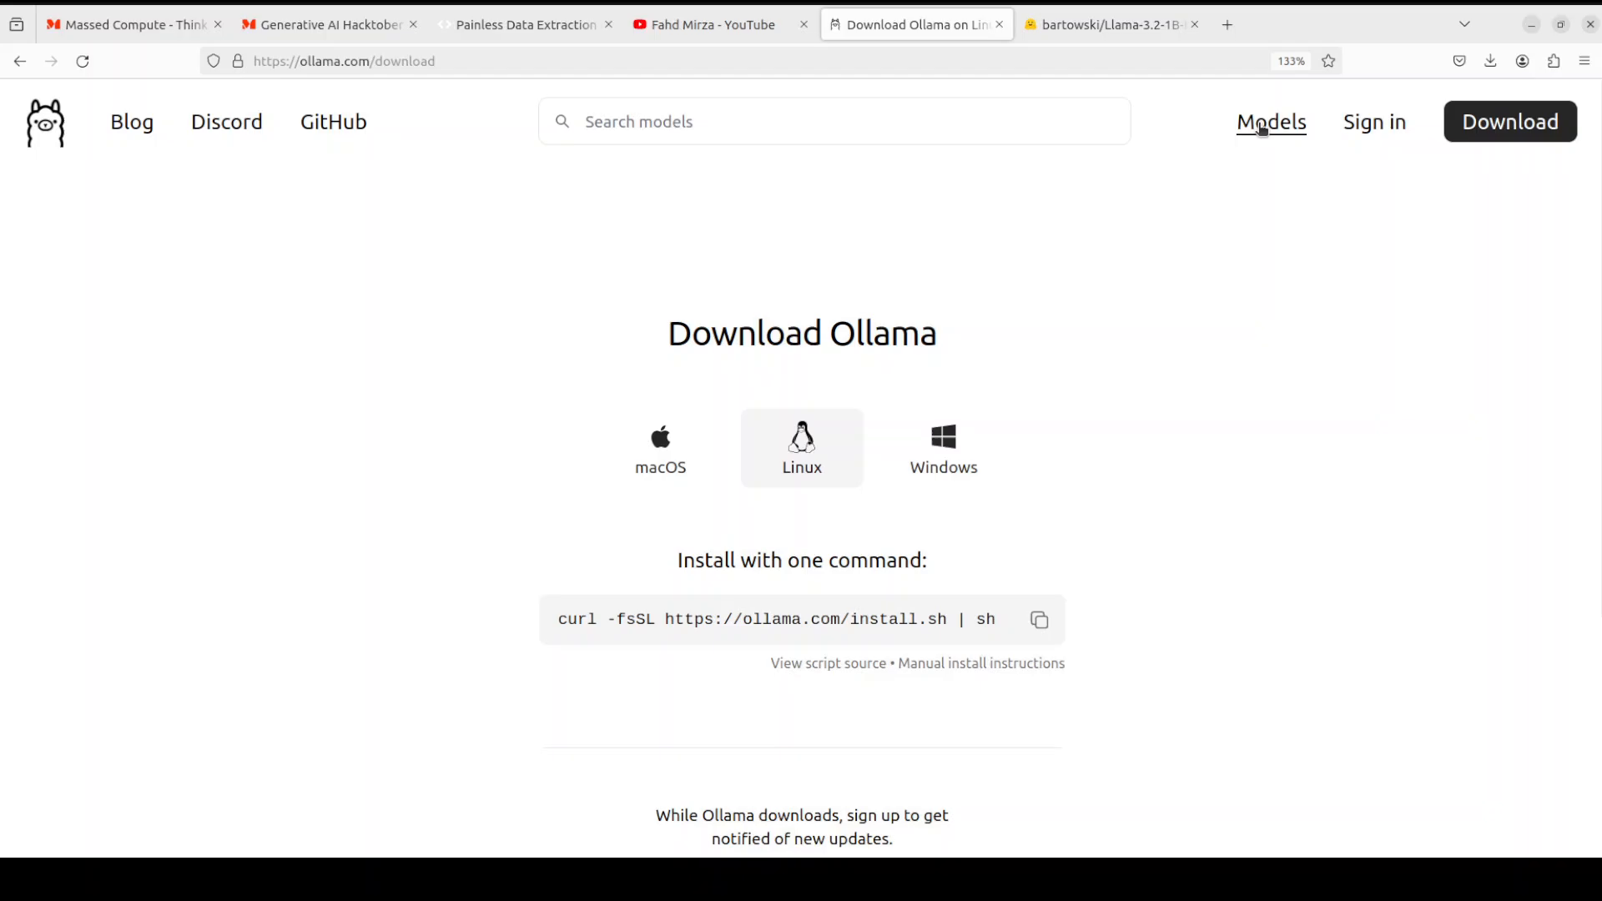
# - Open the llama3.2 library page and select its 1b-instruct-q5_0 tag (893MB)
pyautogui.click(1271, 122)
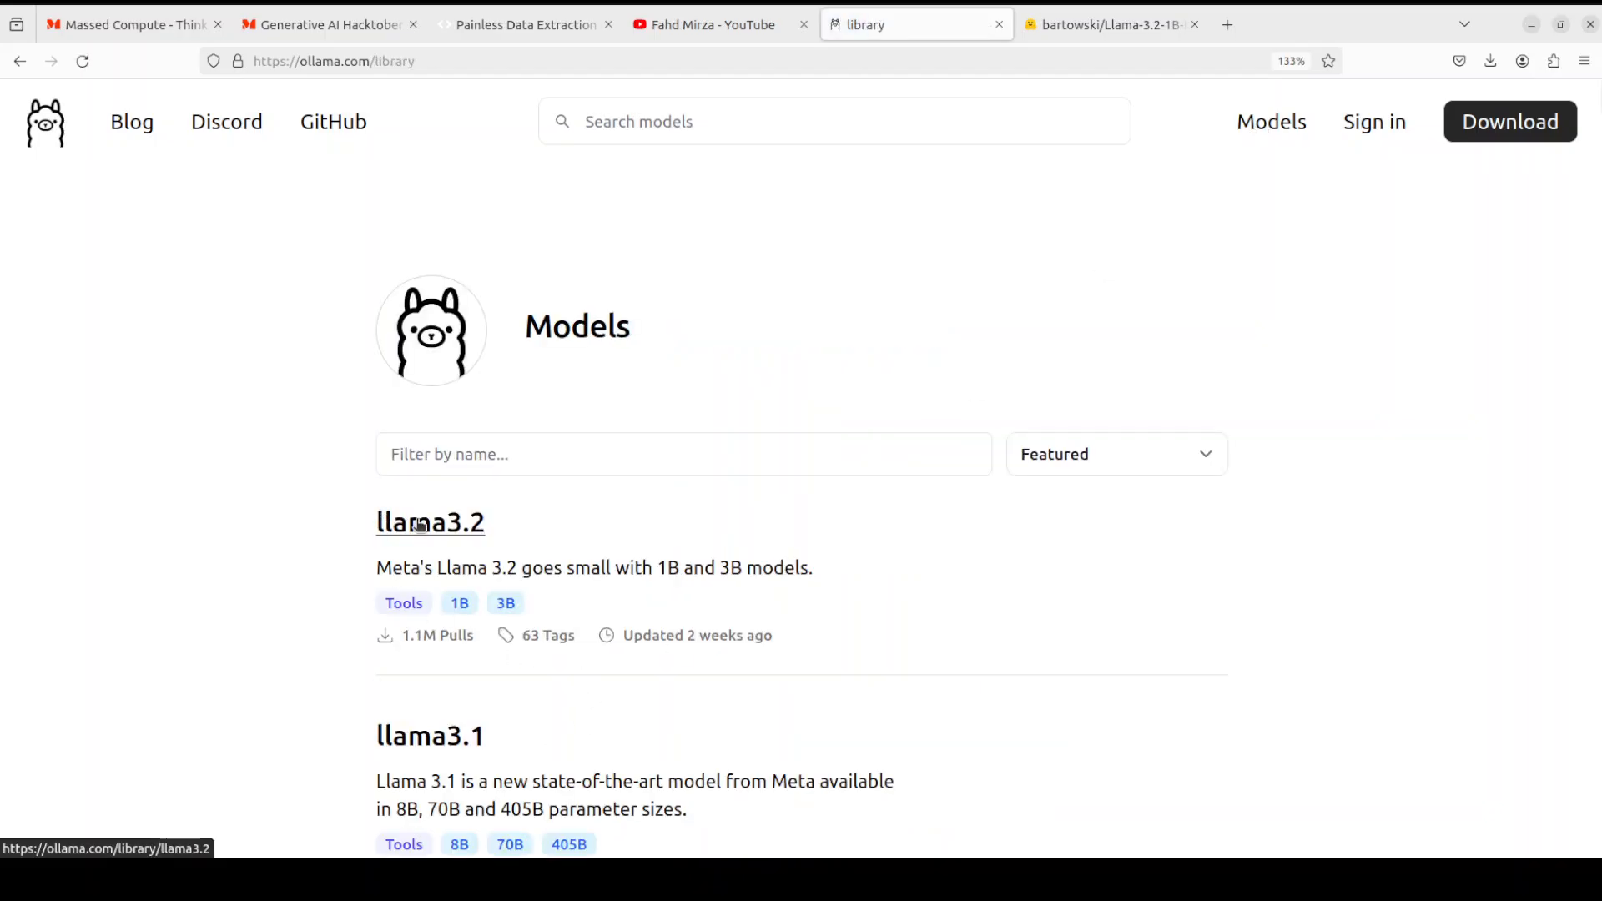
pyautogui.click(431, 523)
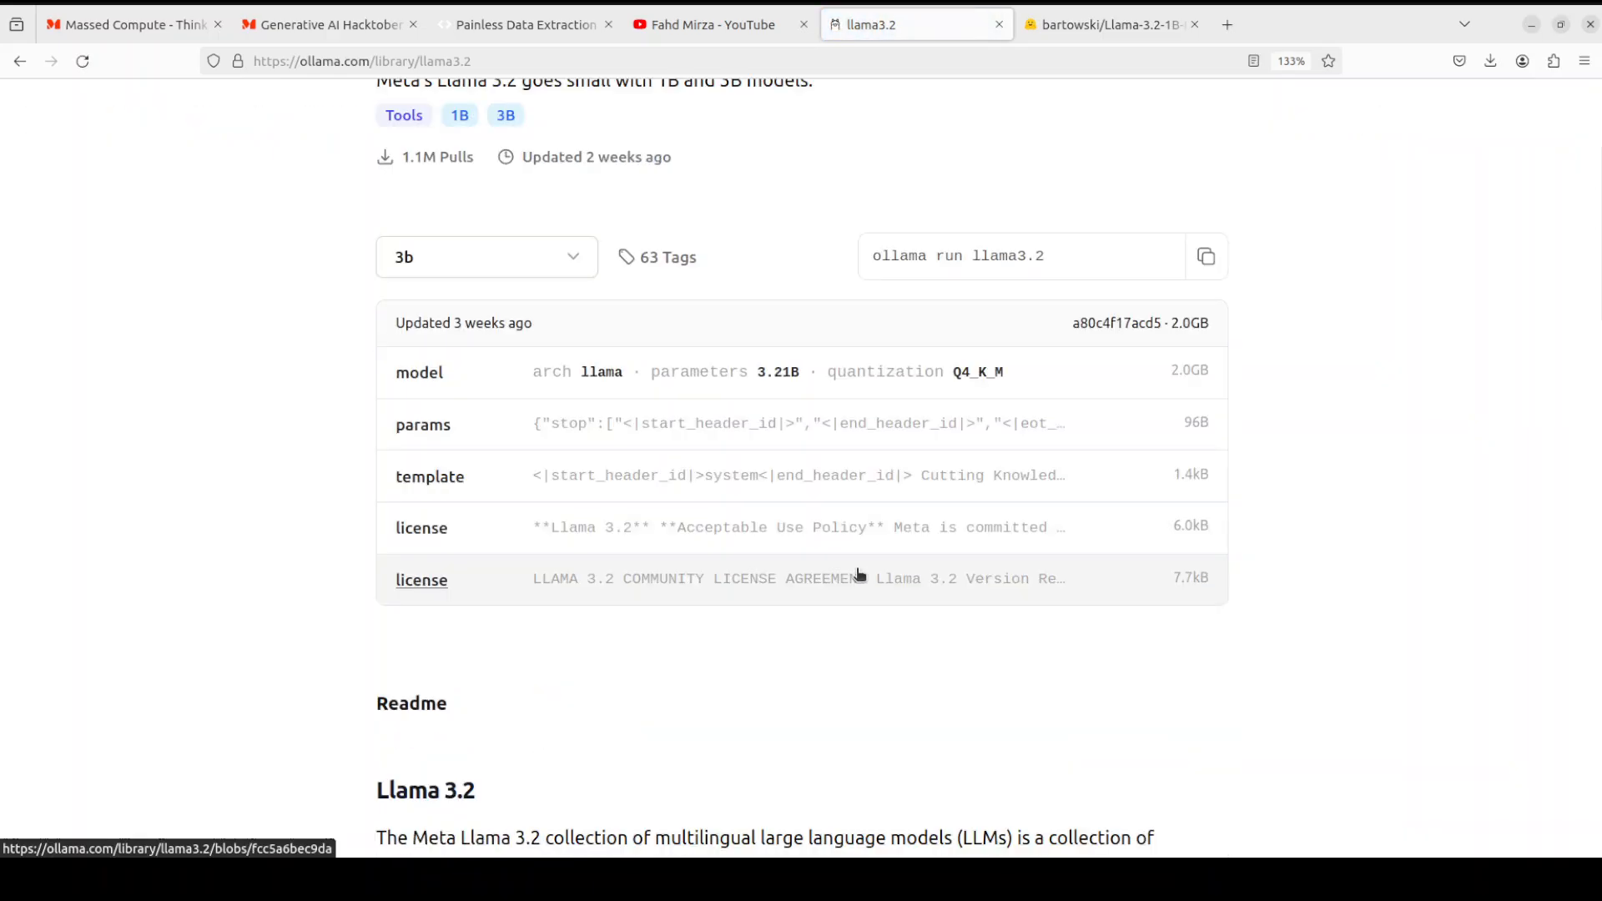
pyautogui.click(485, 256)
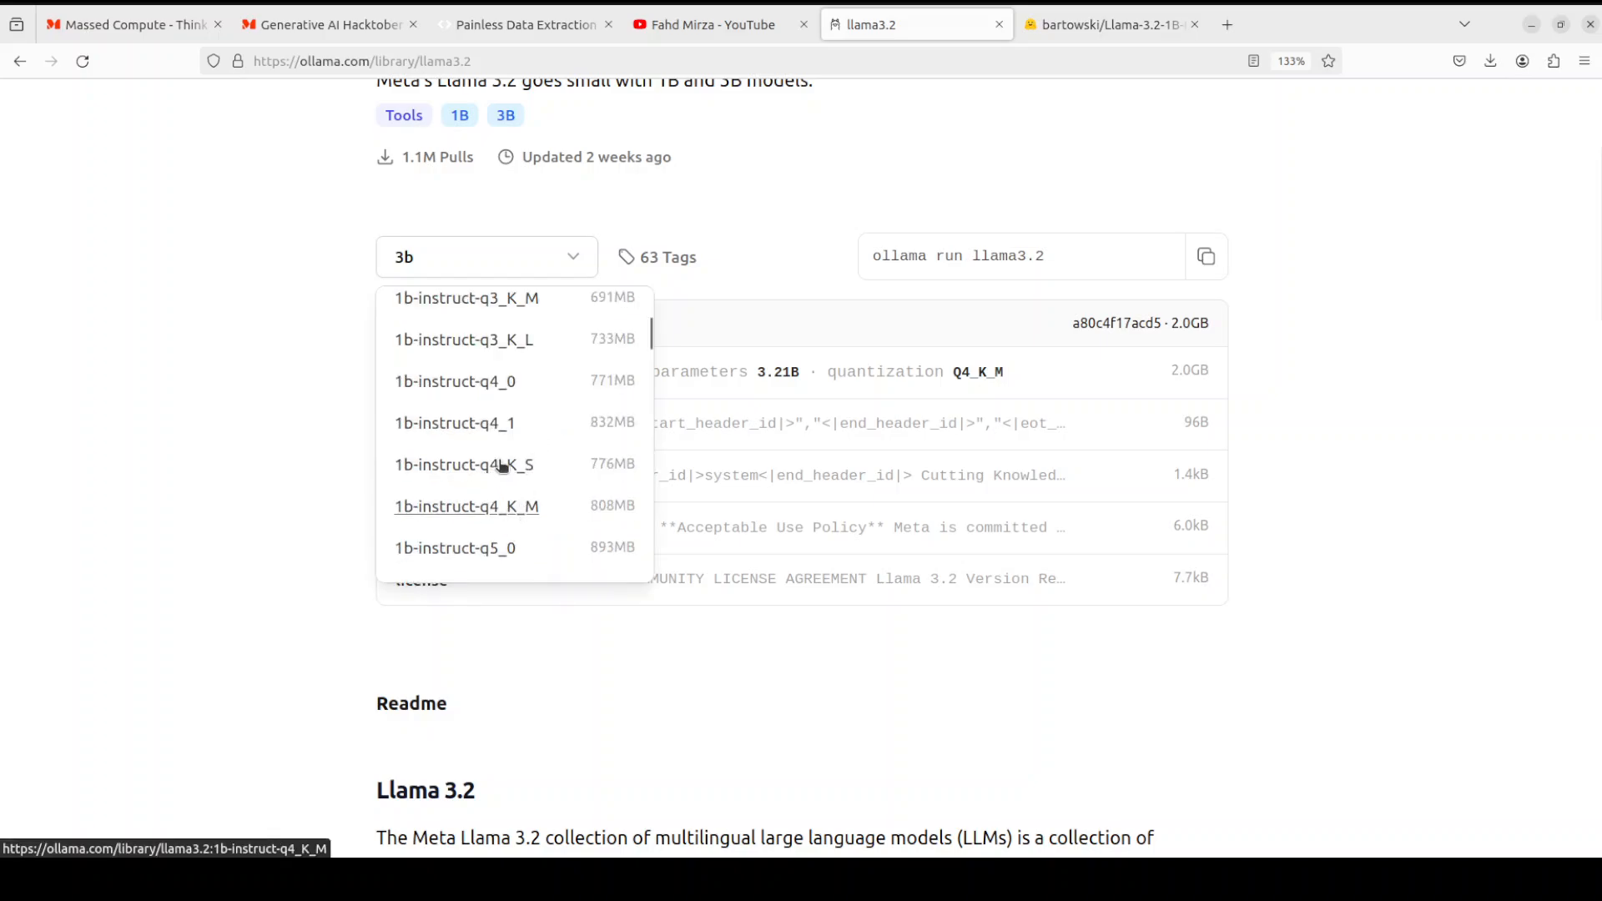
pyautogui.click(420, 579)
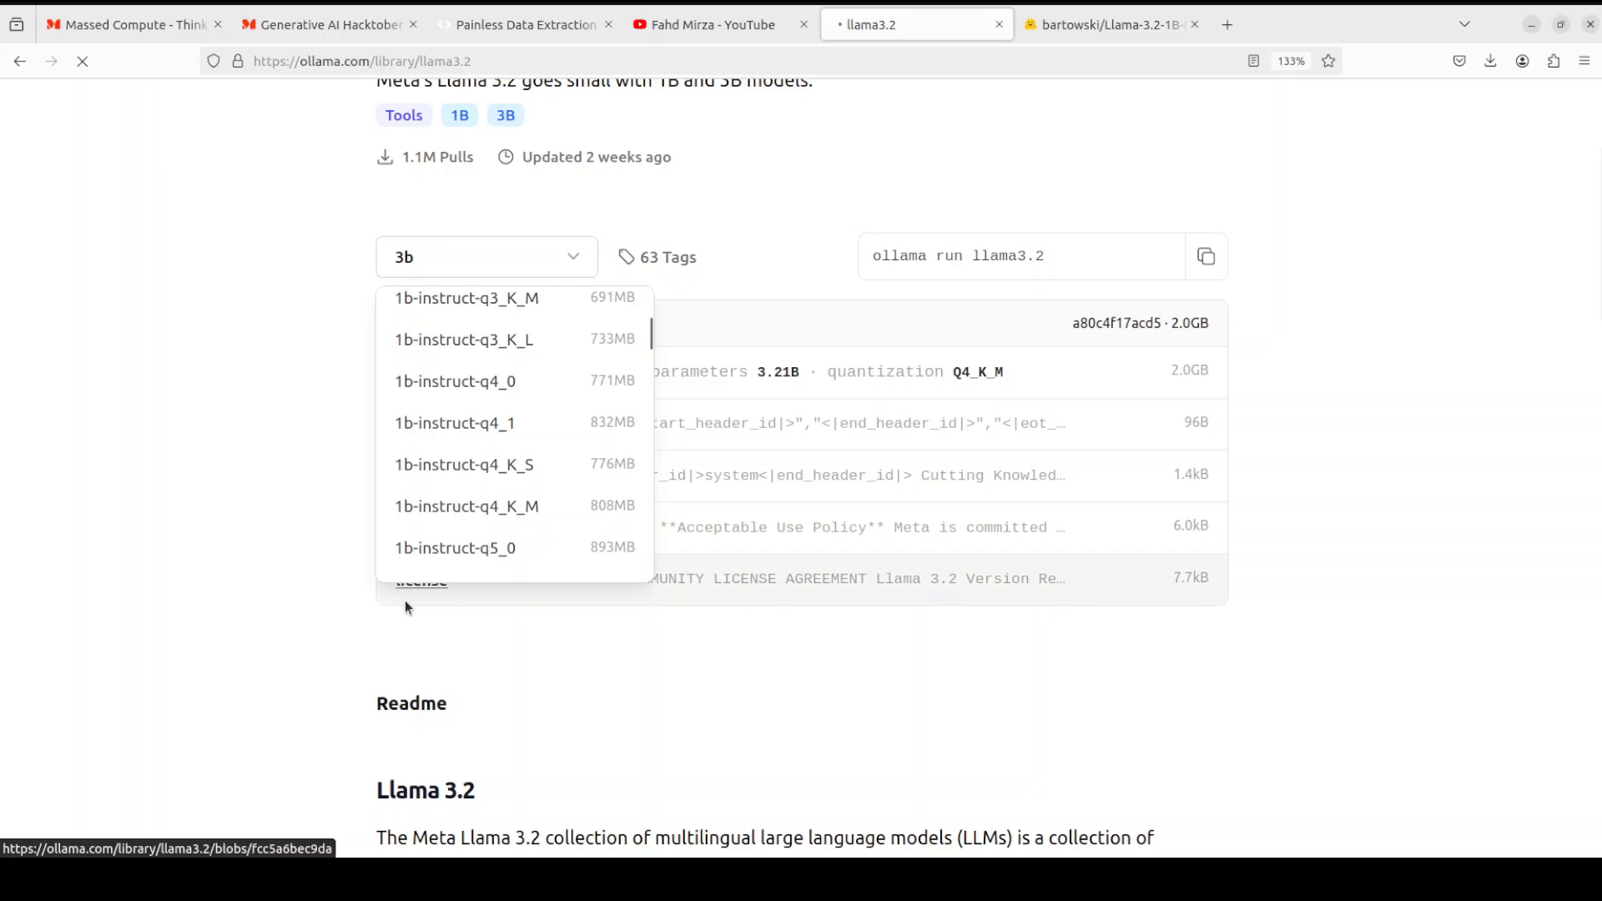
pyautogui.click(455, 547)
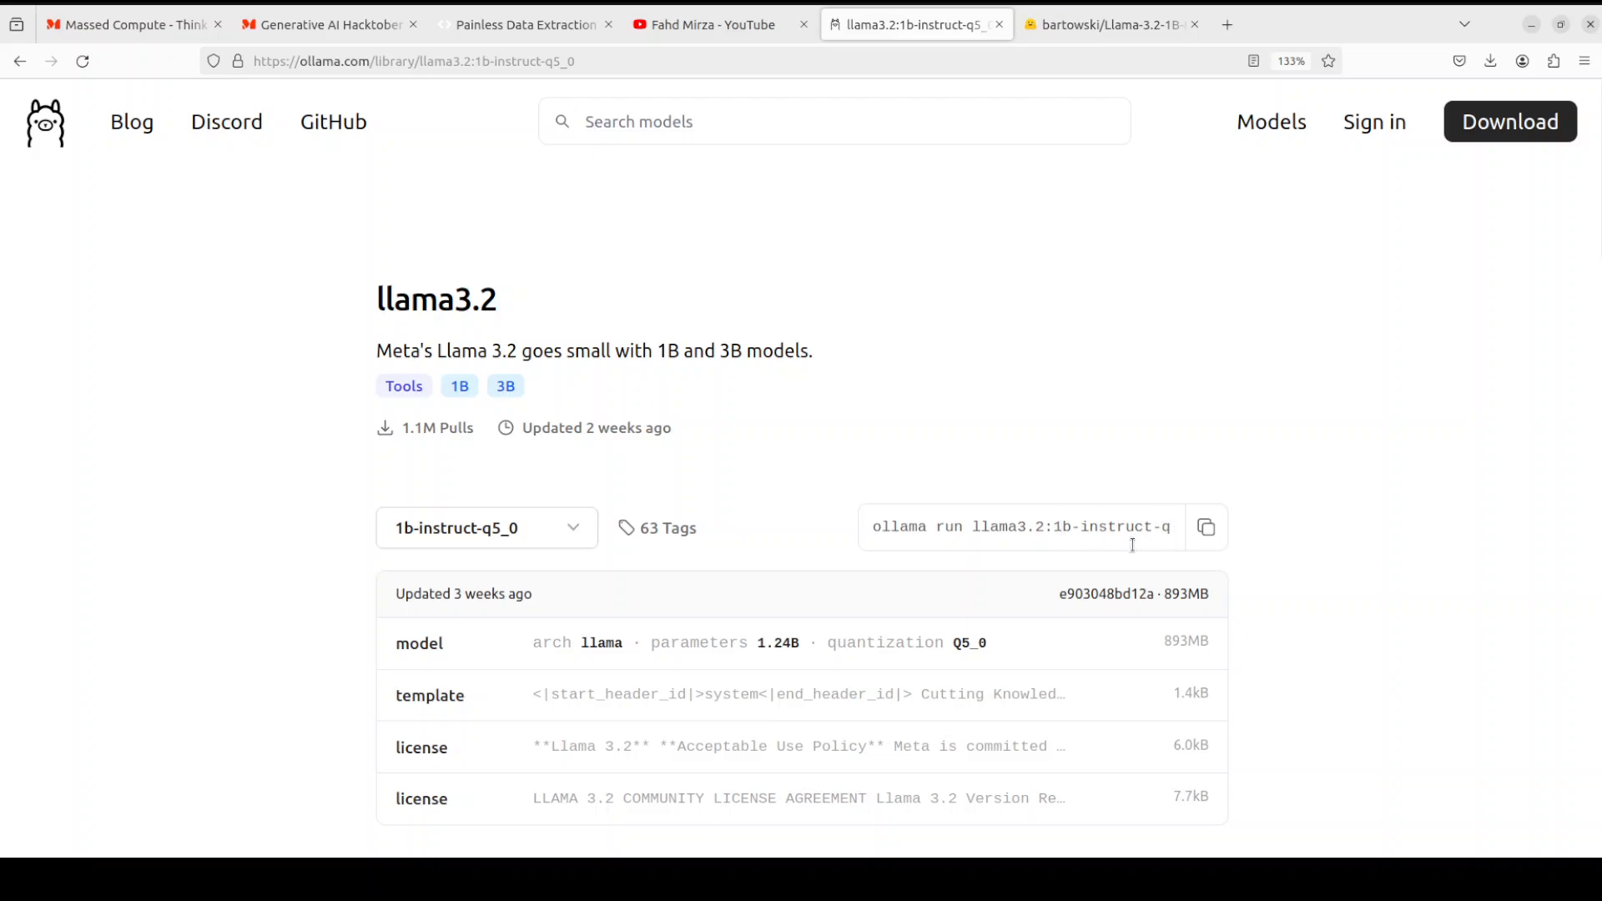
# - Scroll the repository's Files list of GGUF quantizations, IQ3_M through f16, with sizes
pyautogui.click(1109, 24)
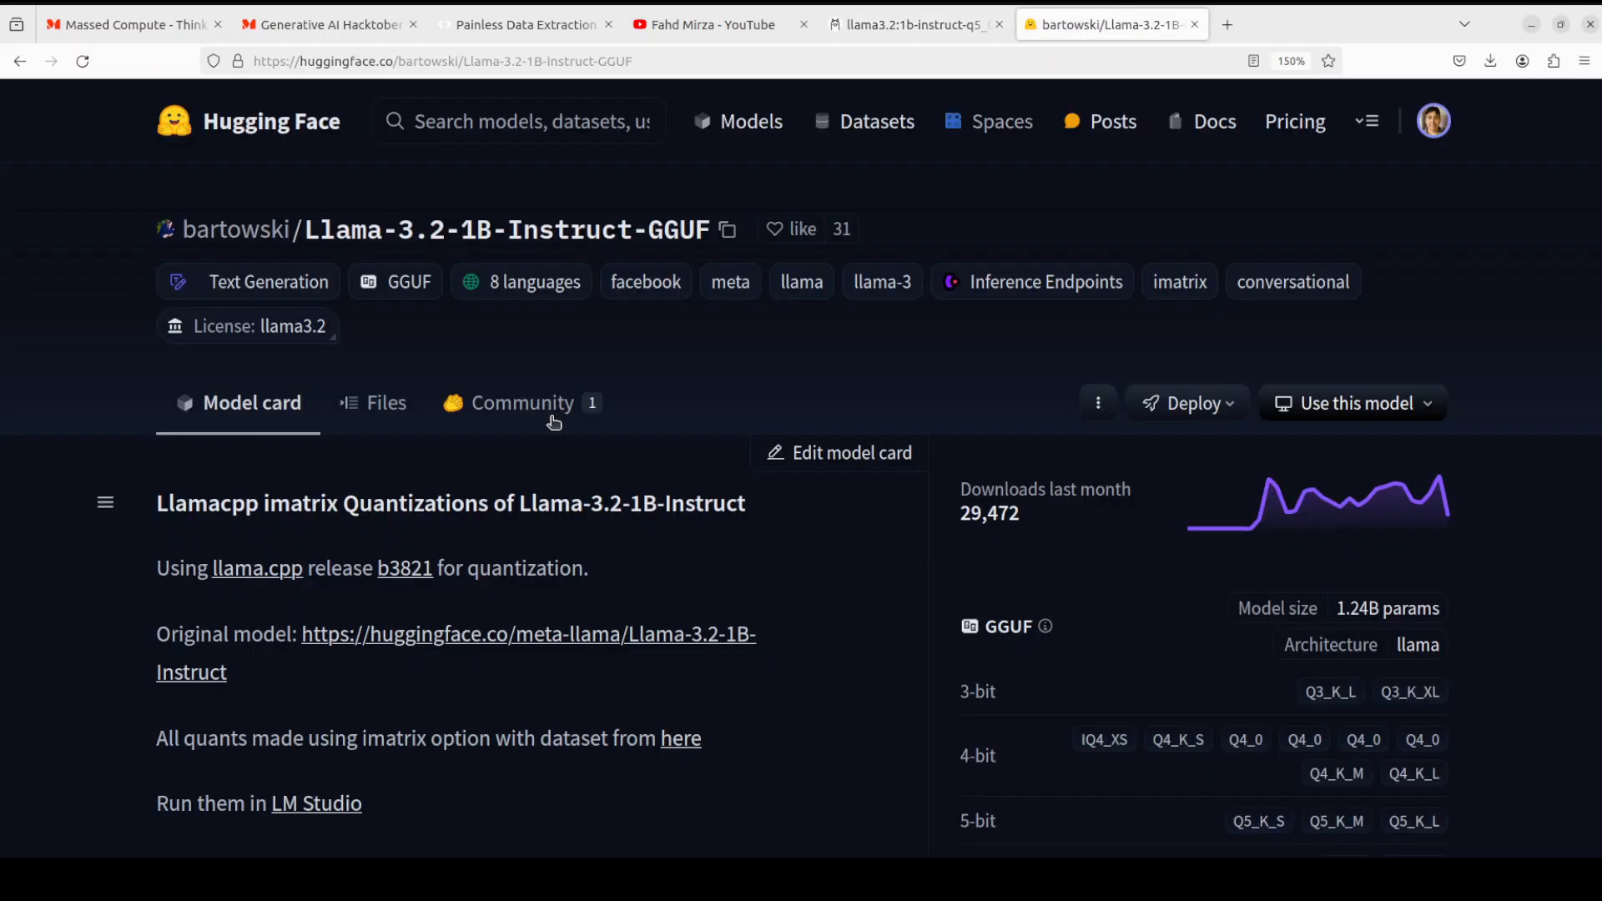
pyautogui.click(386, 402)
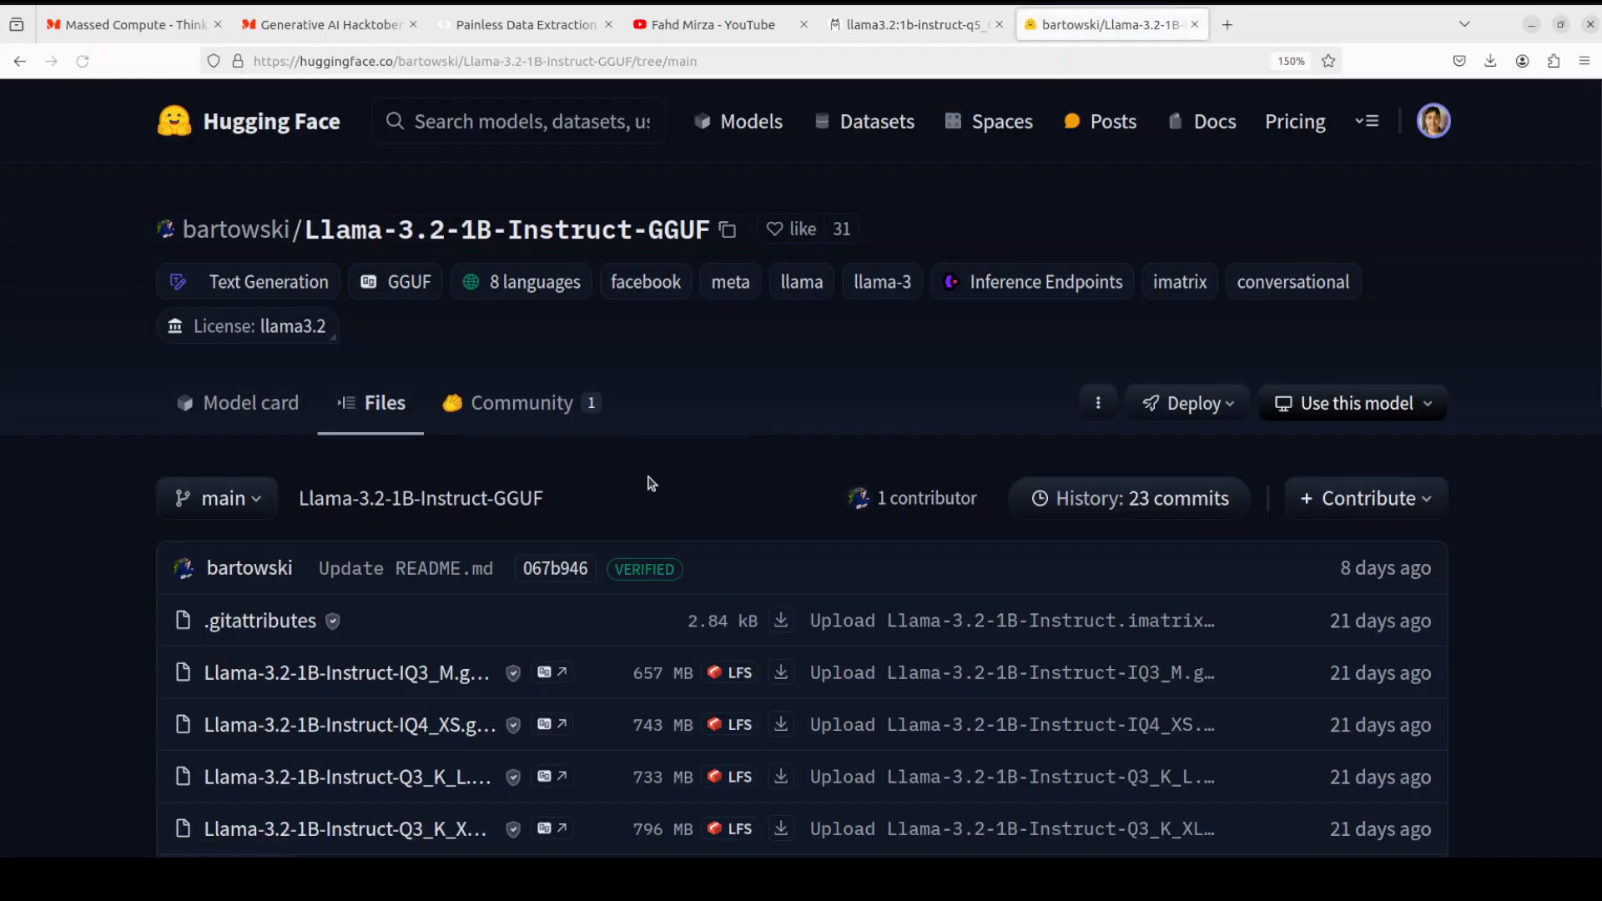
pyautogui.scroll(-3)
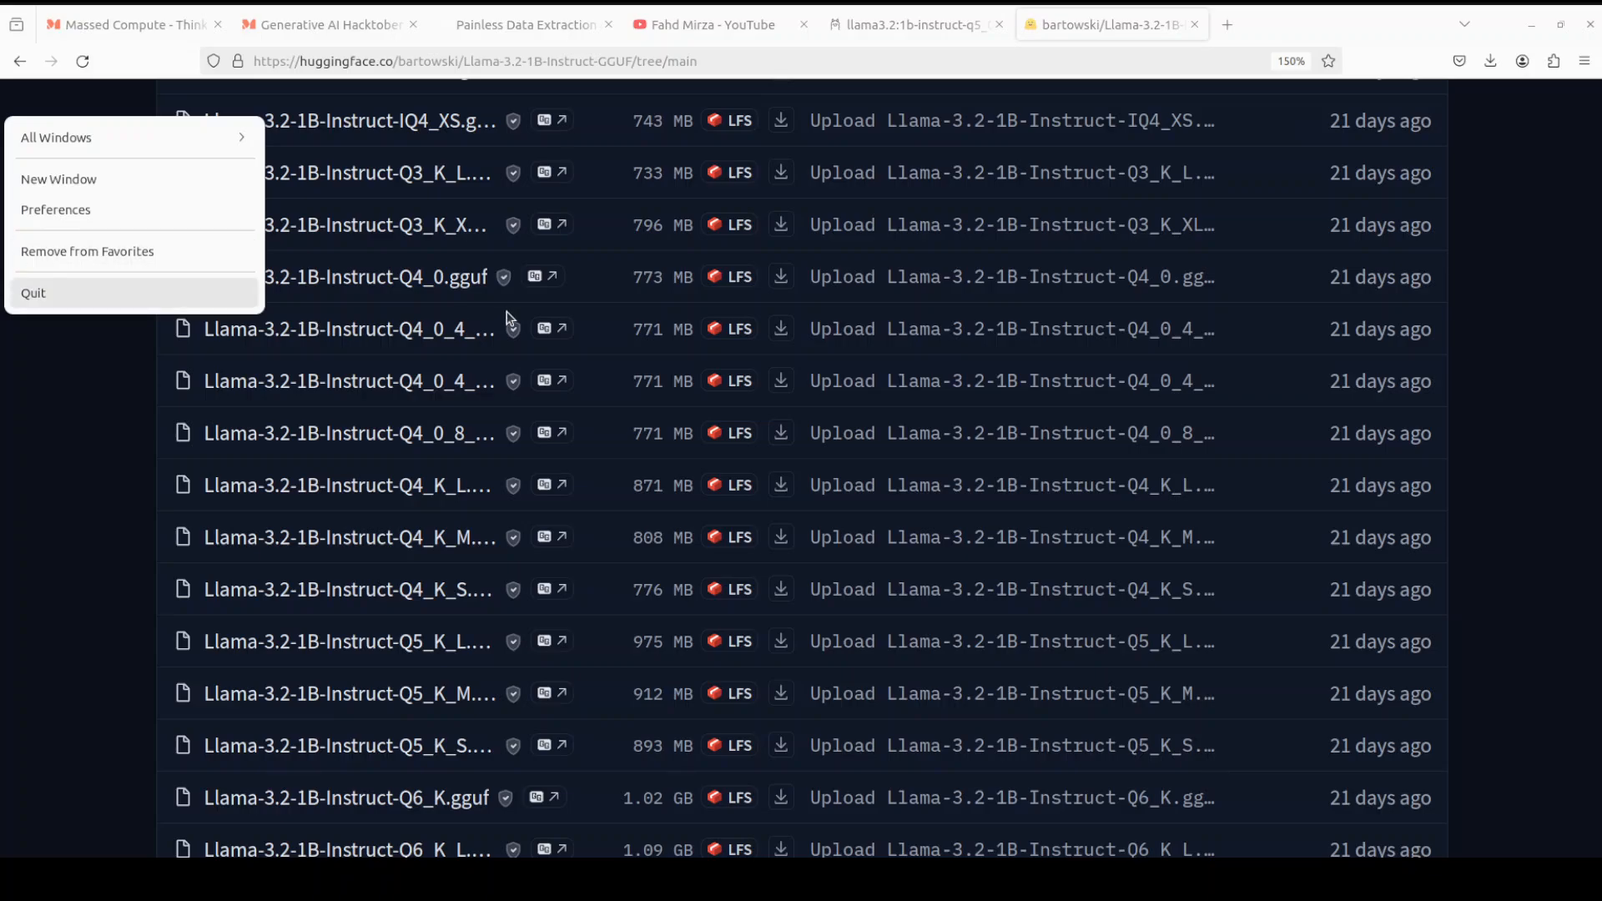
pyautogui.click(731, 552)
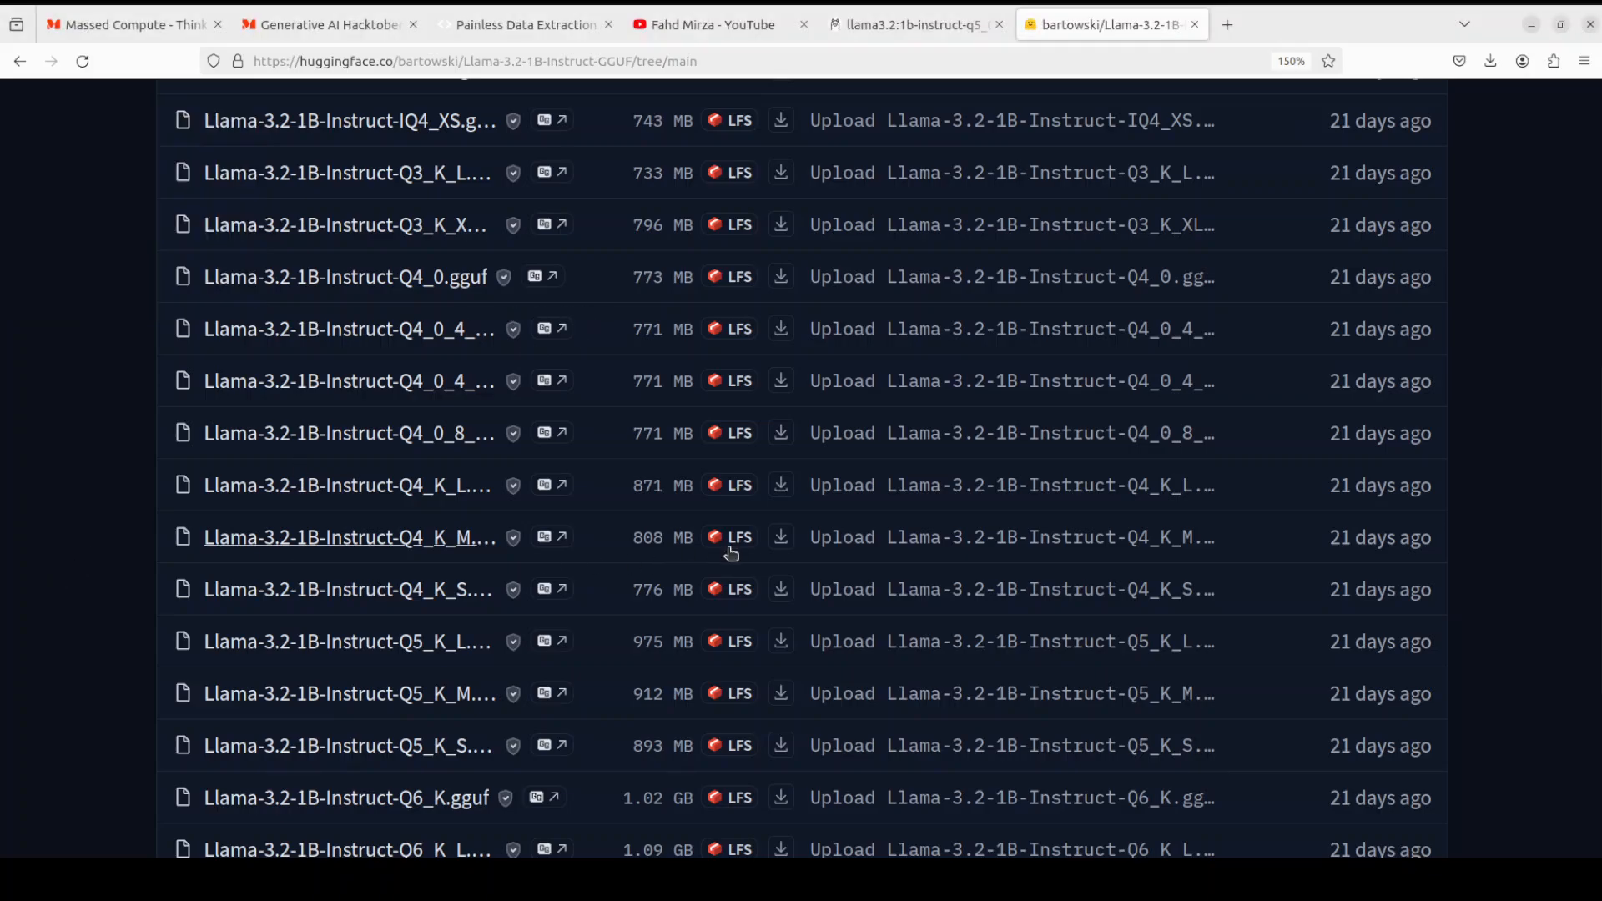
pyautogui.scroll(-3)
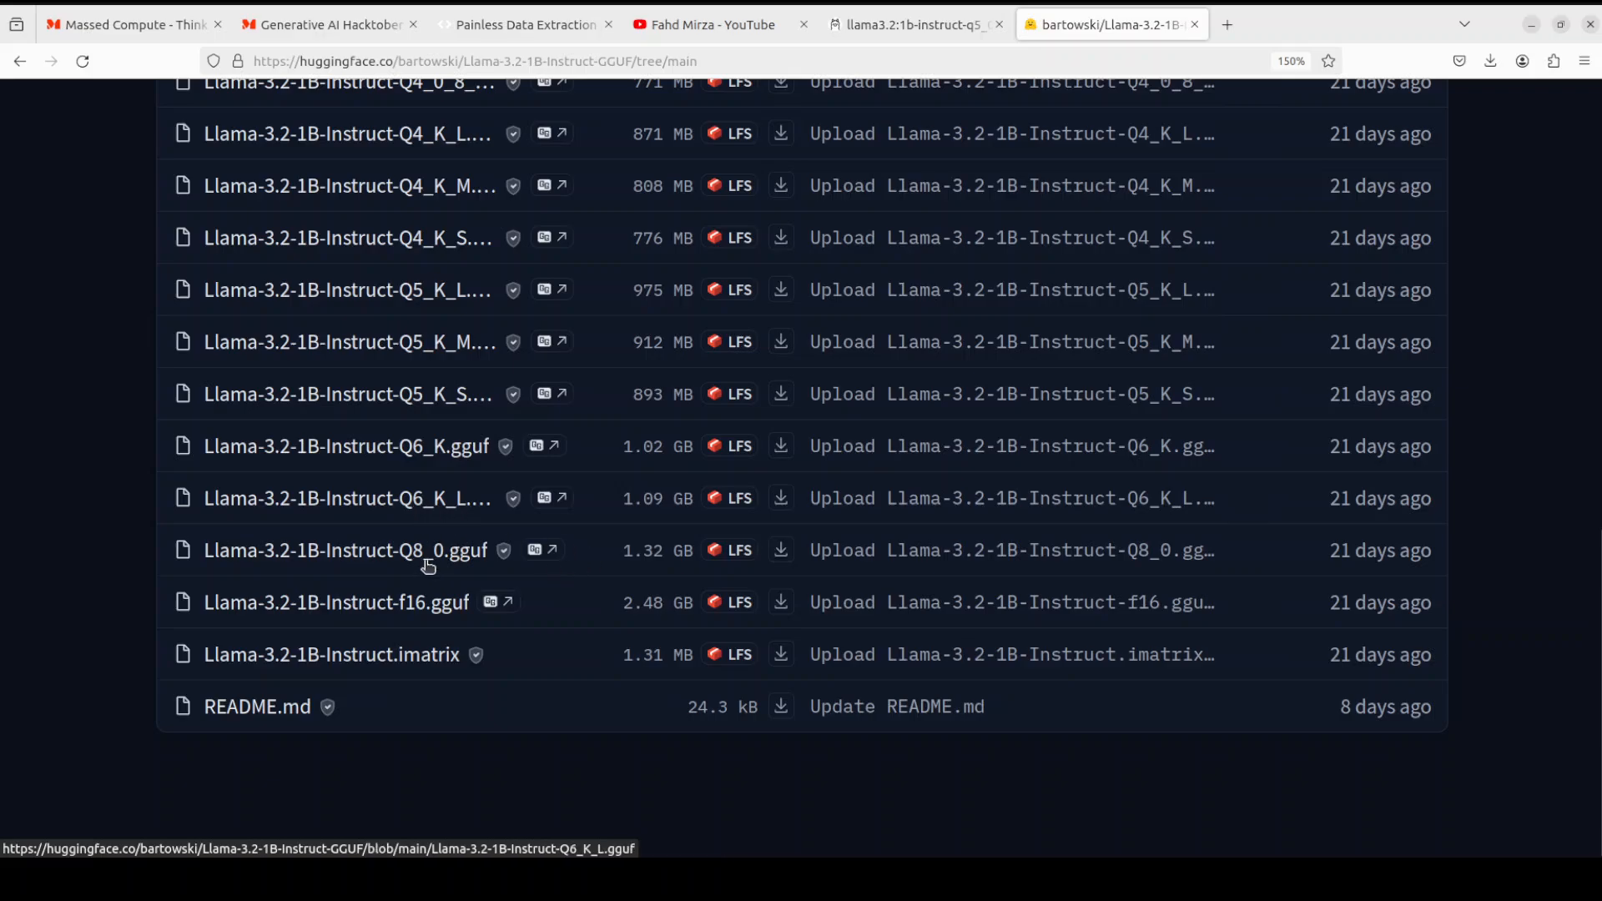
pyautogui.moveTo(336, 601)
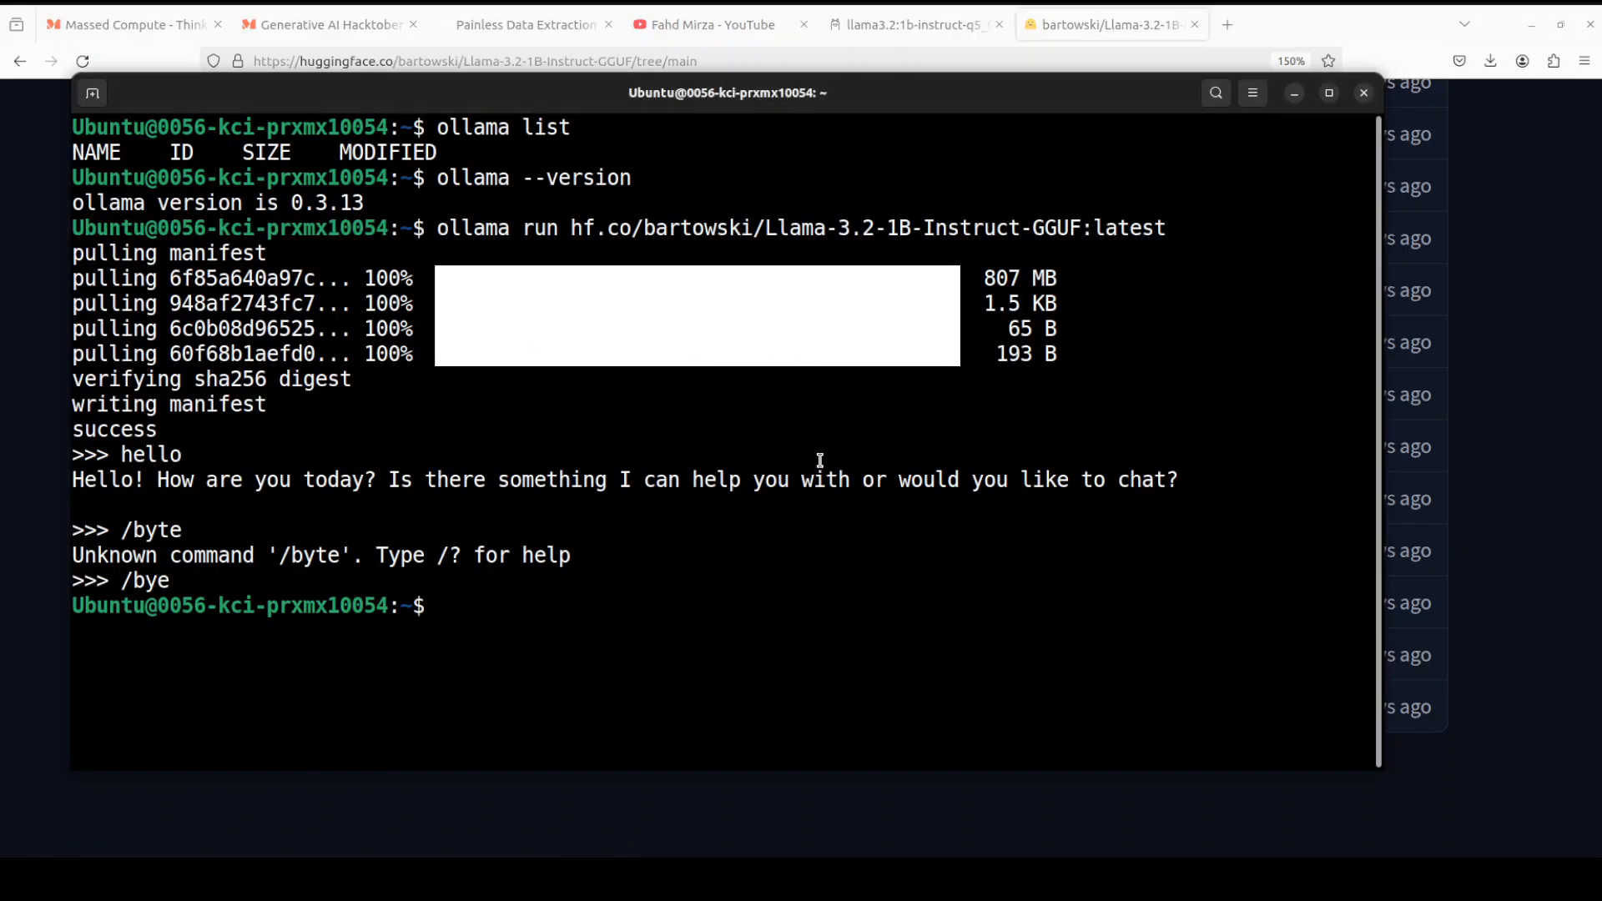
# - Pull and run hf.co/bartowski/Llama-3.2-1B-Instruct-GGUF:Q8_0, then leave its chat with /bye
pyautogui.write('ollama run hf.co/bartowski/Llama-3.2-1B-Instruct-GGUF:Q8_0')
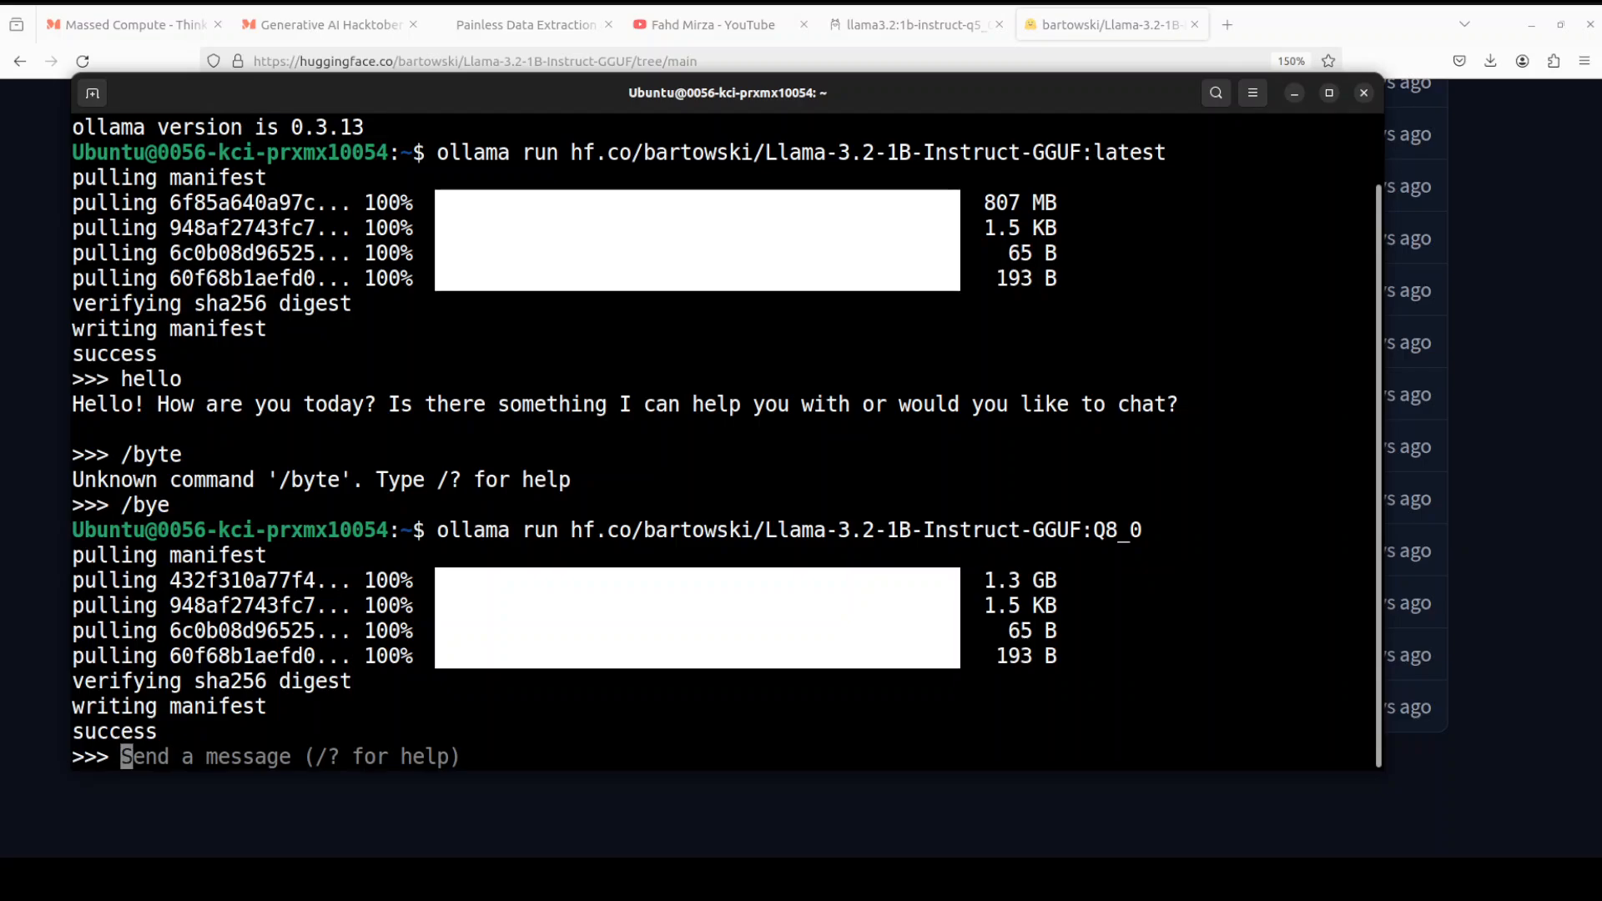
pyautogui.write('/')
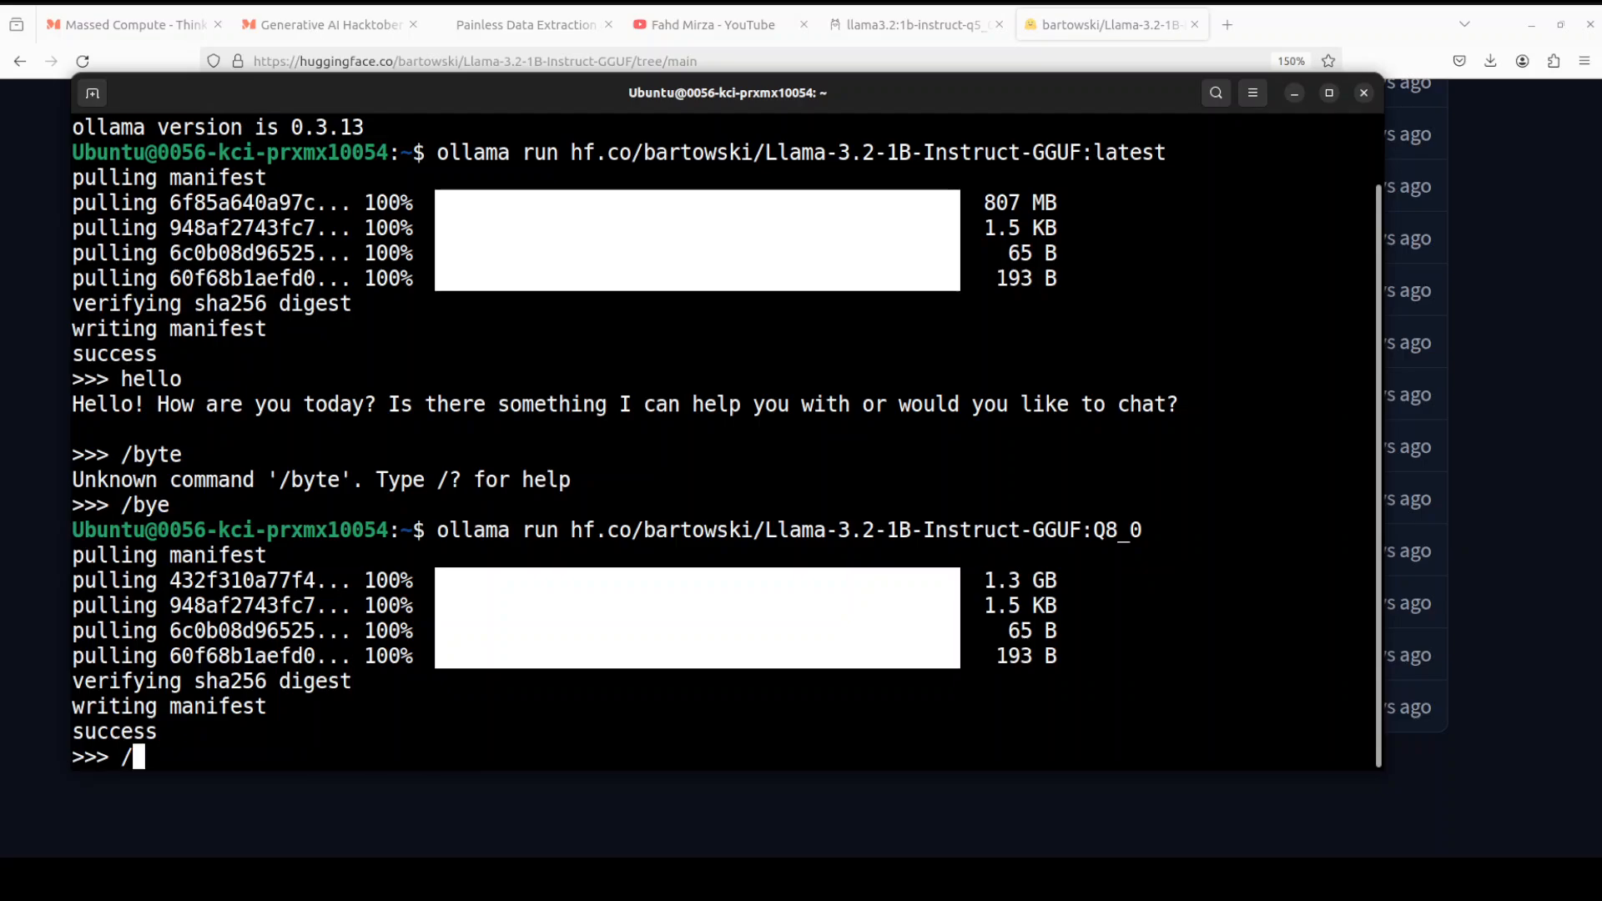
pyautogui.press('Return')
pyautogui.write('ollama list')
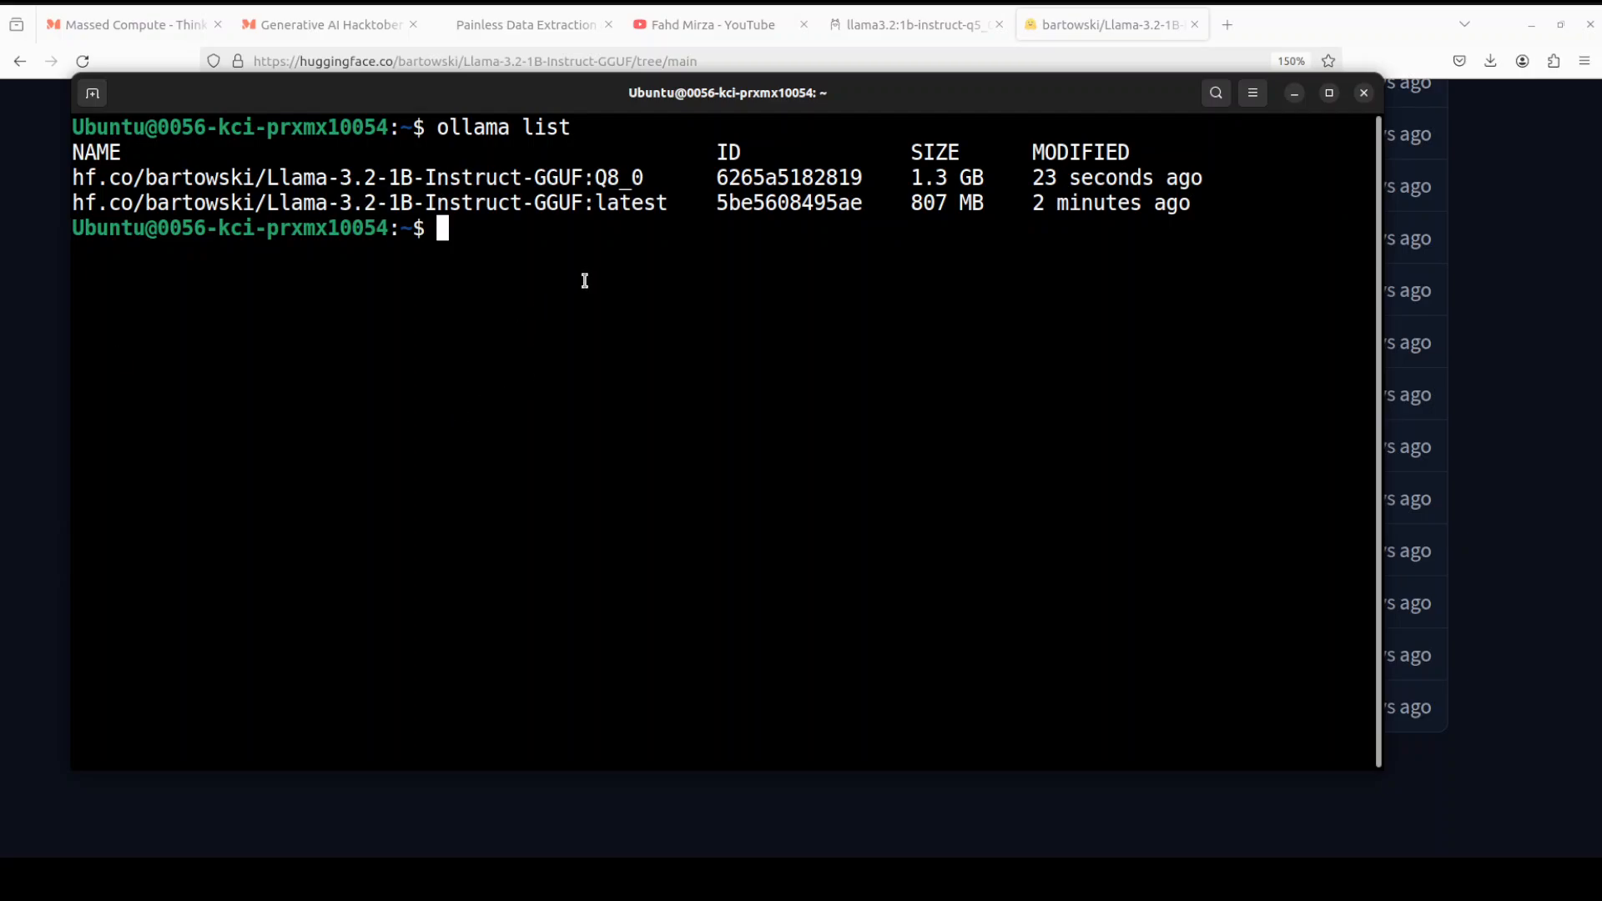
pyautogui.moveTo(590, 282)
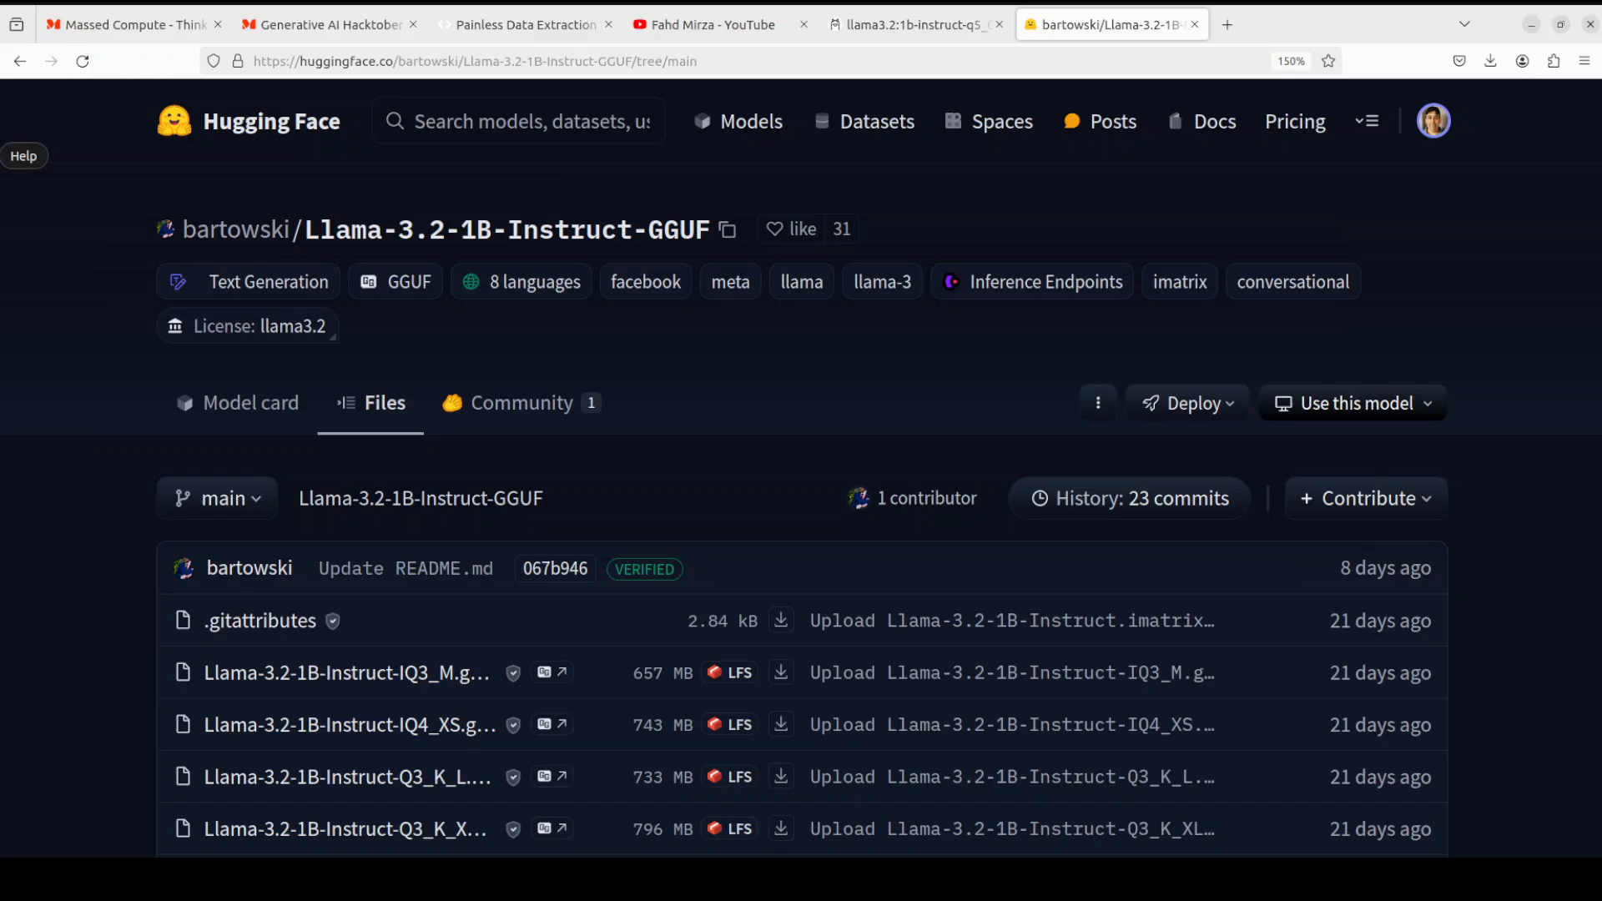
pyautogui.moveTo(851, 425)
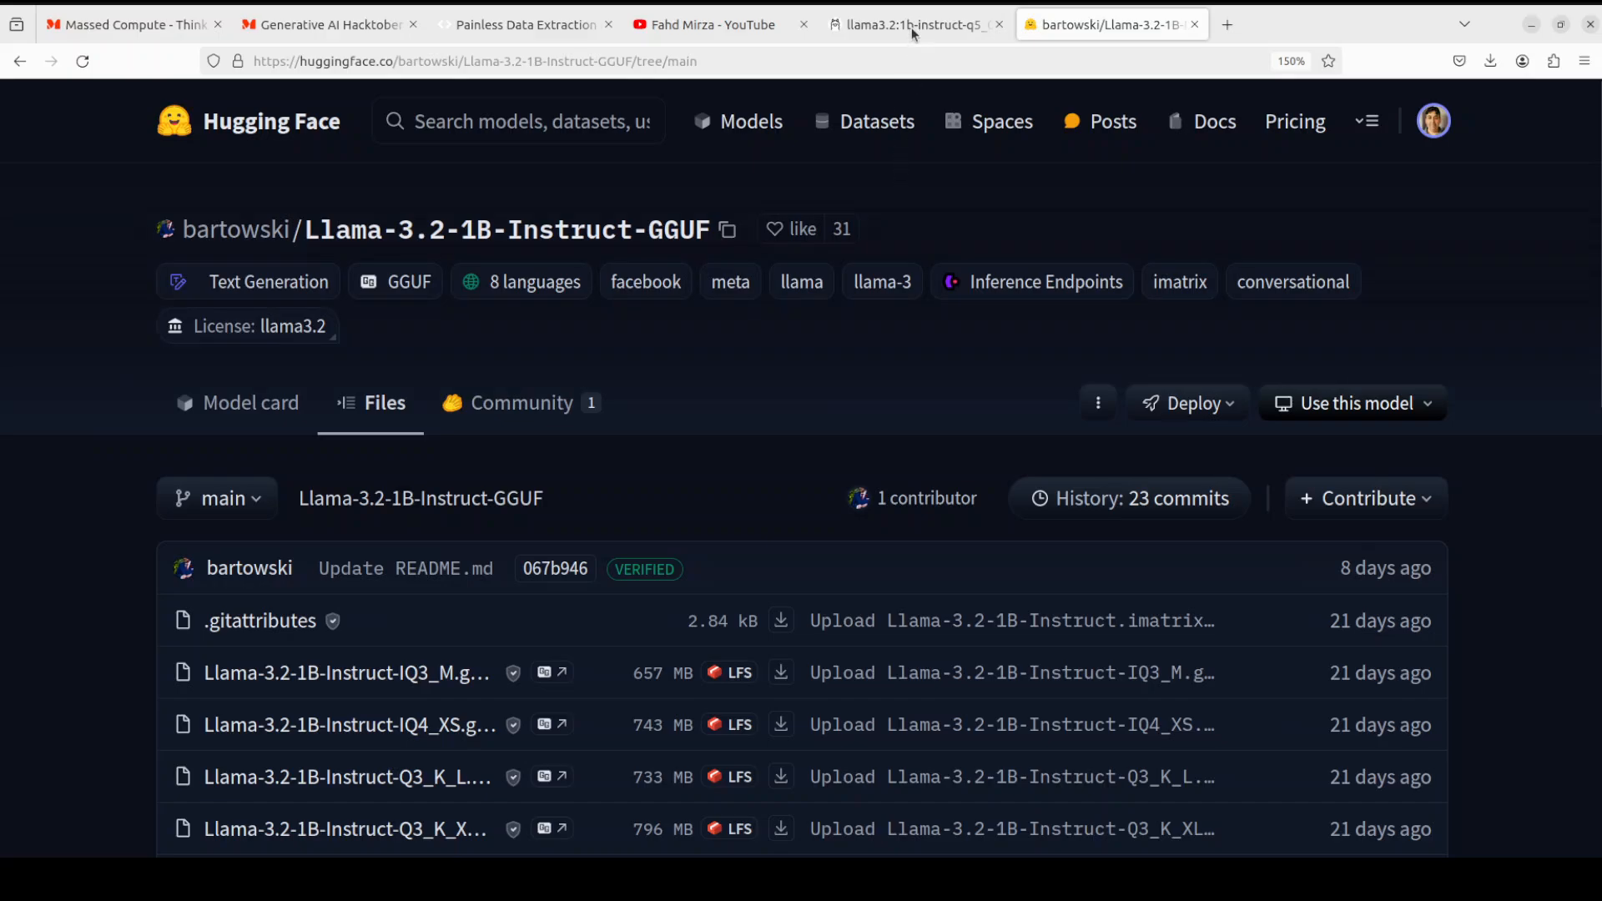
# - Show Ollama's Models library in the ollama.com tab, then return to the Hugging Face files tab
pyautogui.click(909, 24)
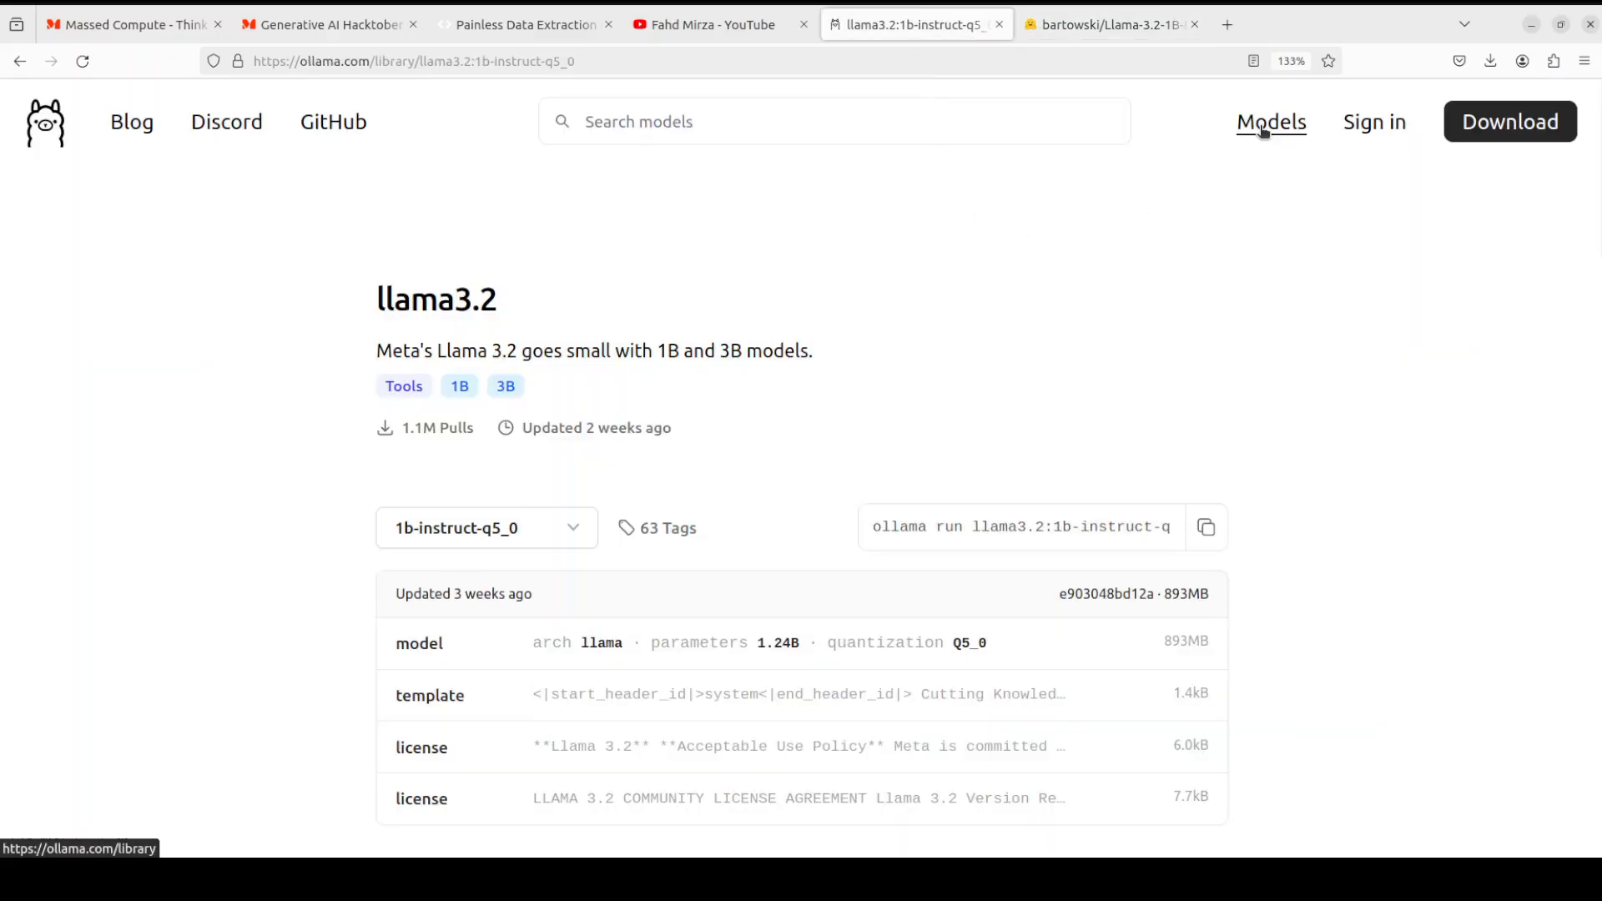
pyautogui.click(1270, 122)
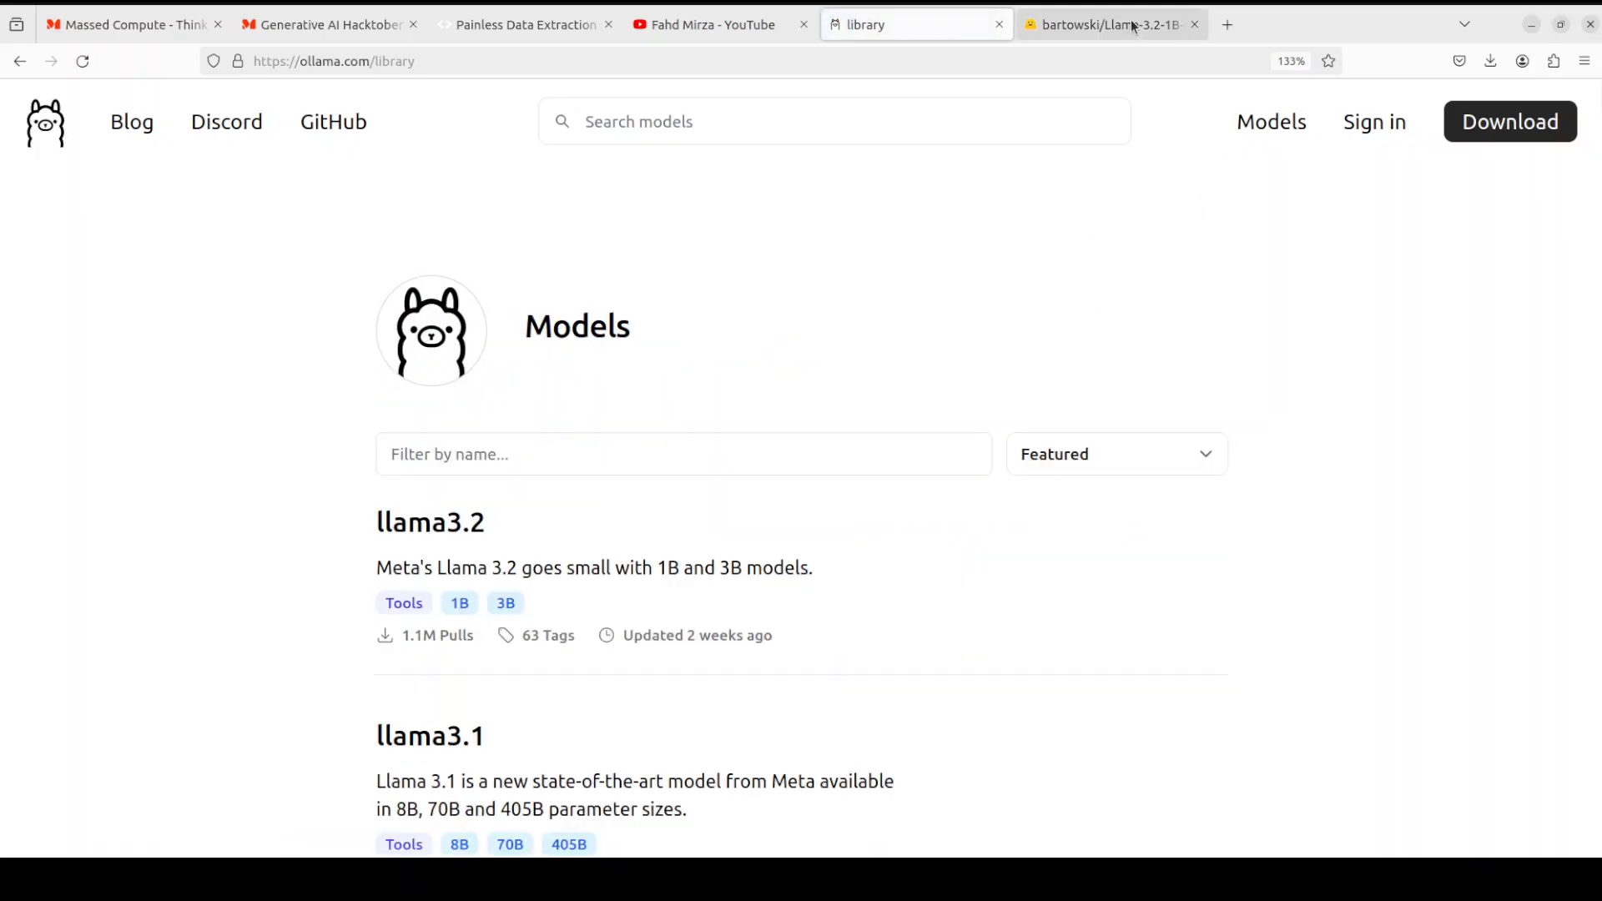
pyautogui.click(1103, 23)
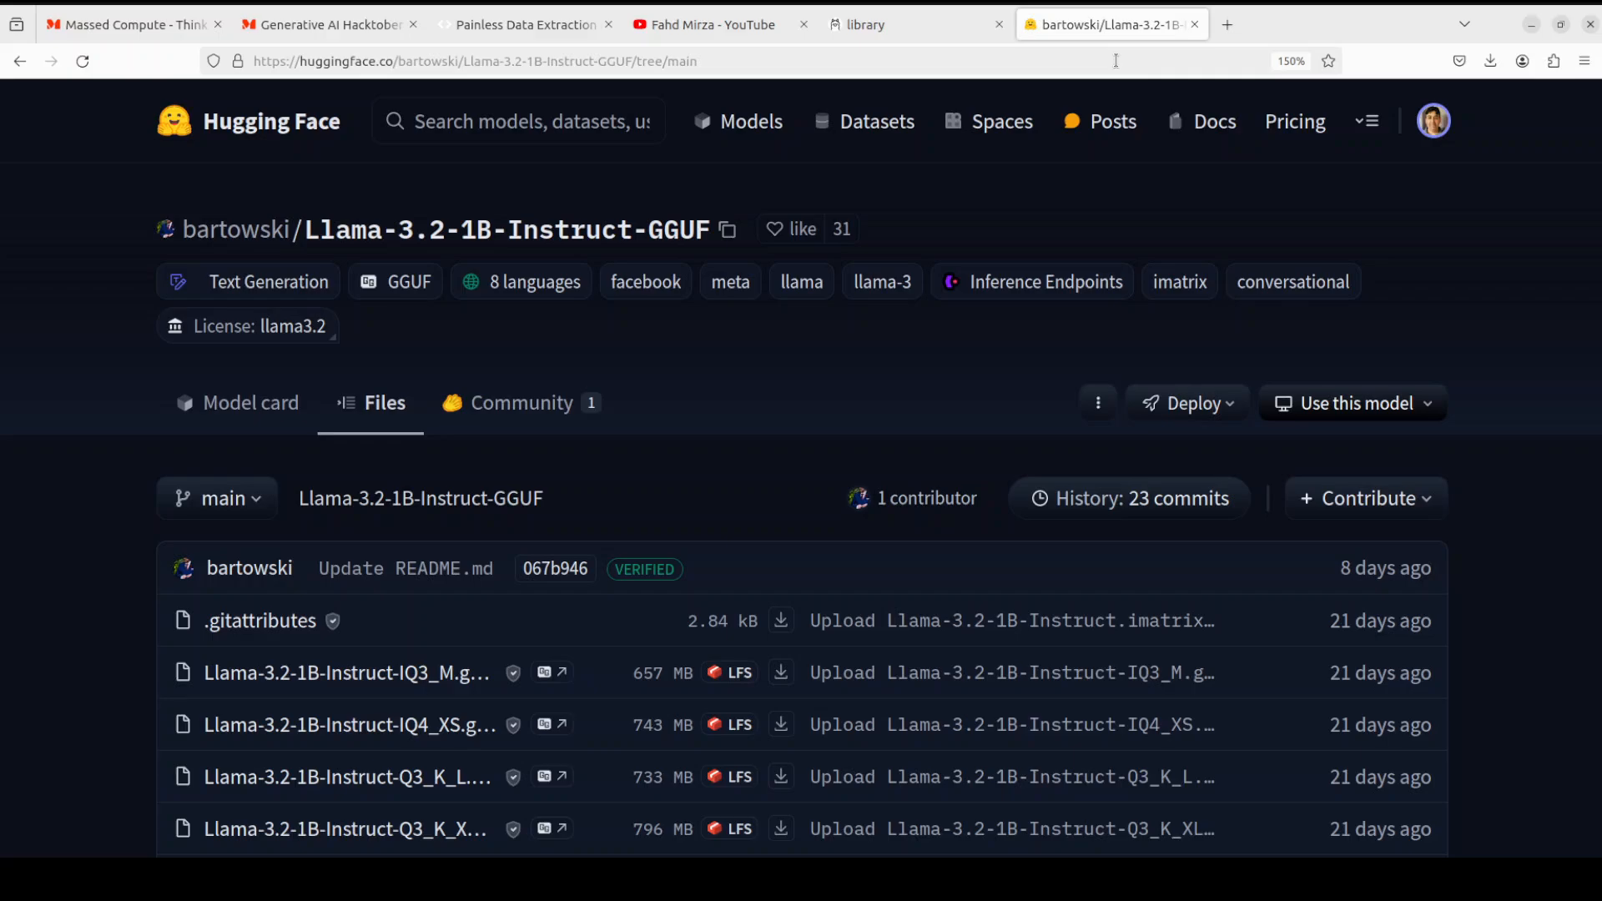
pyautogui.moveTo(1112, 61)
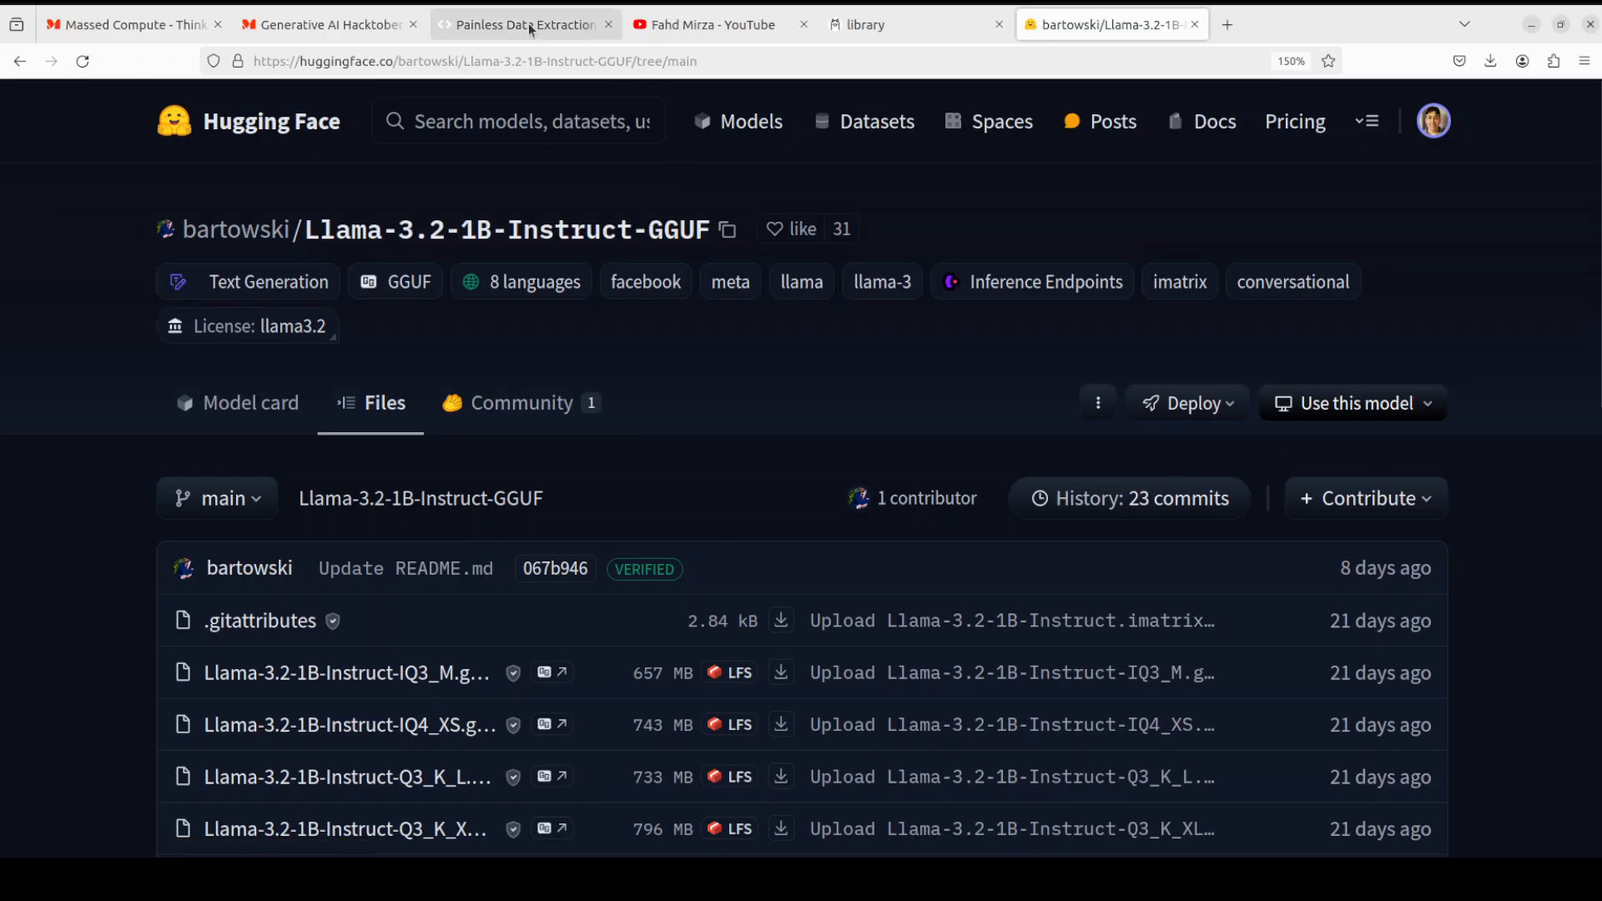
# - View the AgentQL 'Painless Data Extraction' homepage, then the YouTube mistral 7b search results
pyautogui.click(524, 23)
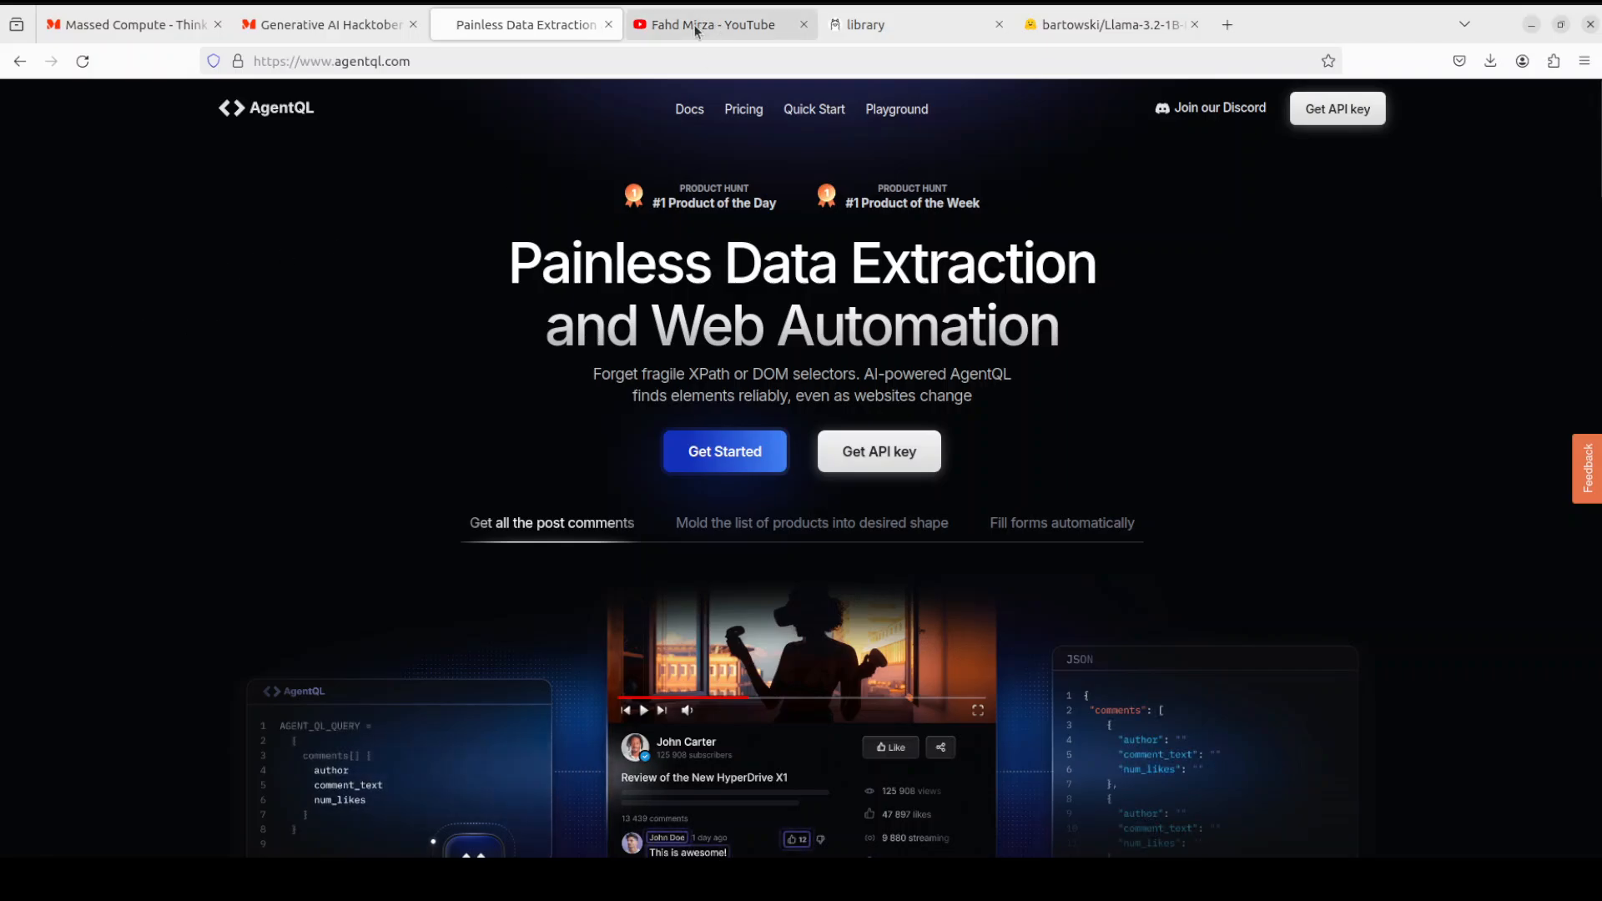
pyautogui.click(715, 24)
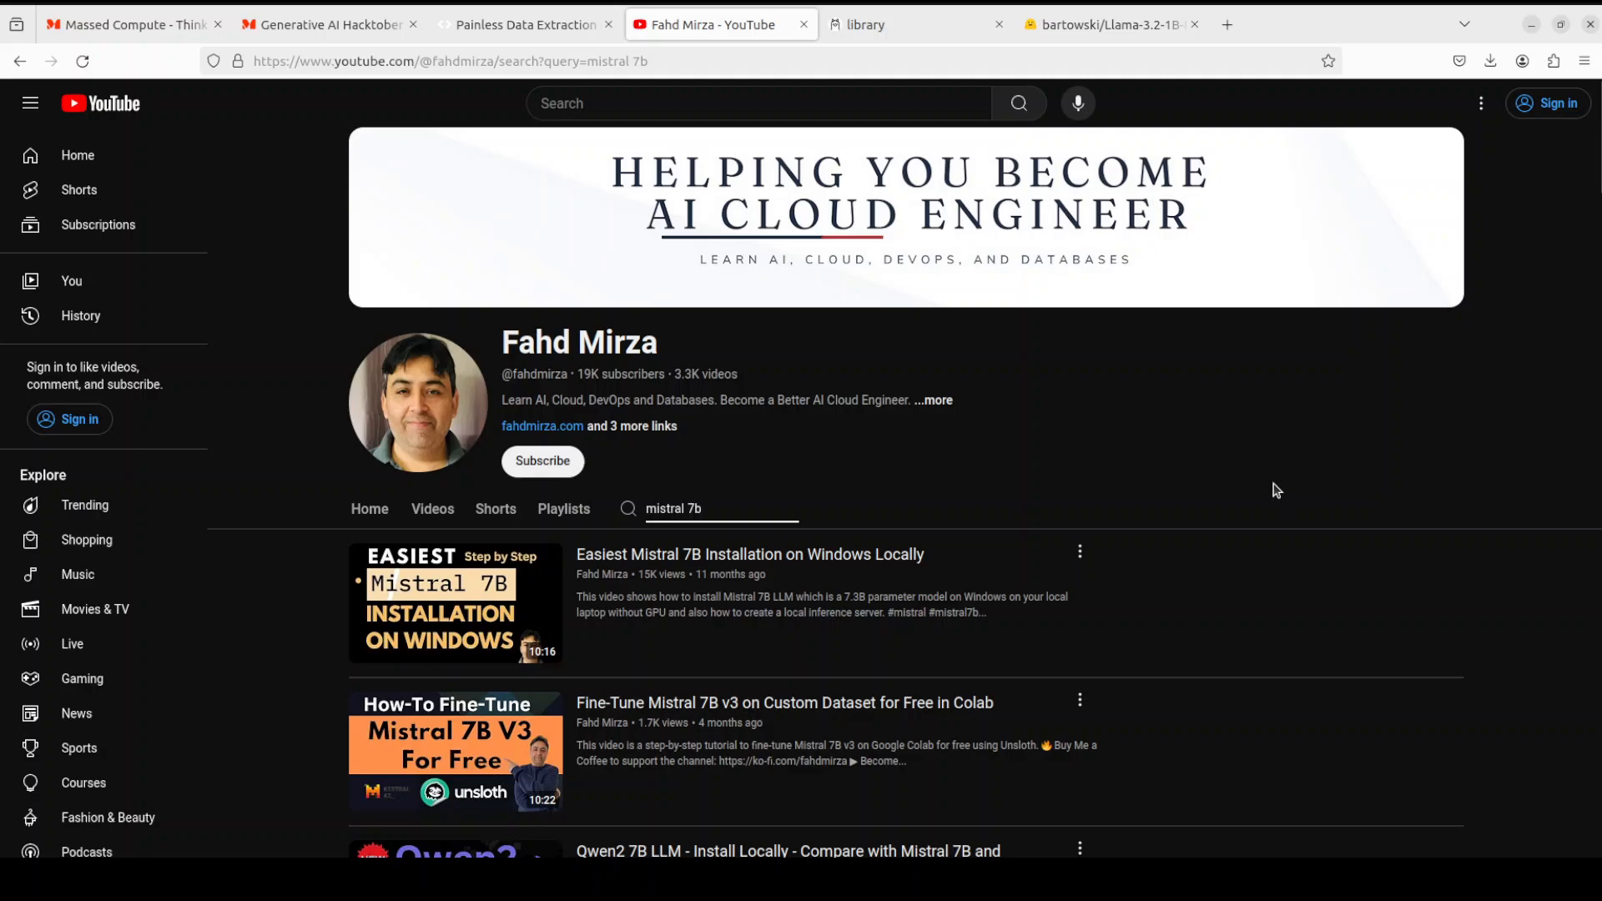